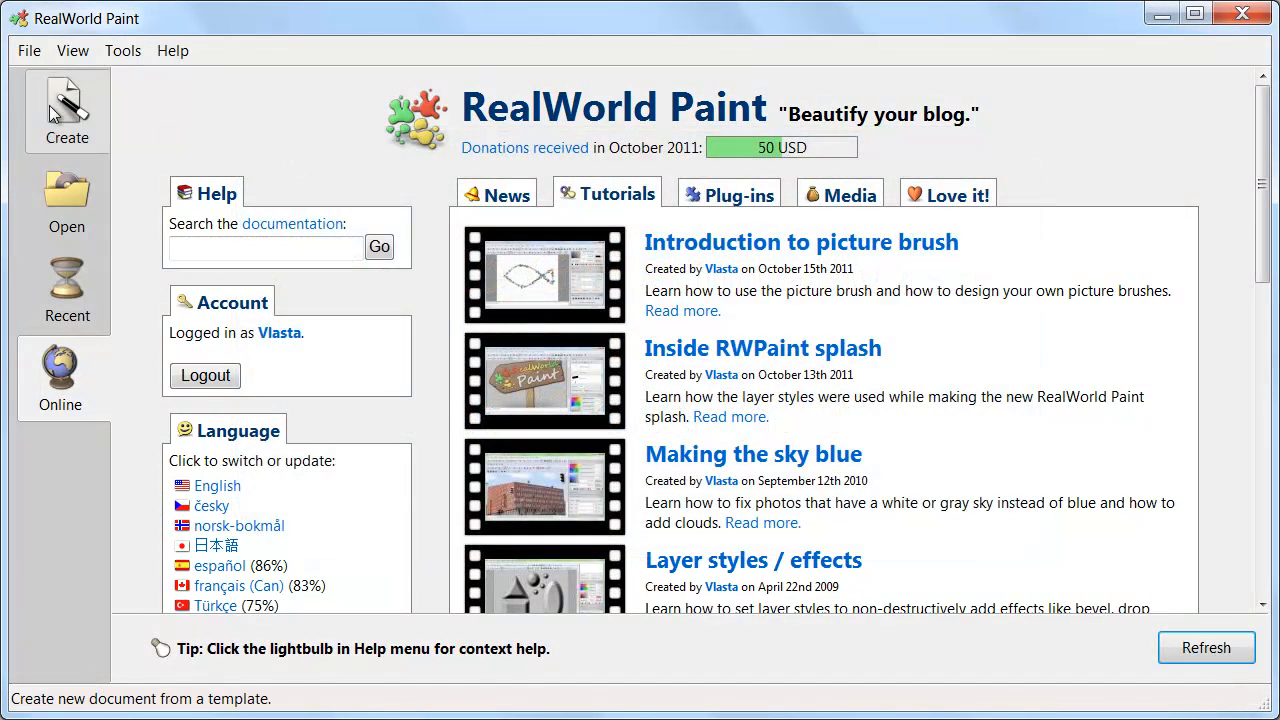
Start a new 64x64 raster image and reveal the creation-mode choices.
{"action": "left_click", "coordinate": [66, 110]}
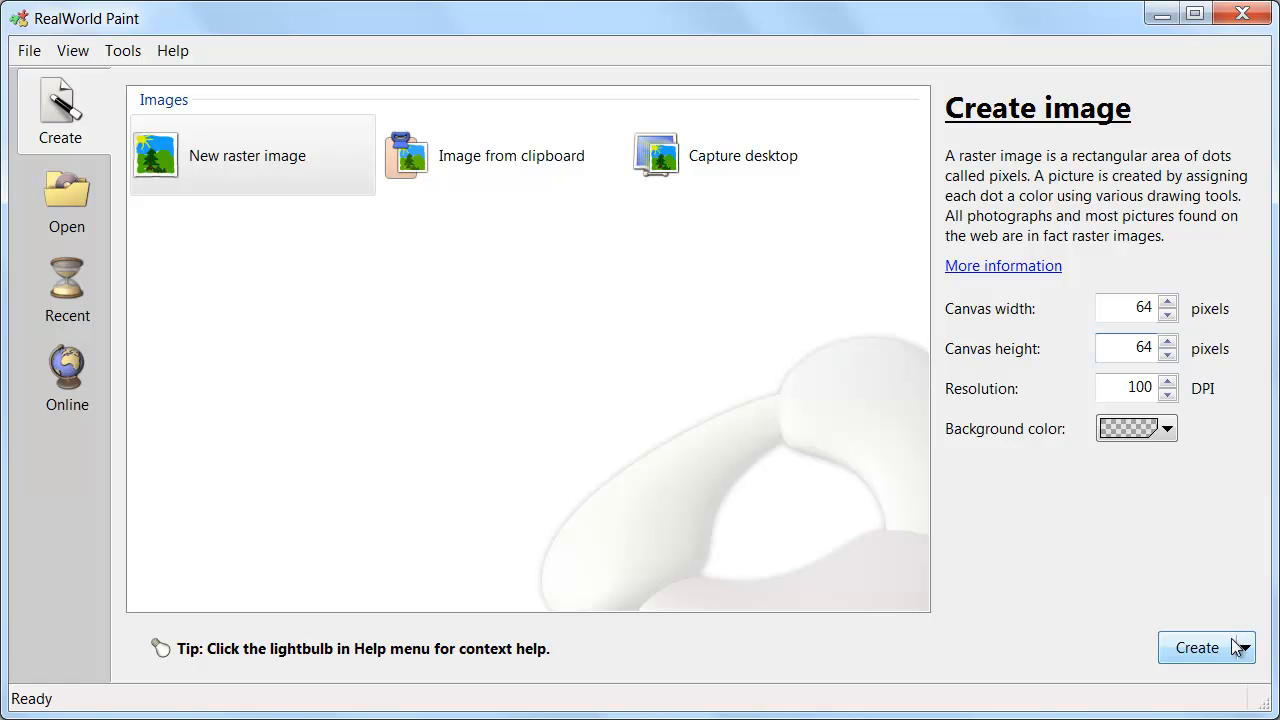
{"action": "left_click", "coordinate": [1236, 648]}
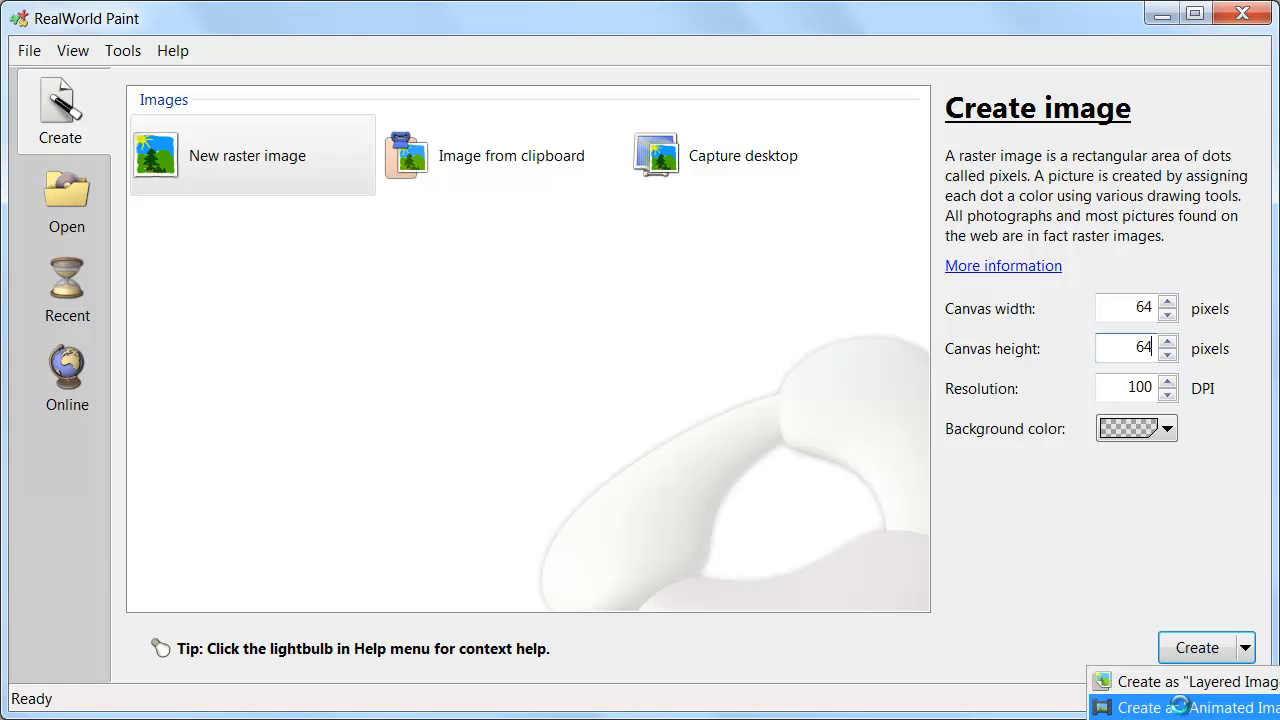
Create the image as an animated image and hide the animation preview.
{"action": "left_click", "coordinate": [1196, 648]}
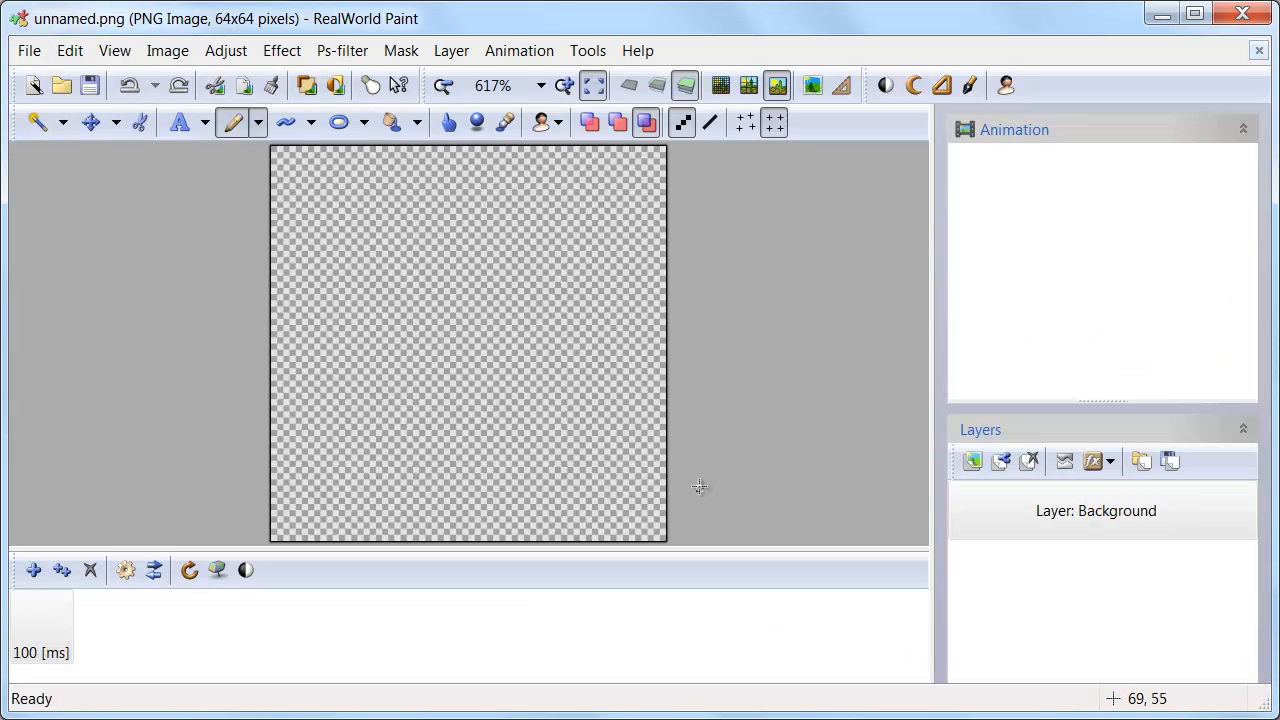
{"action": "mouse_move", "coordinate": [904, 296]}
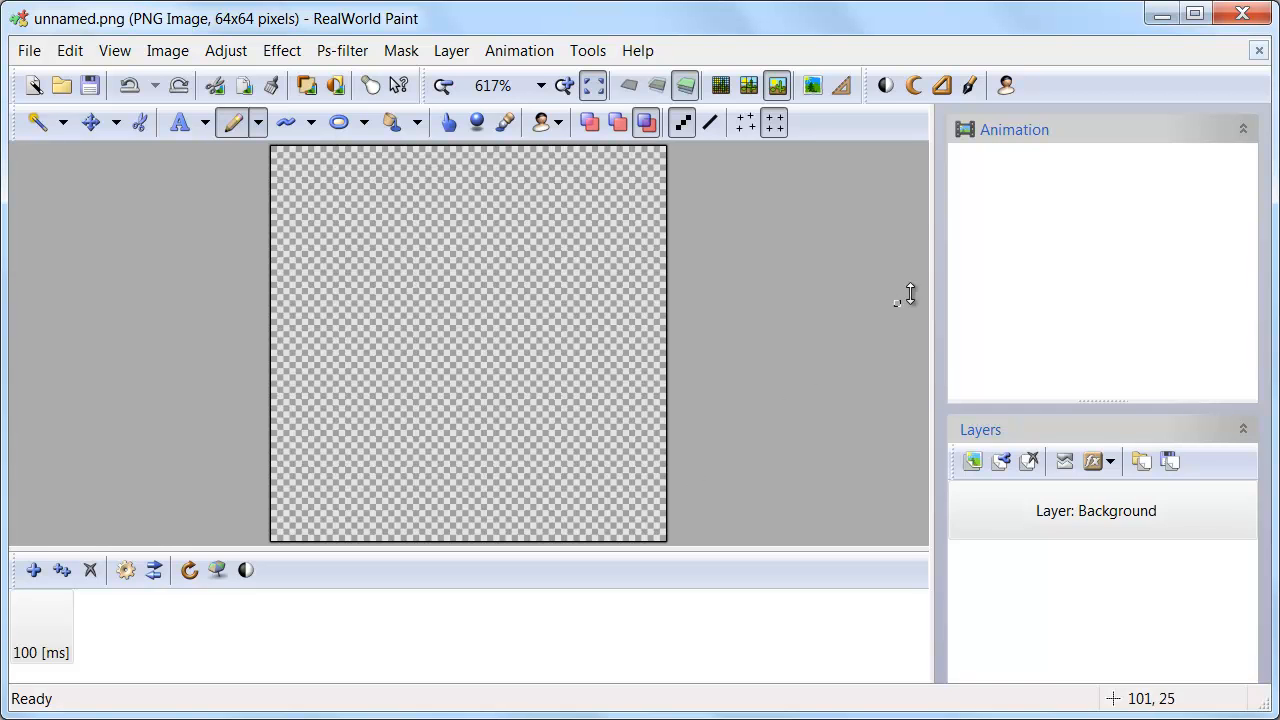
{"action": "left_click", "coordinate": [1244, 128]}
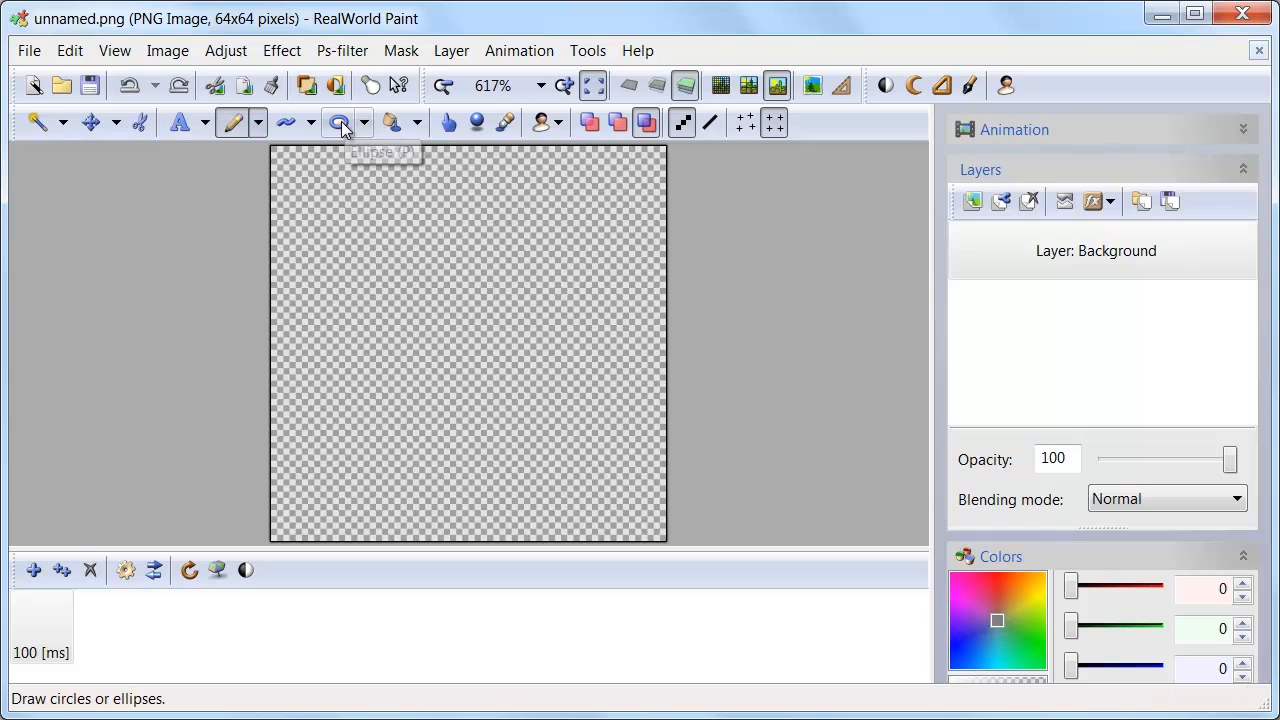
Draw a large black perfect circle filling most of the 64x64 canvas.
{"action": "left_click", "coordinate": [338, 122]}
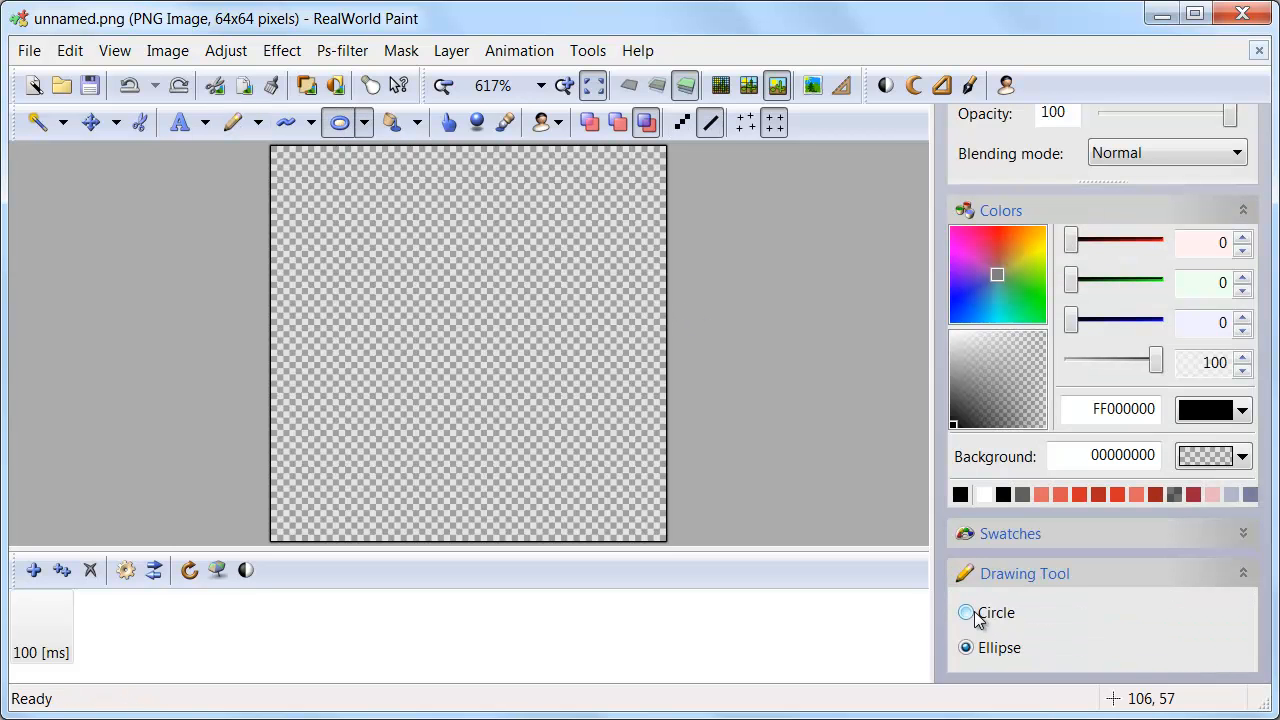
{"action": "left_click", "coordinate": [966, 612]}
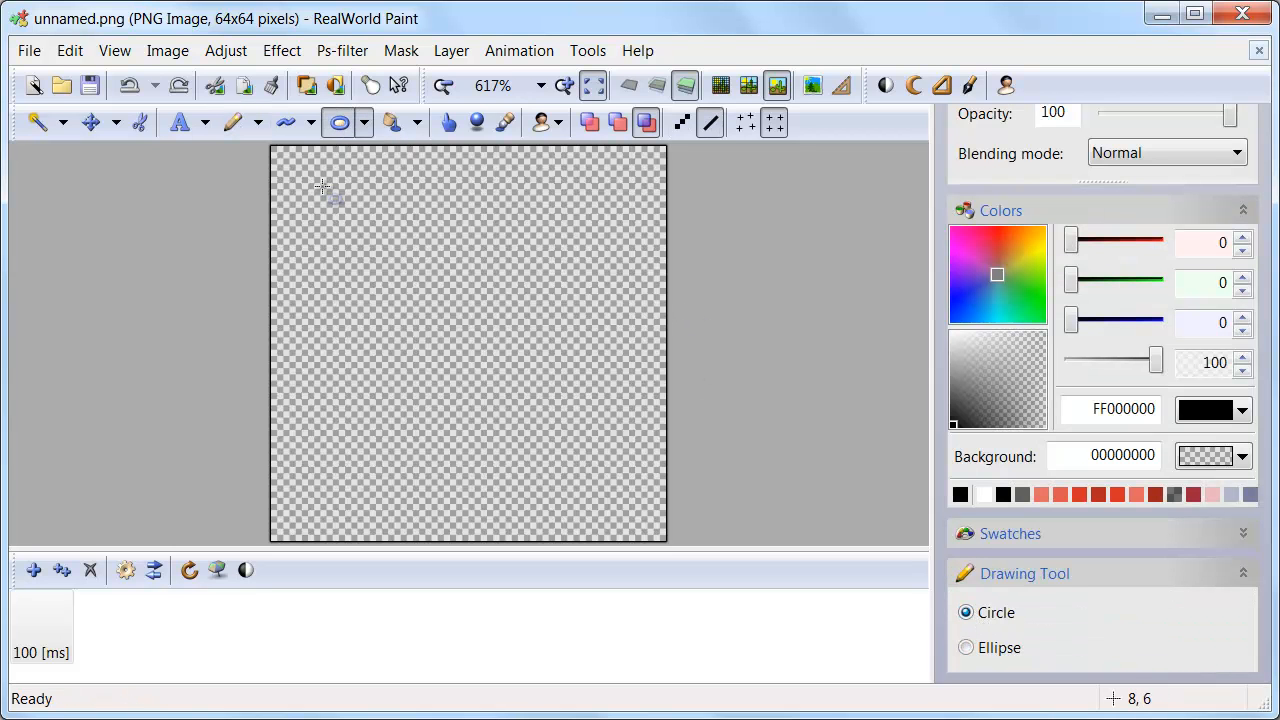
{"action": "left_click_drag", "start_coordinate": [324, 188], "coordinate": [620, 472]}
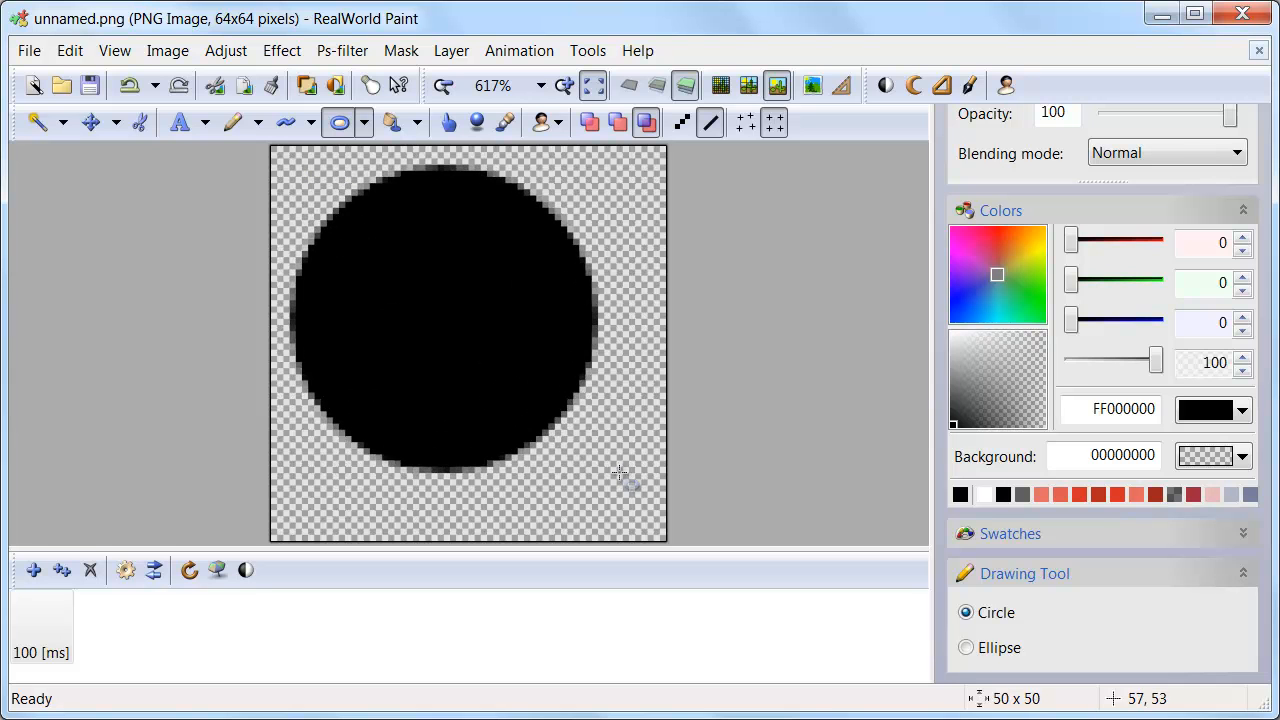
{"action": "left_click_drag", "start_coordinate": [620, 472], "coordinate": [656, 524]}
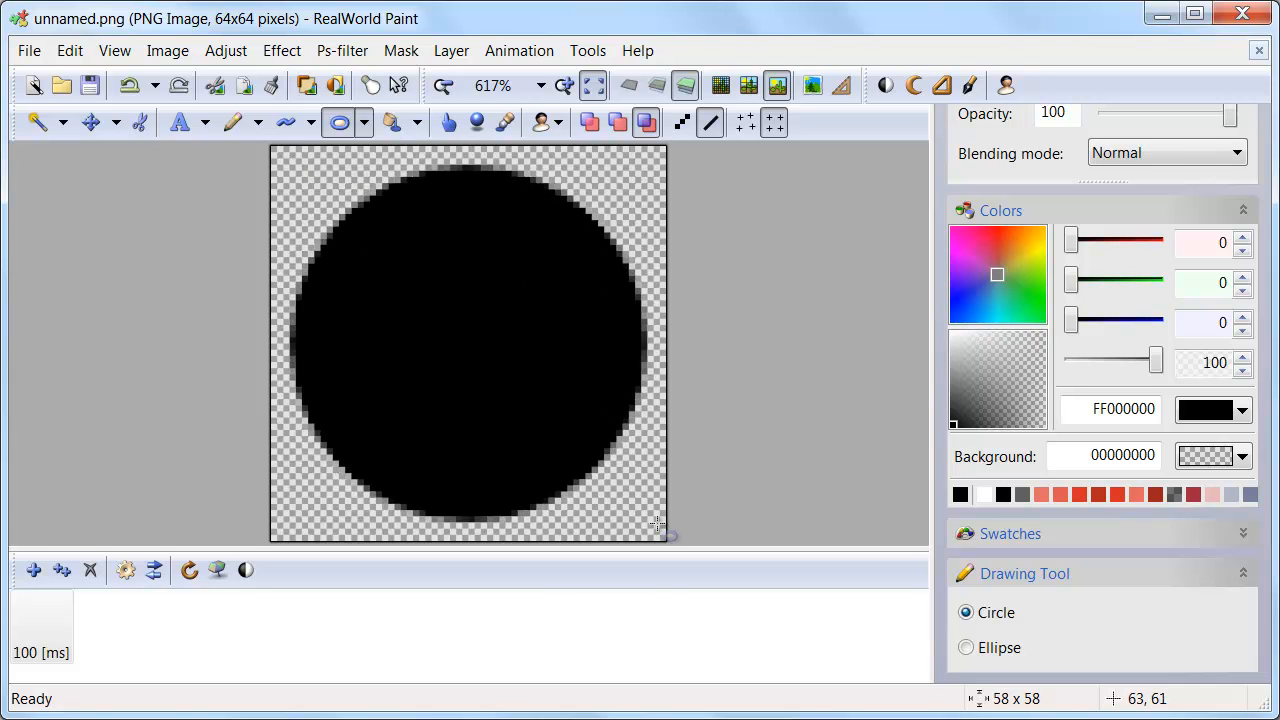
{"action": "left_click", "coordinate": [468, 344]}
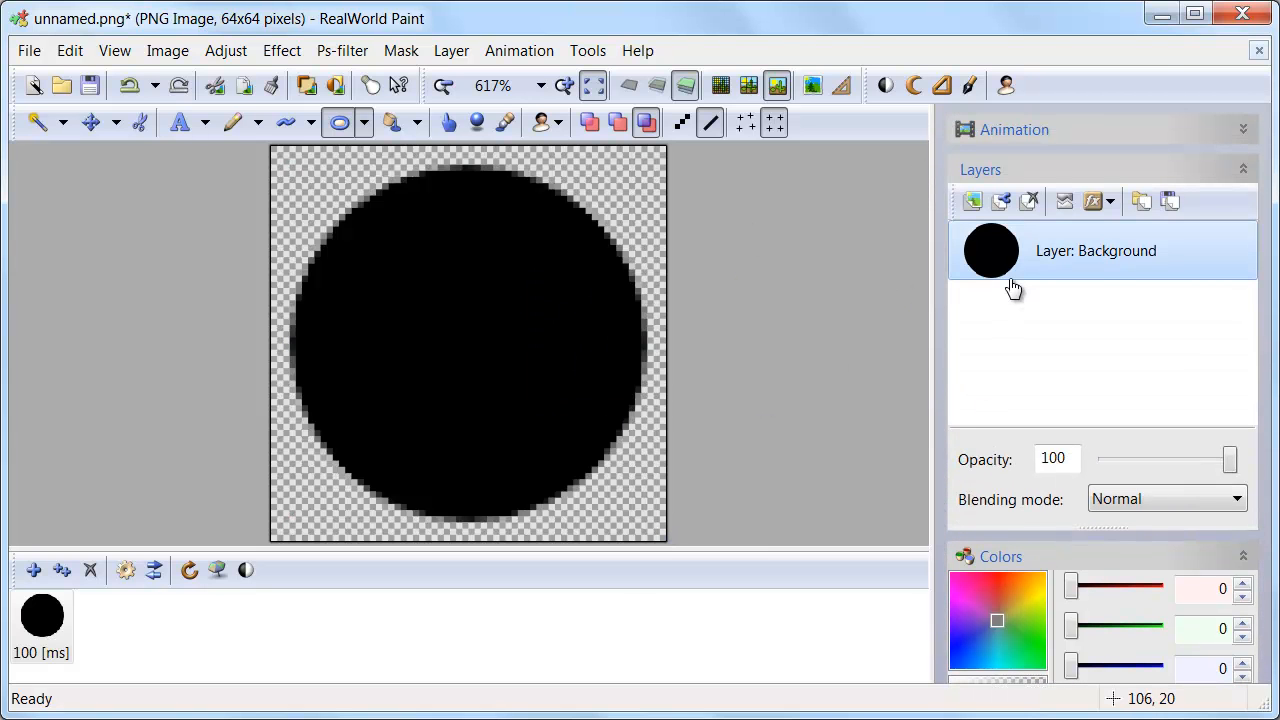
Style the circle with a yellow-to-deeper-yellow gradient and a Round edges effect (5px, blur 30).
{"action": "left_click", "coordinate": [1092, 200]}
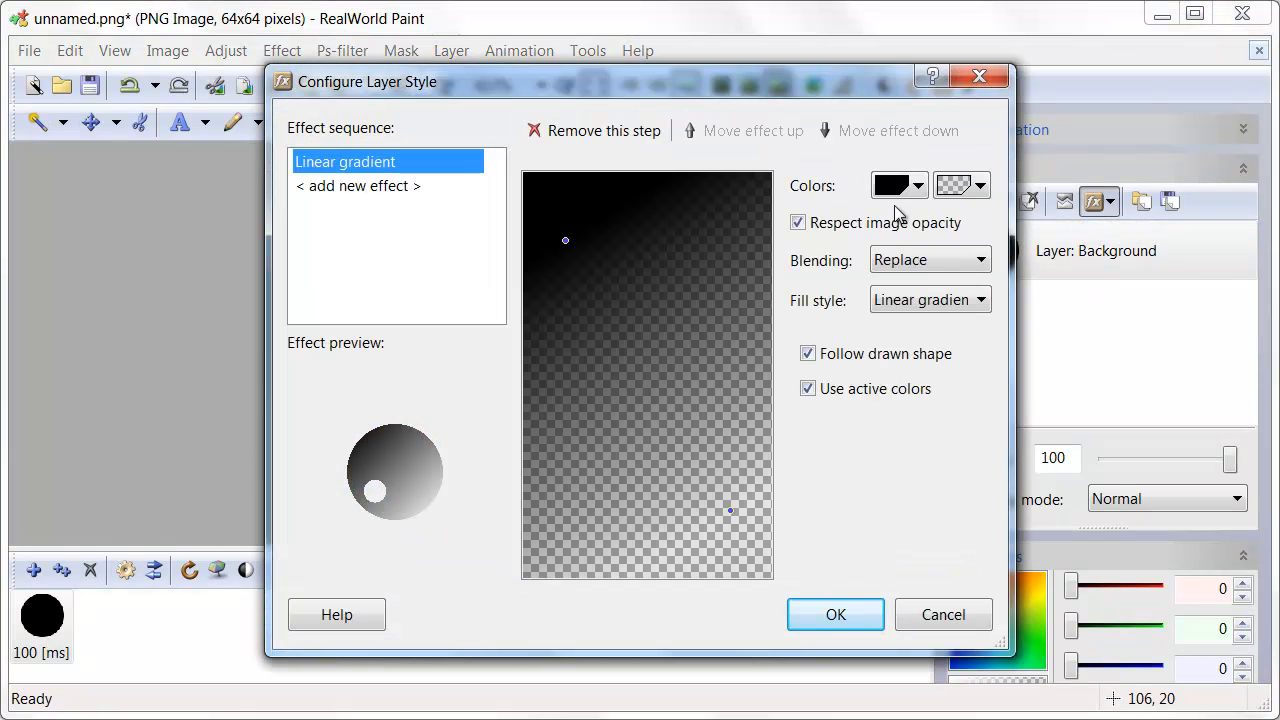
{"action": "left_click", "coordinate": [890, 184]}
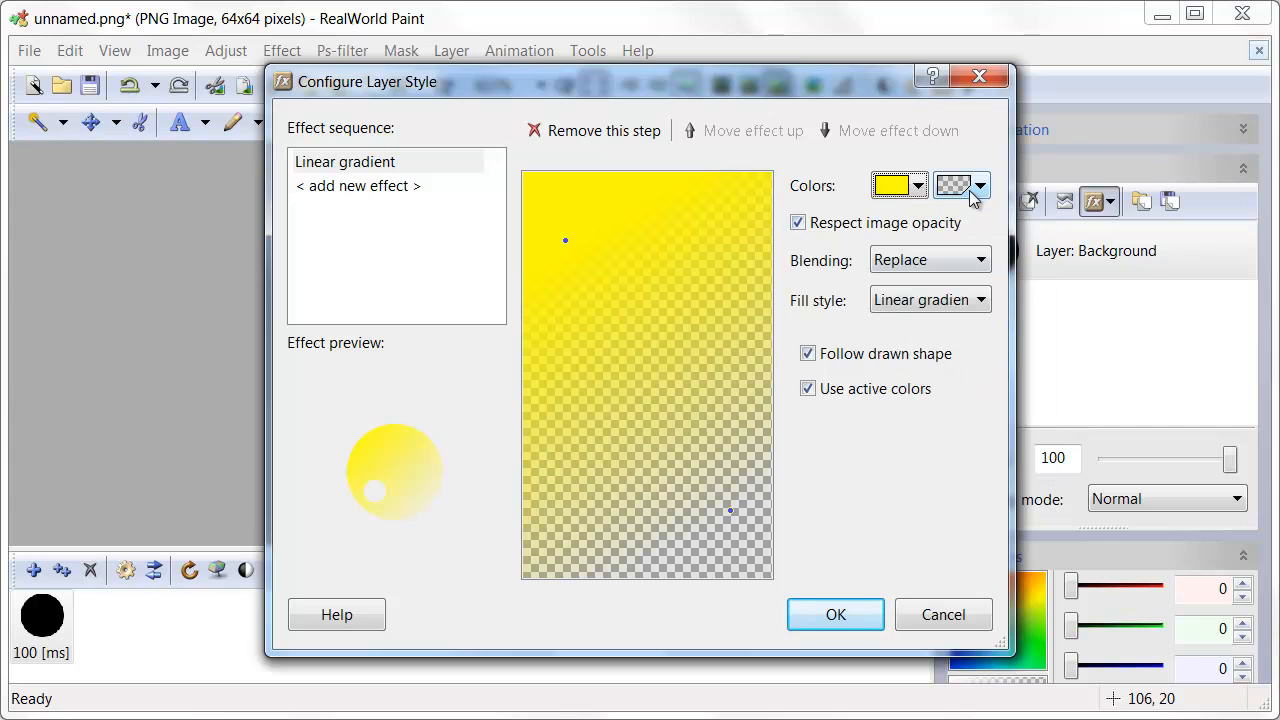
{"action": "left_click", "coordinate": [952, 184]}
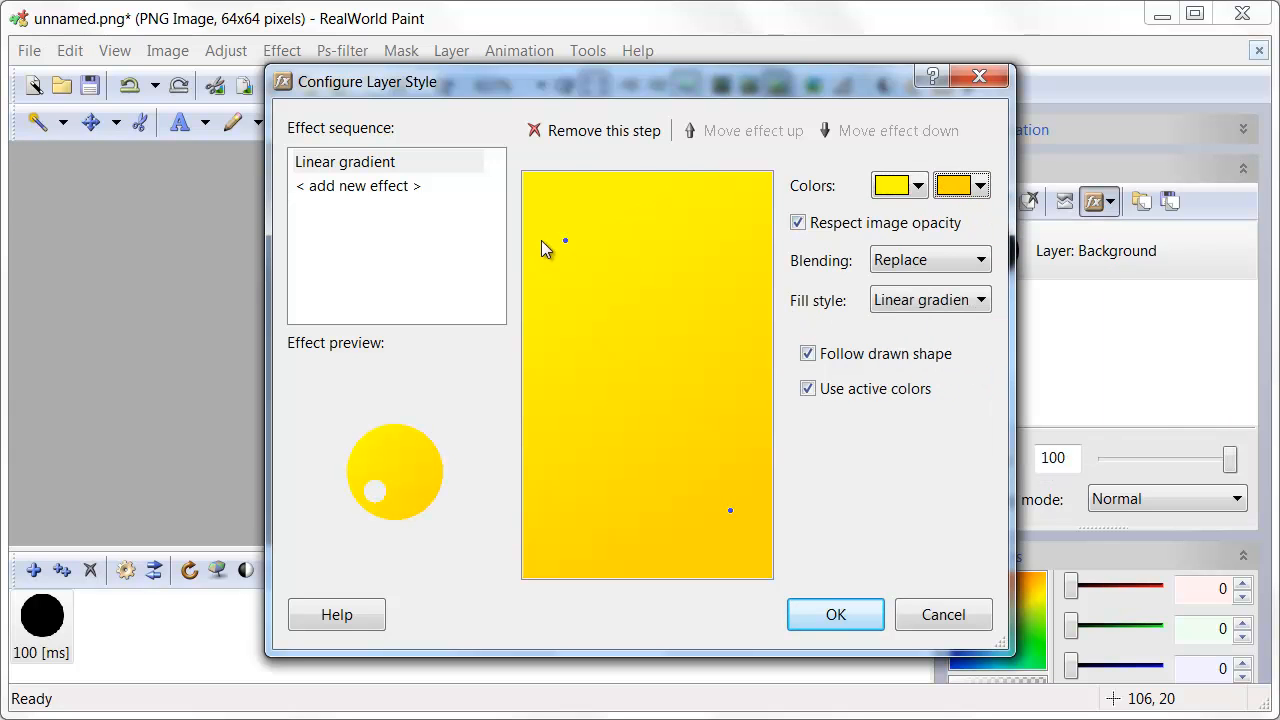
{"action": "left_click", "coordinate": [356, 186]}
{"action": "type", "text": "30"}
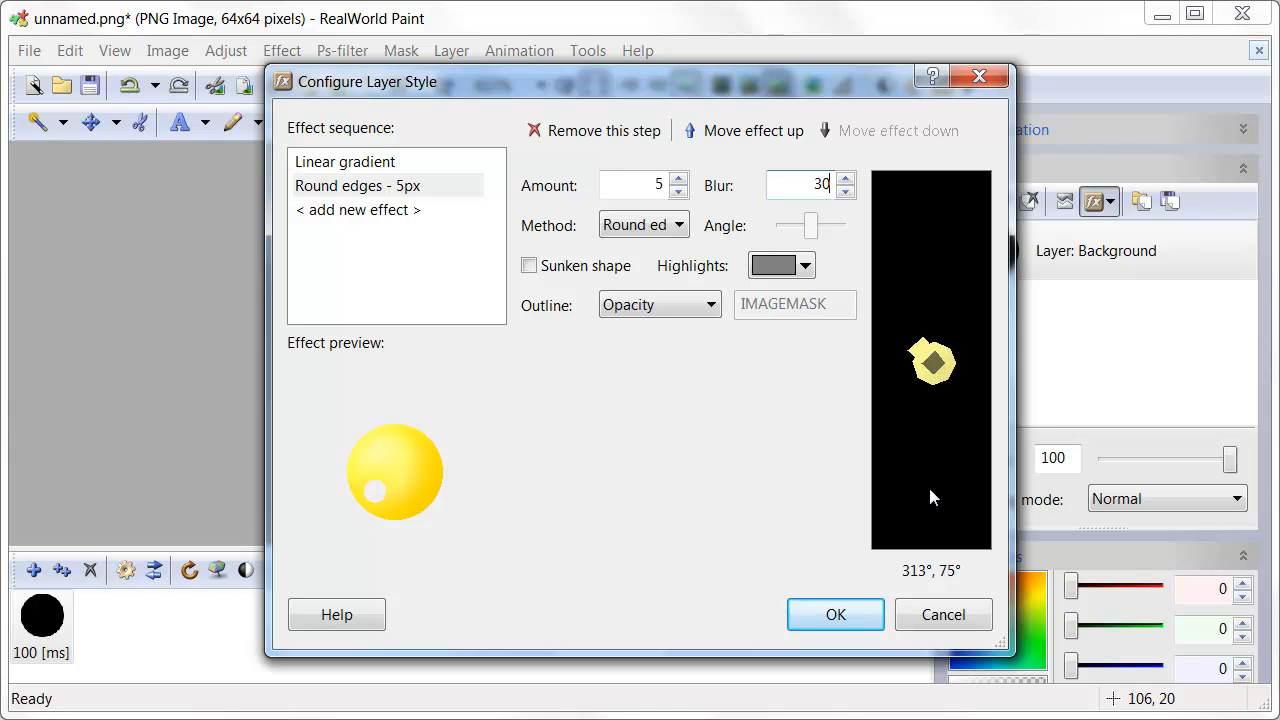
{"action": "left_click", "coordinate": [836, 614]}
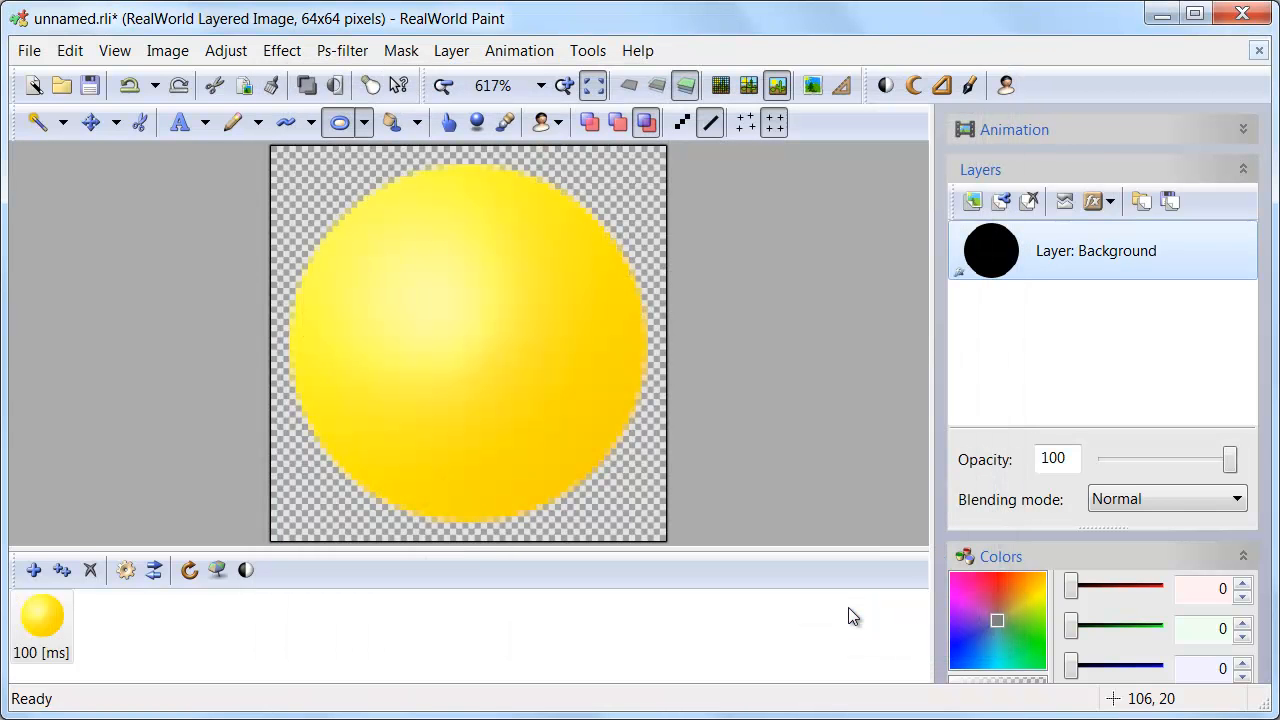
Modify the layer style to add a black 1px centered Outline effect.
{"action": "left_click", "coordinate": [1092, 200]}
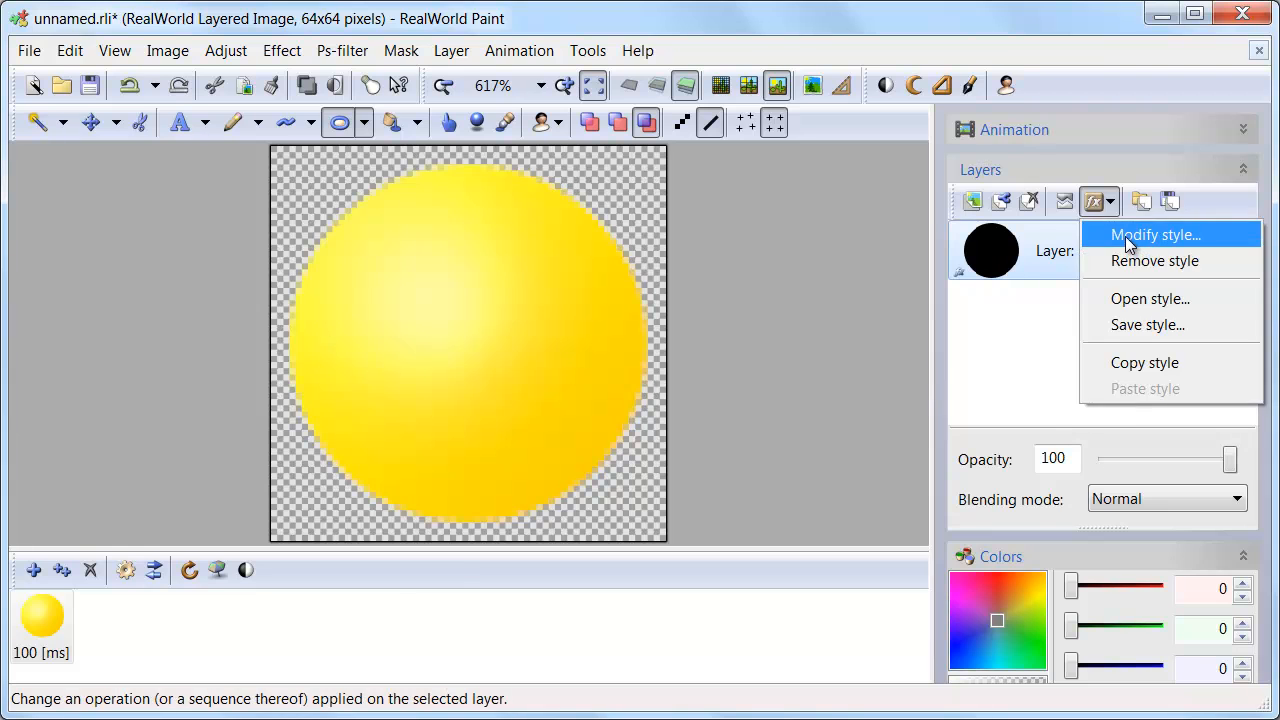
{"action": "left_click", "coordinate": [1156, 234]}
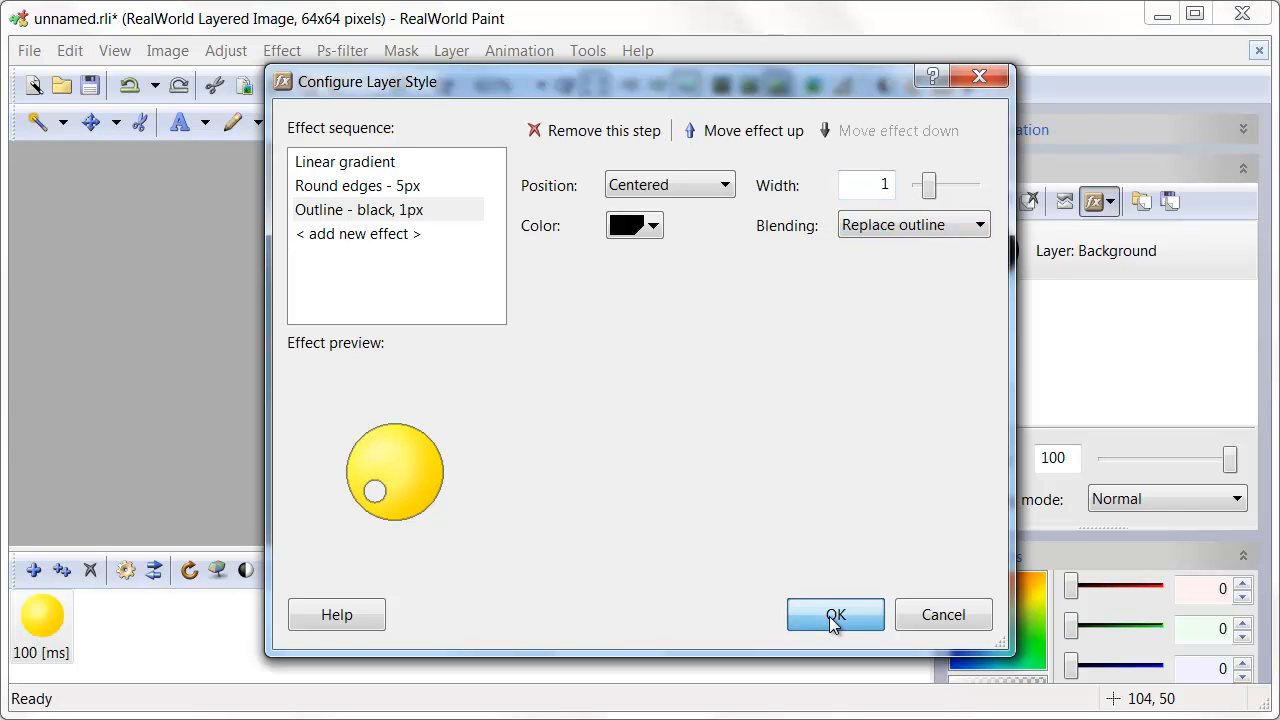
{"action": "left_click", "coordinate": [836, 614]}
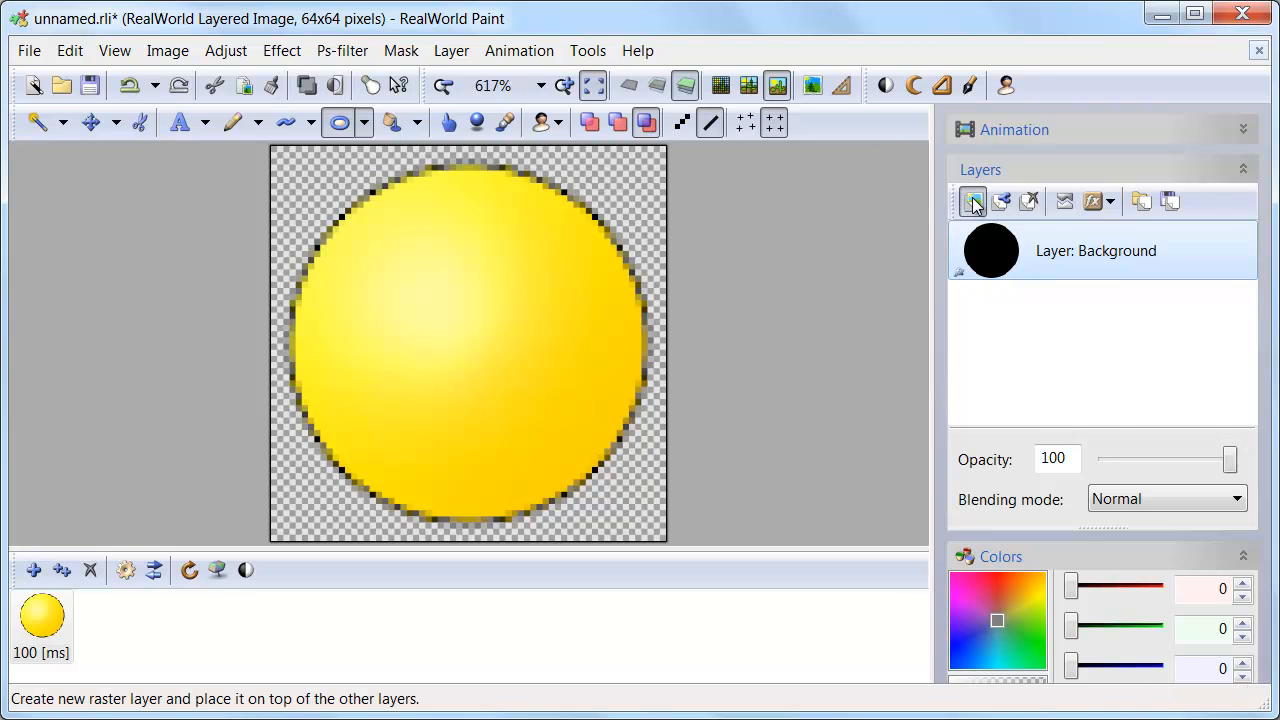
Add a new raster layer and draw a 10x14 black oval eye on the face's upper left.
{"action": "left_click", "coordinate": [972, 200]}
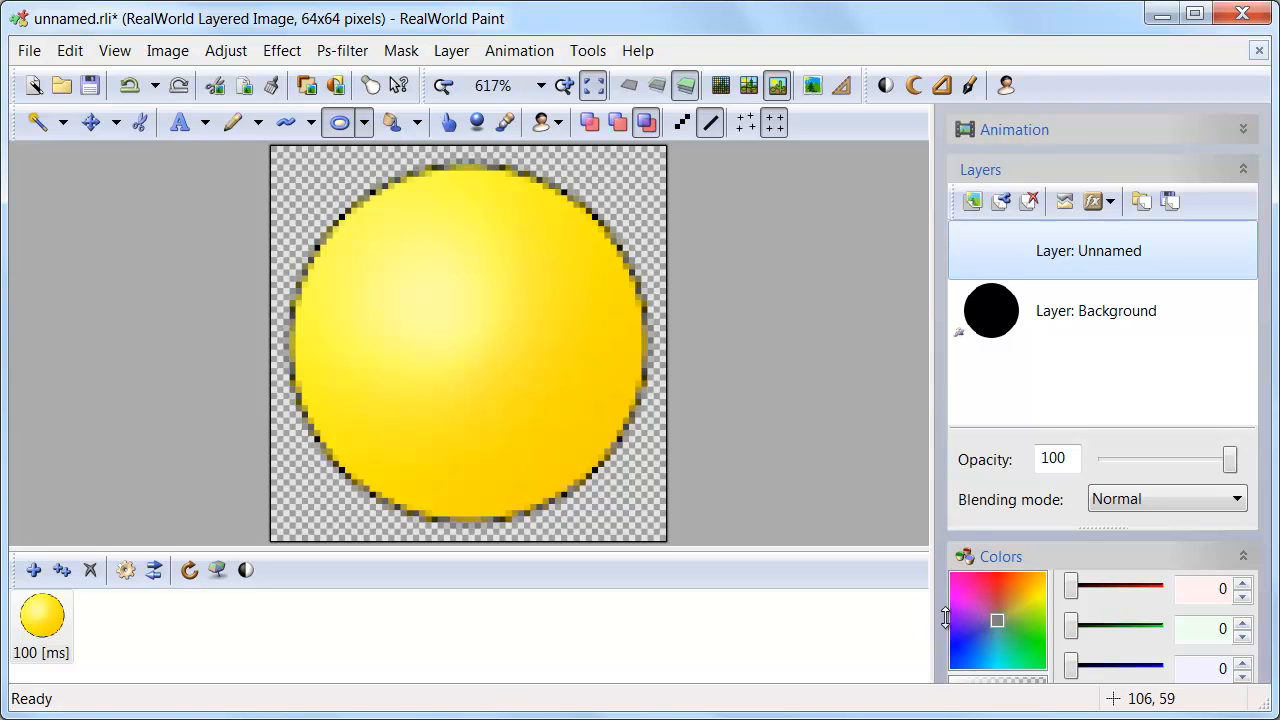
{"action": "scroll", "scroll_direction": "down", "scroll_amount": 3}
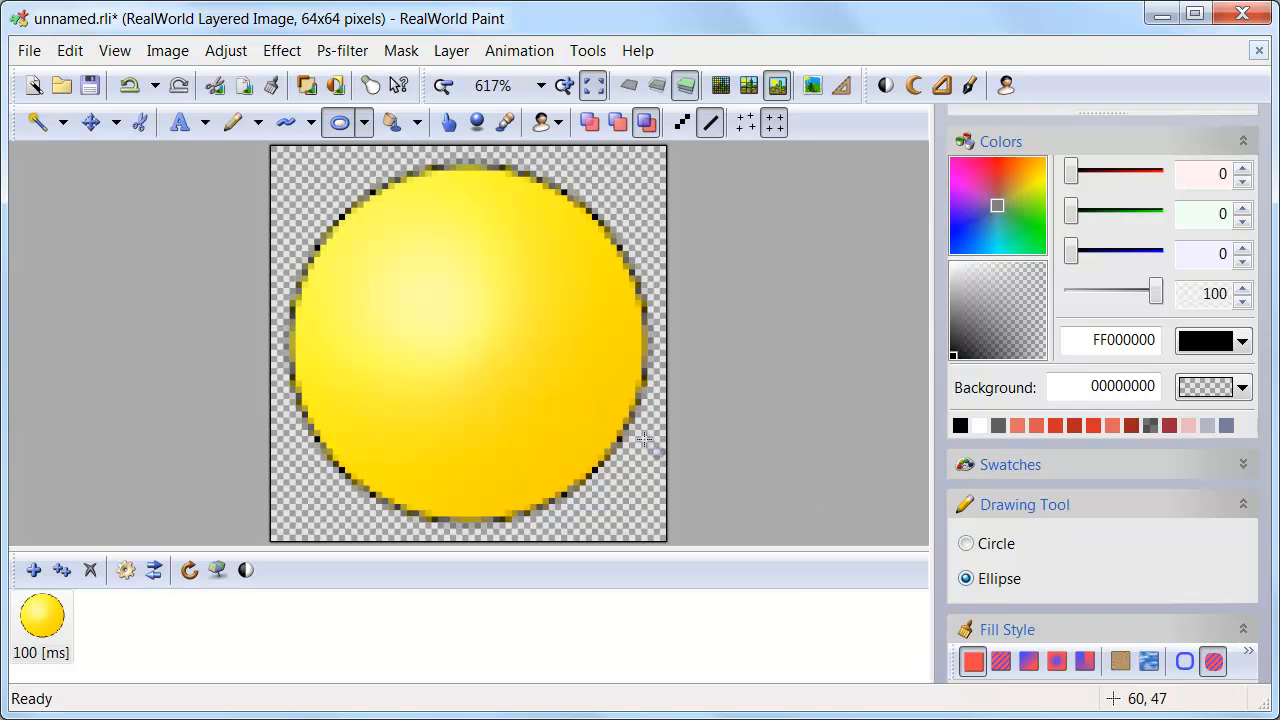
{"action": "left_click_drag", "start_coordinate": [380, 264], "coordinate": [430, 356]}
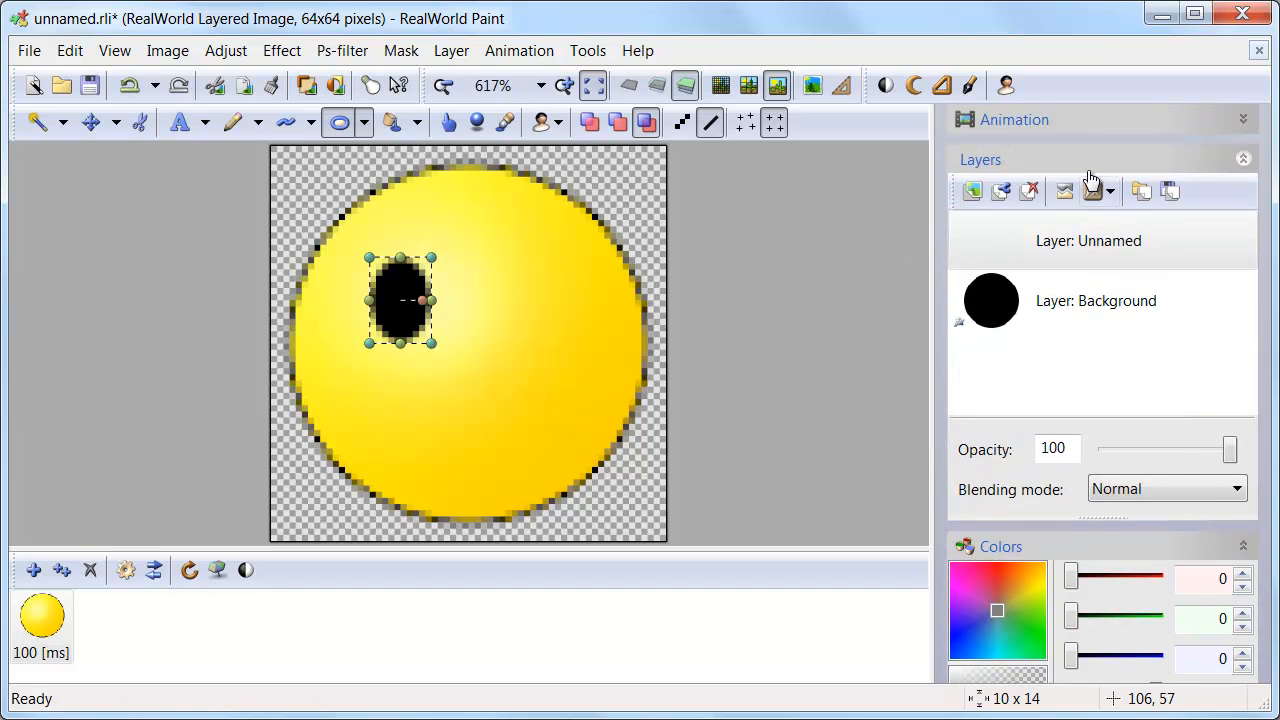
Load the symmetry-x.rweffect style onto the eye layer so it mirrors into two eyes.
{"action": "left_click", "coordinate": [1098, 192]}
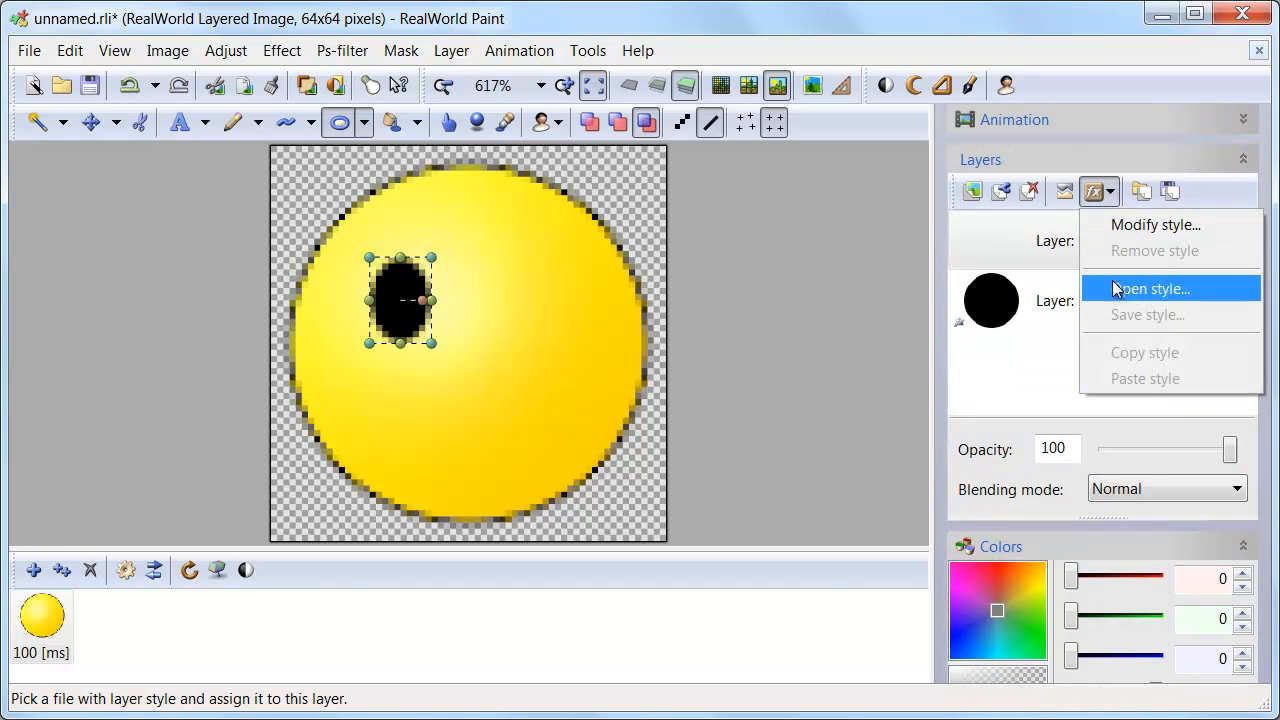
{"action": "left_click", "coordinate": [1148, 288]}
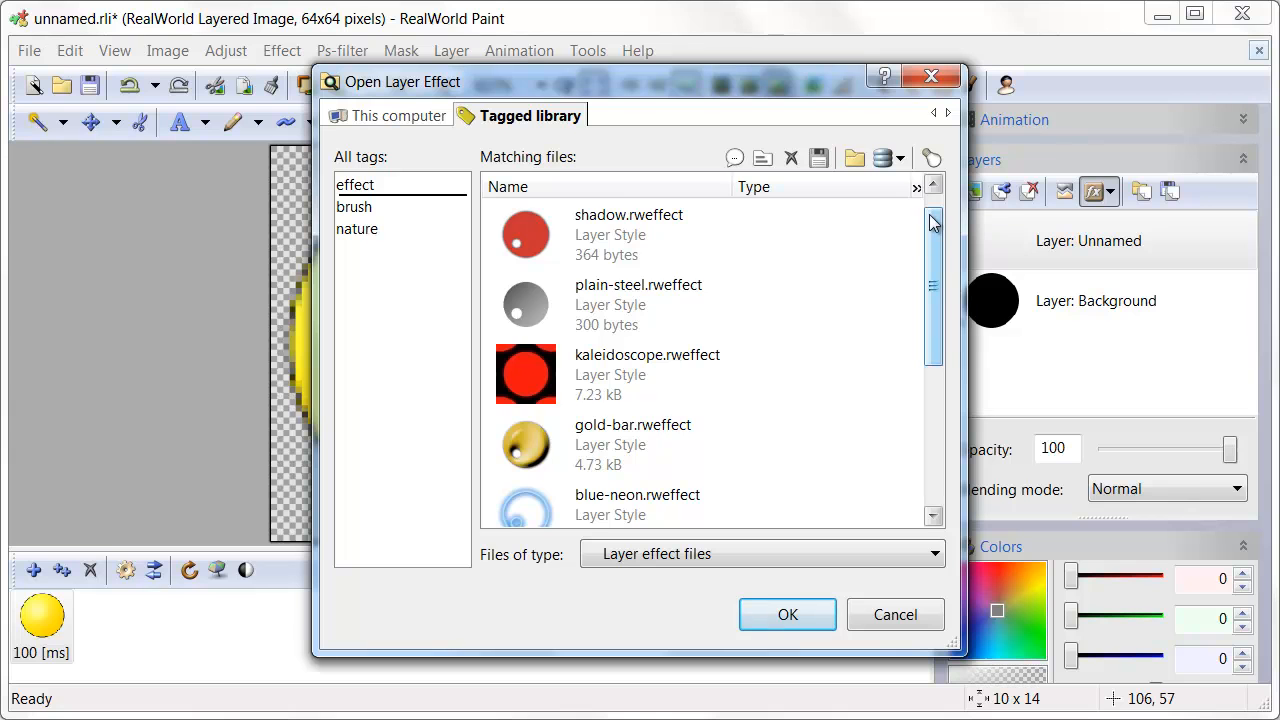
{"action": "scroll", "scroll_direction": "down", "scroll_amount": 3}
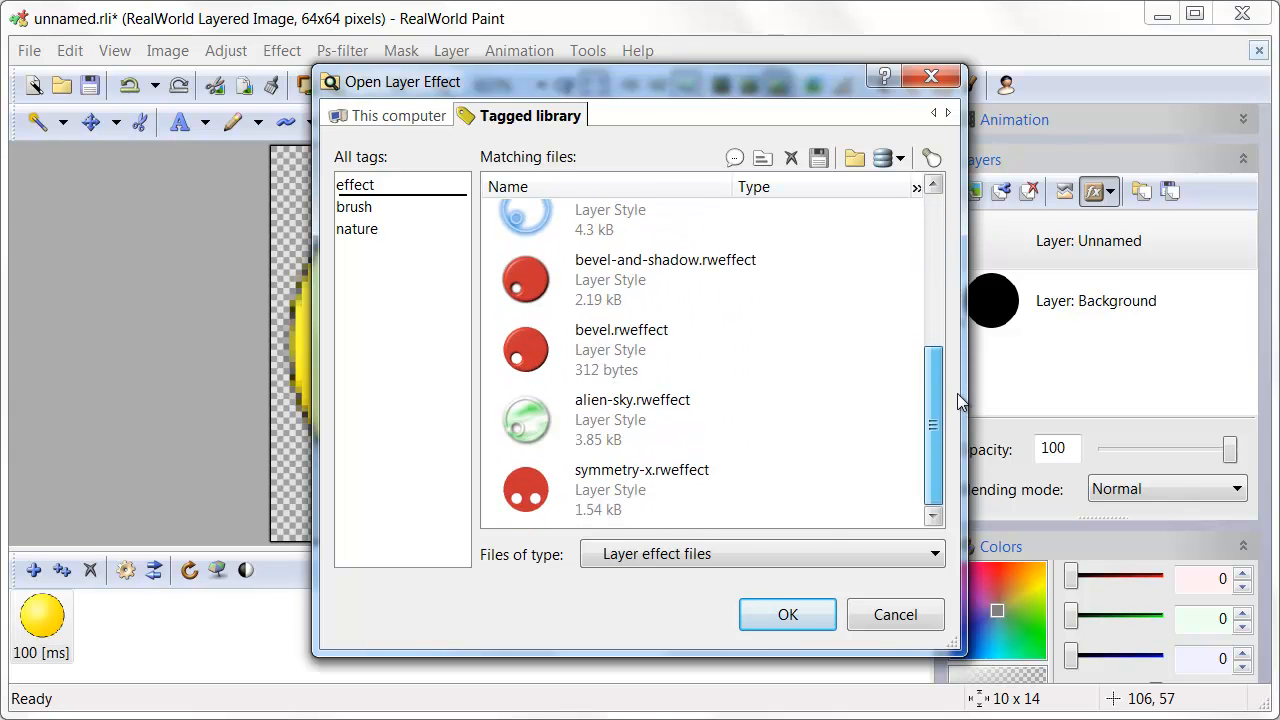
{"action": "left_click", "coordinate": [640, 488]}
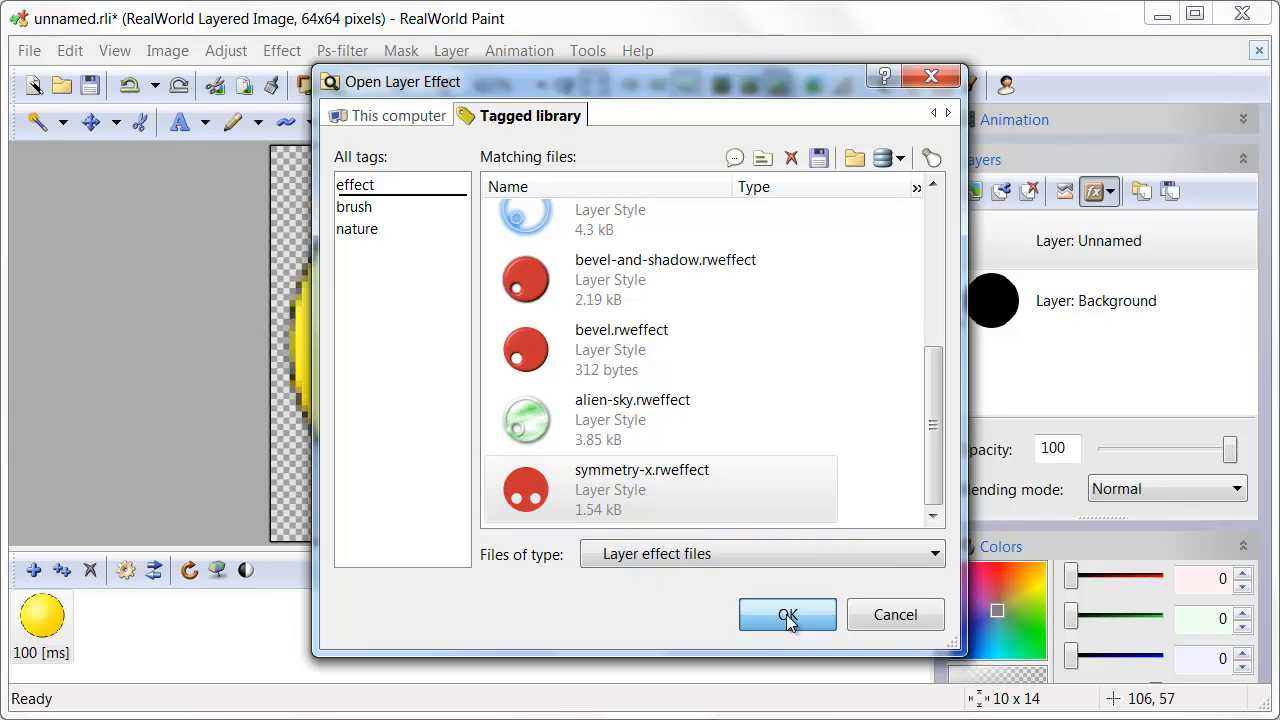
{"action": "left_click", "coordinate": [788, 614]}
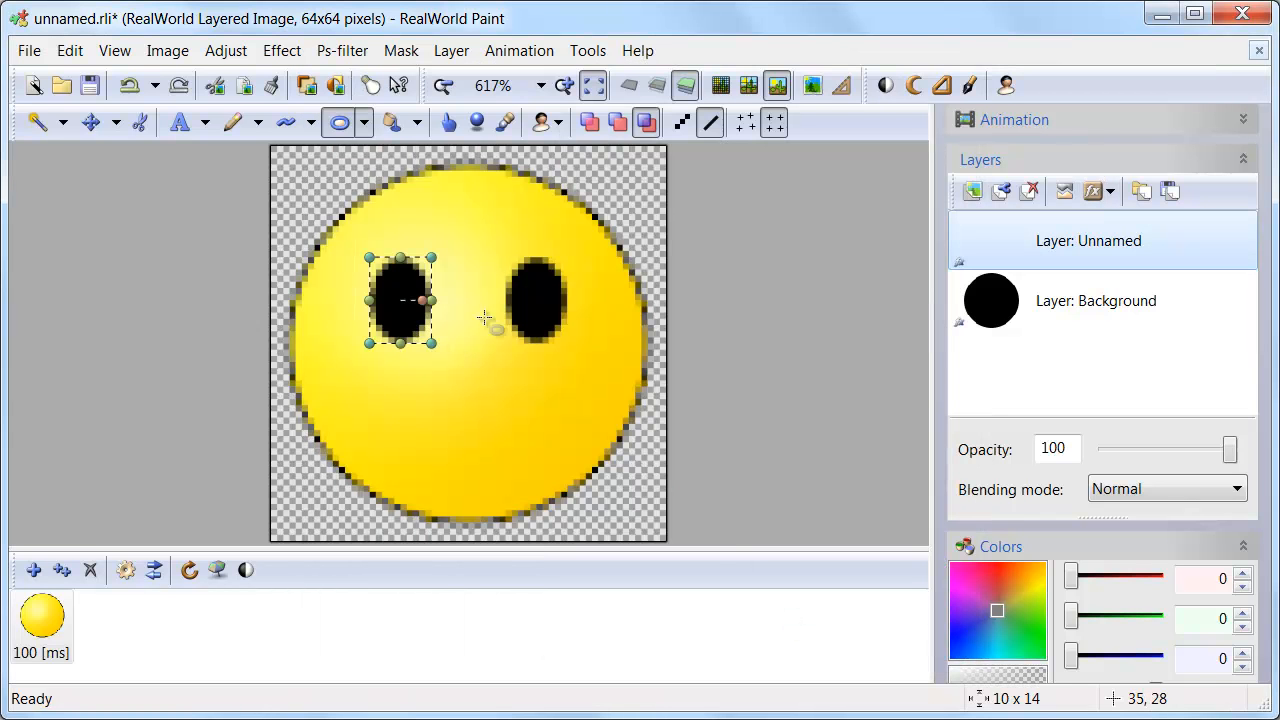
{"action": "mouse_move", "coordinate": [536, 312]}
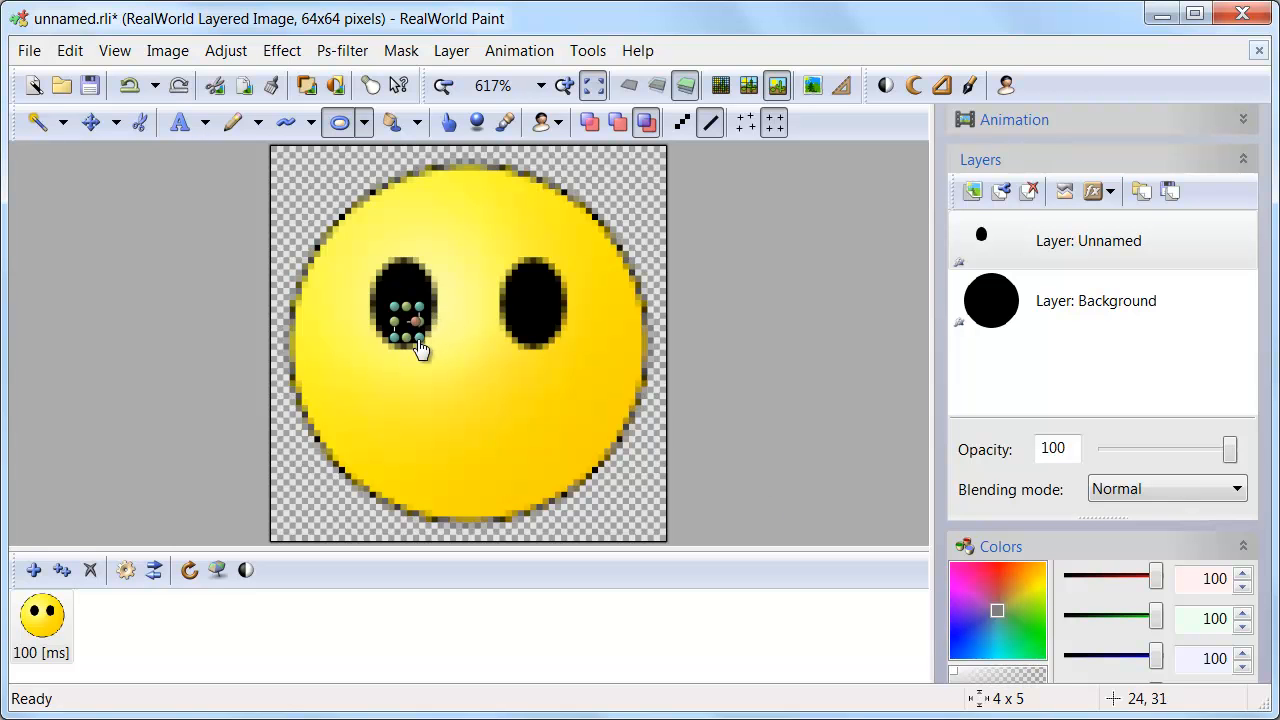
Paint a white highlight in the left eye, mirrored to the right.
{"action": "left_click", "coordinate": [530, 322]}
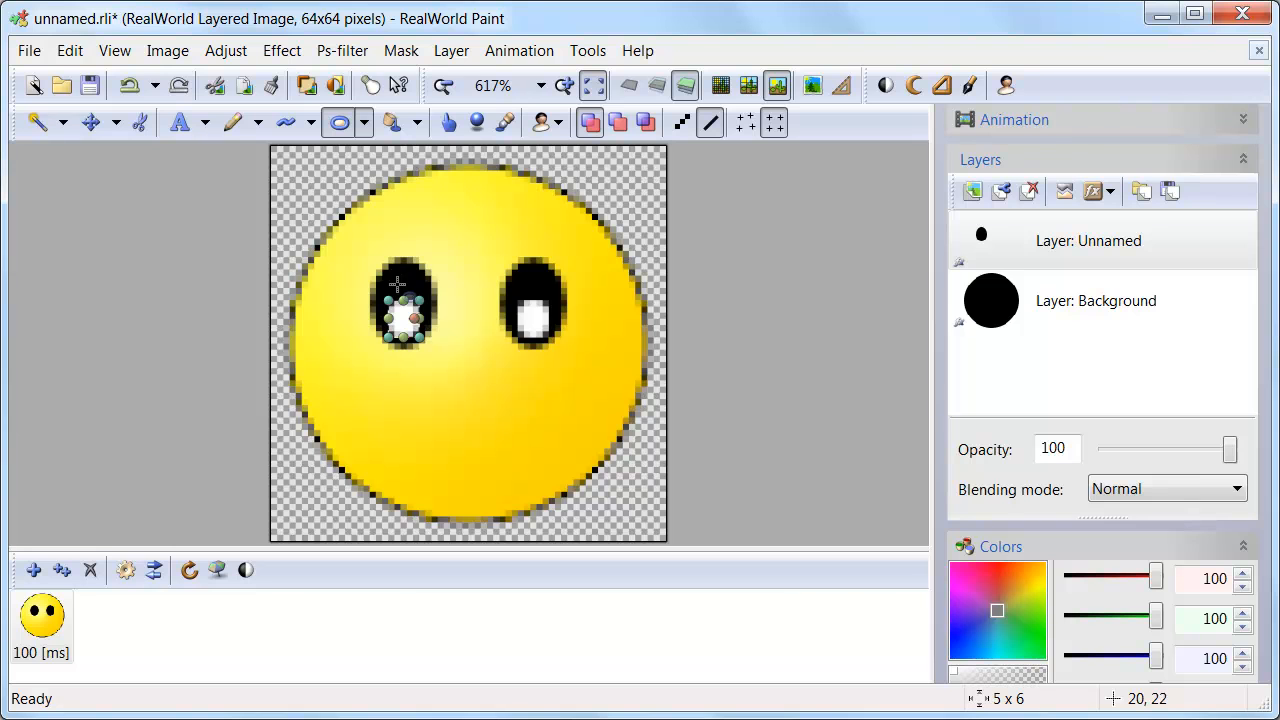
{"action": "mouse_move", "coordinate": [572, 320]}
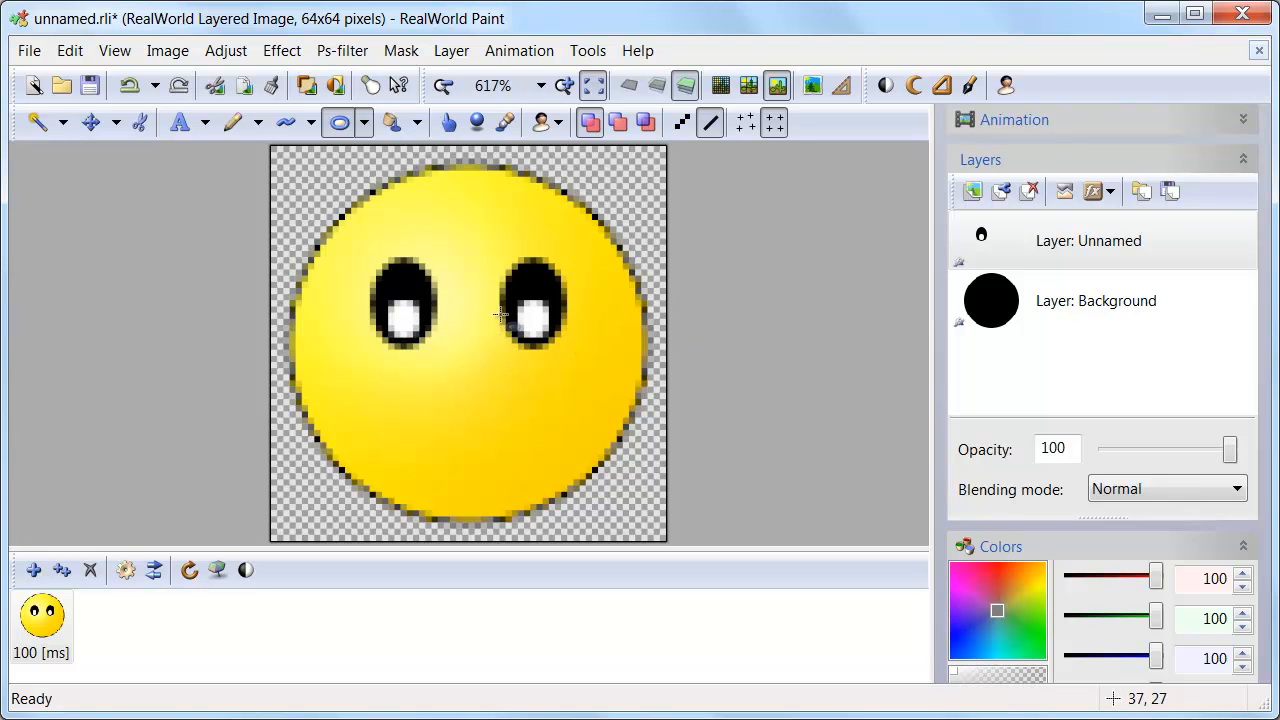
{"action": "left_click", "coordinate": [1100, 192]}
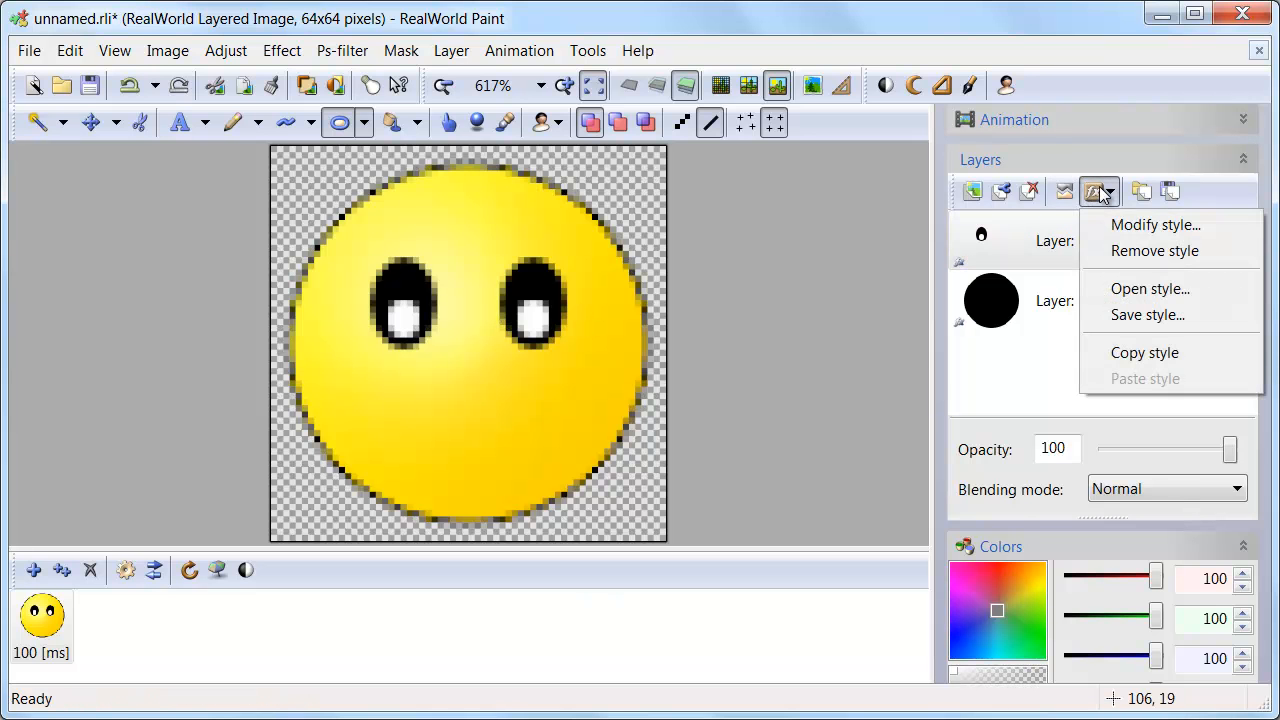
Add a Bevel effect (Round edges, 10px) to the eyes layer's style.
{"action": "left_click", "coordinate": [1156, 224]}
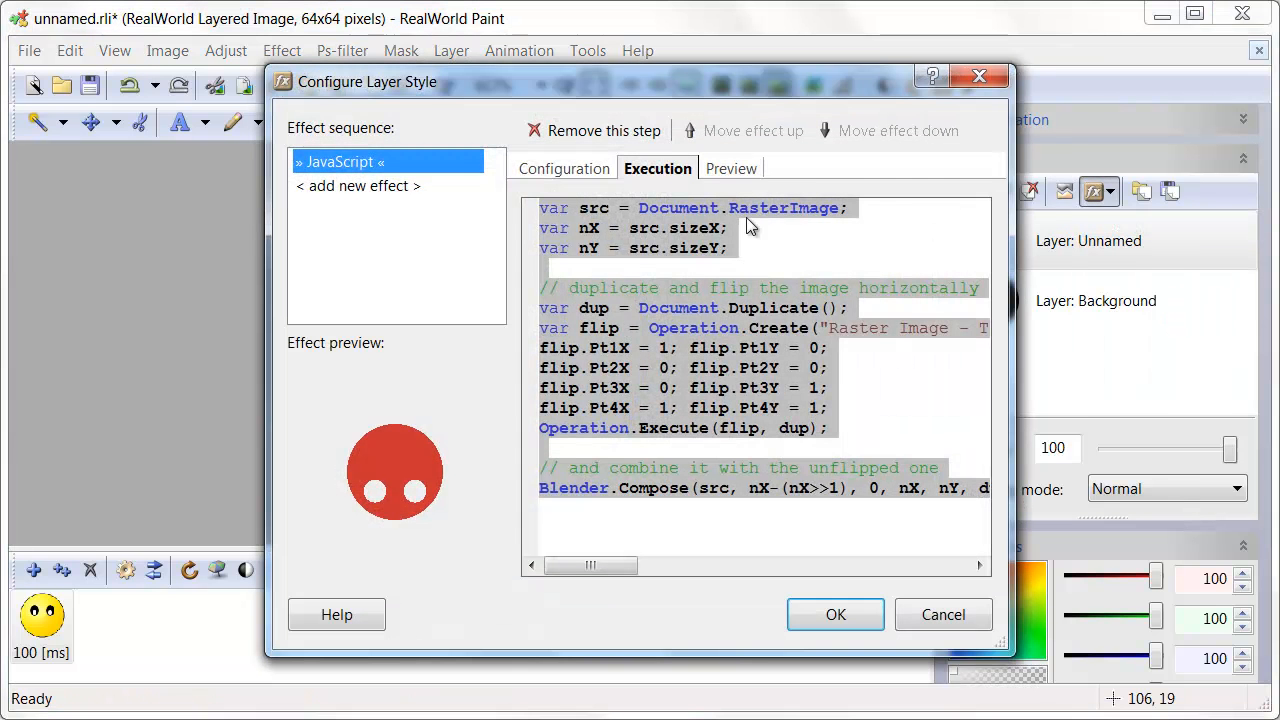
{"action": "left_click", "coordinate": [360, 184]}
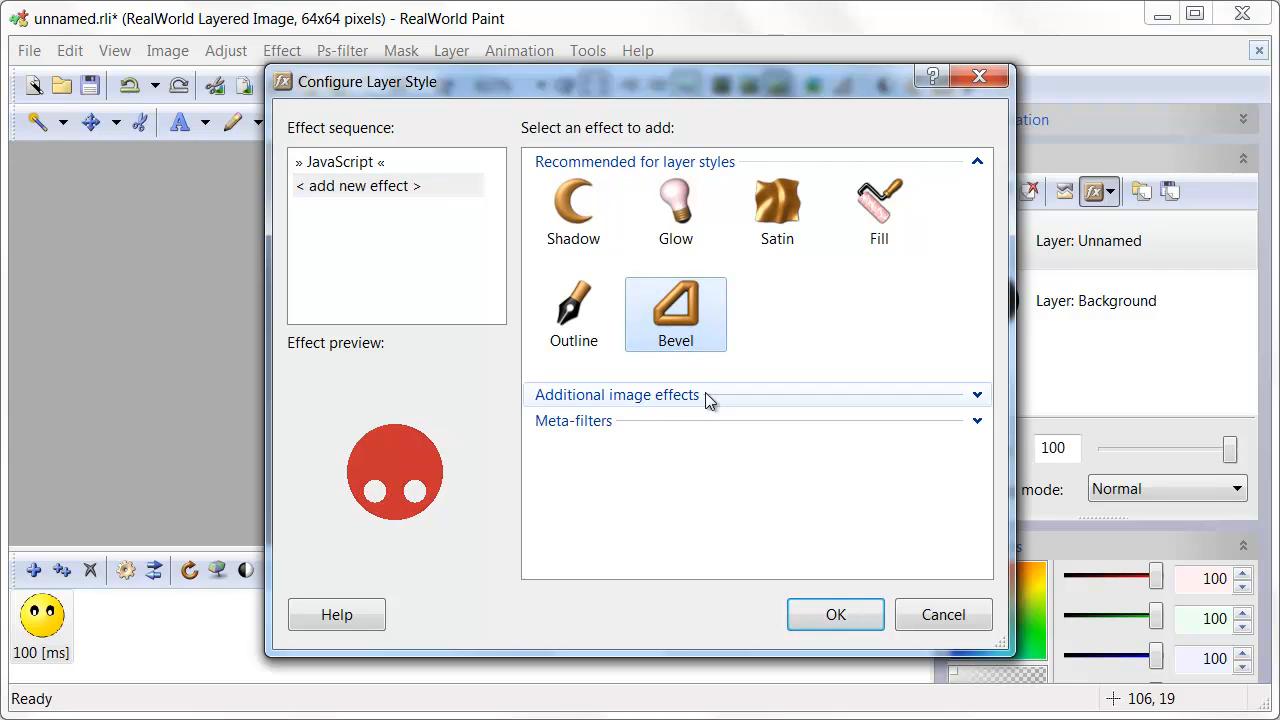
{"action": "left_click", "coordinate": [676, 312]}
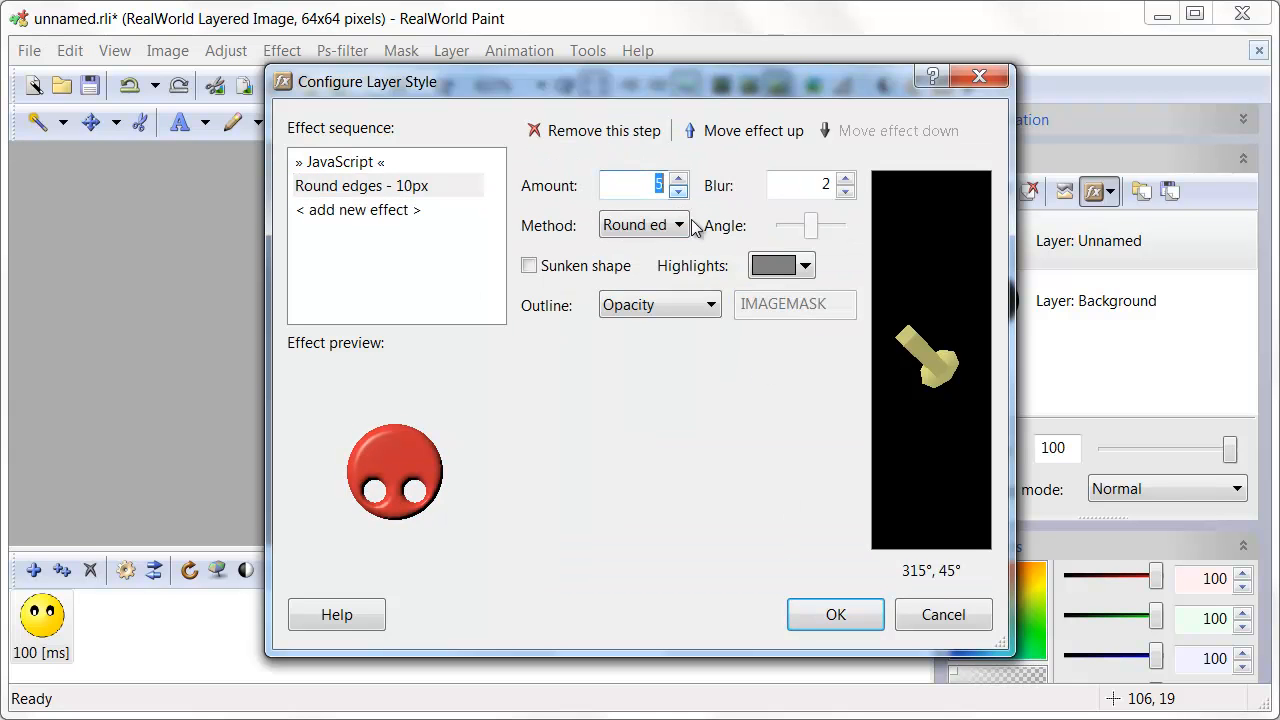
{"action": "left_click", "coordinate": [836, 614]}
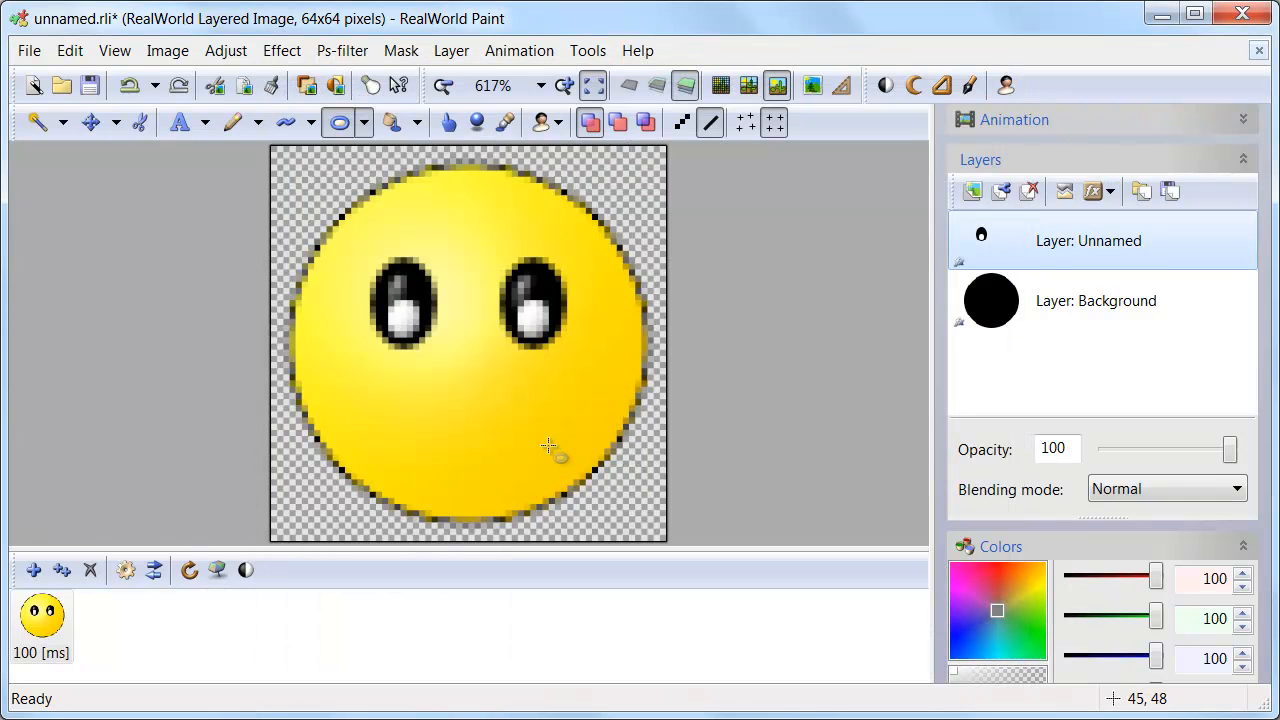
{"action": "mouse_move", "coordinate": [528, 280]}
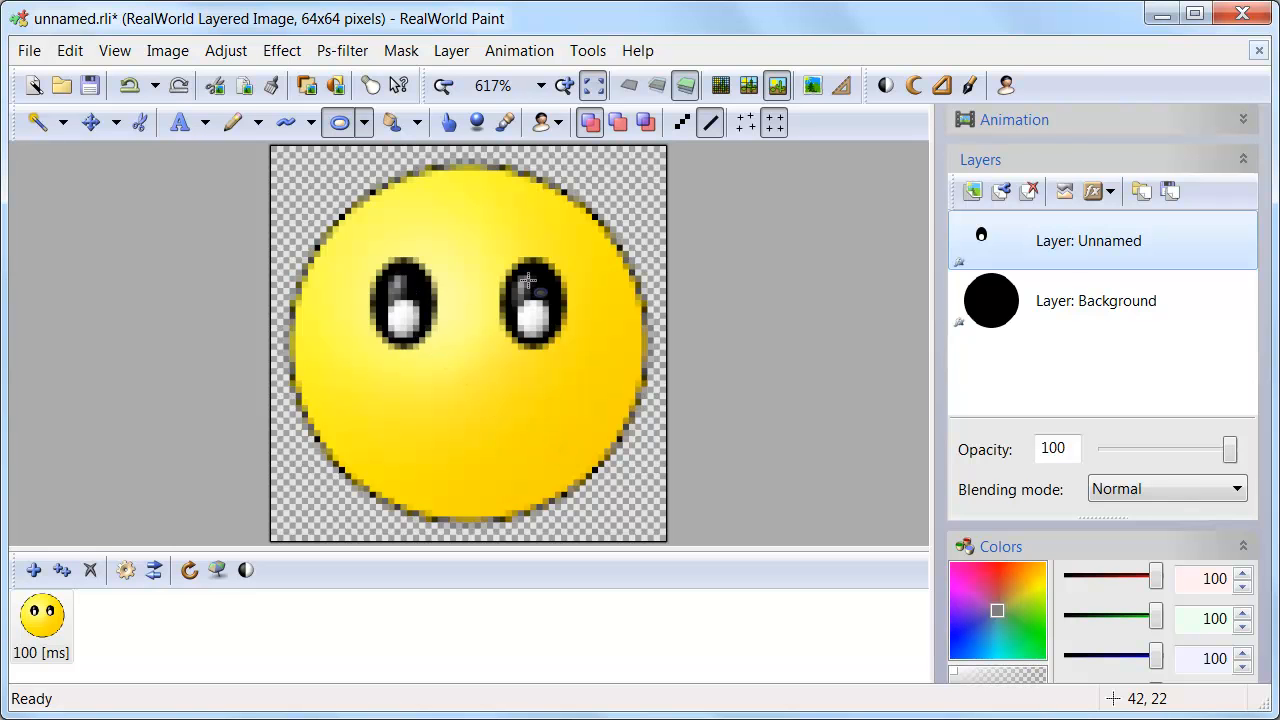
{"action": "left_click", "coordinate": [1096, 300]}
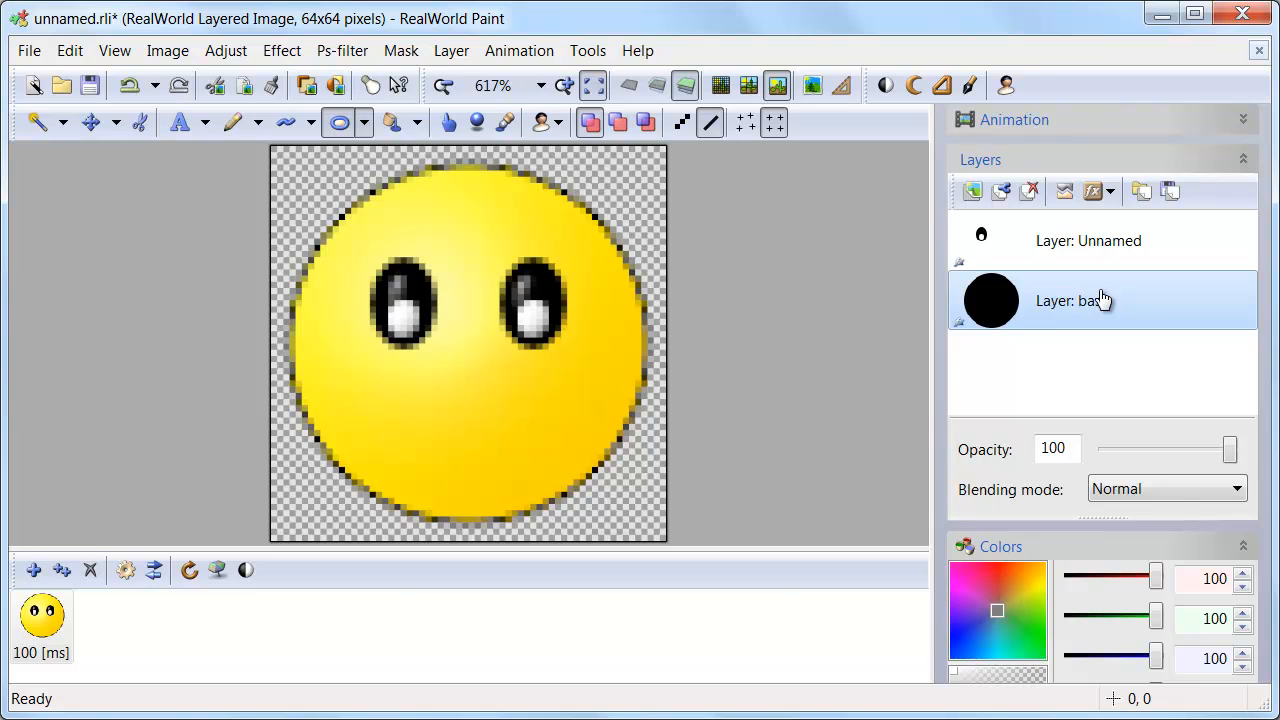
Rename layers to base and eyes and name a new raster layer 'mouth'.
{"action": "left_click", "coordinate": [1088, 240]}
{"action": "type", "text": "yes"}
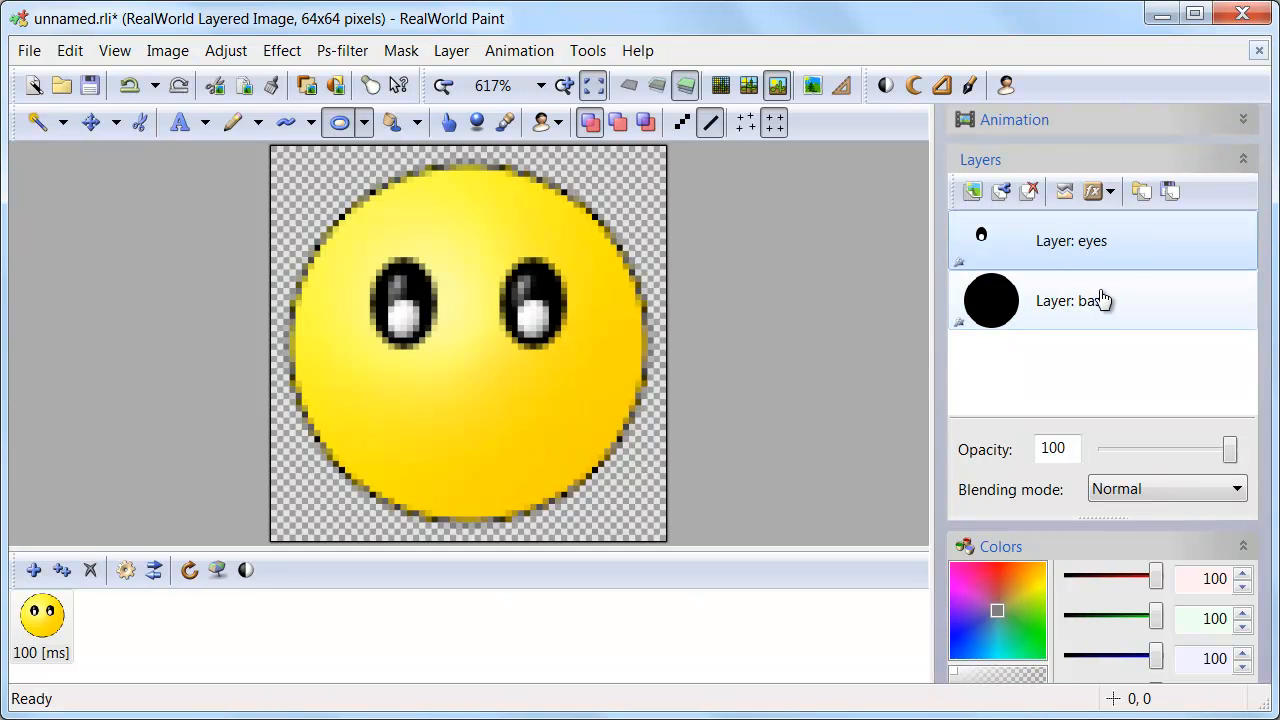
{"action": "mouse_move", "coordinate": [972, 192]}
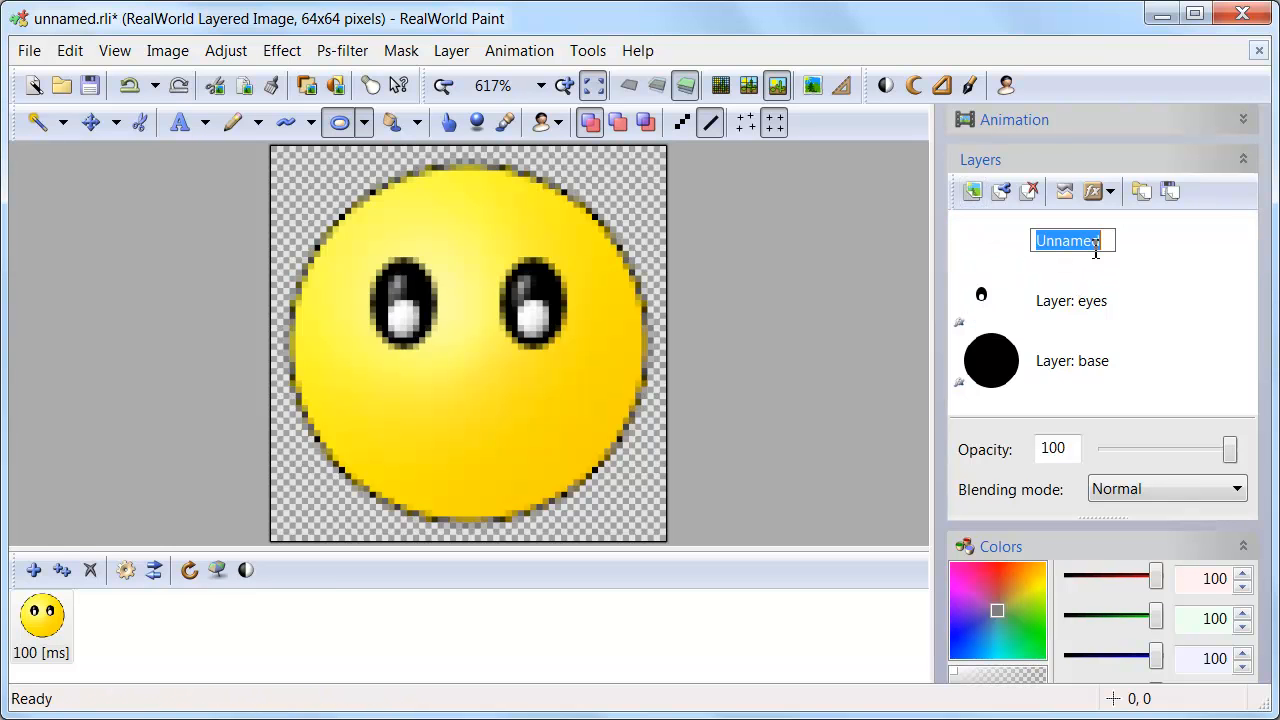
{"action": "type", "text": "mouth"}
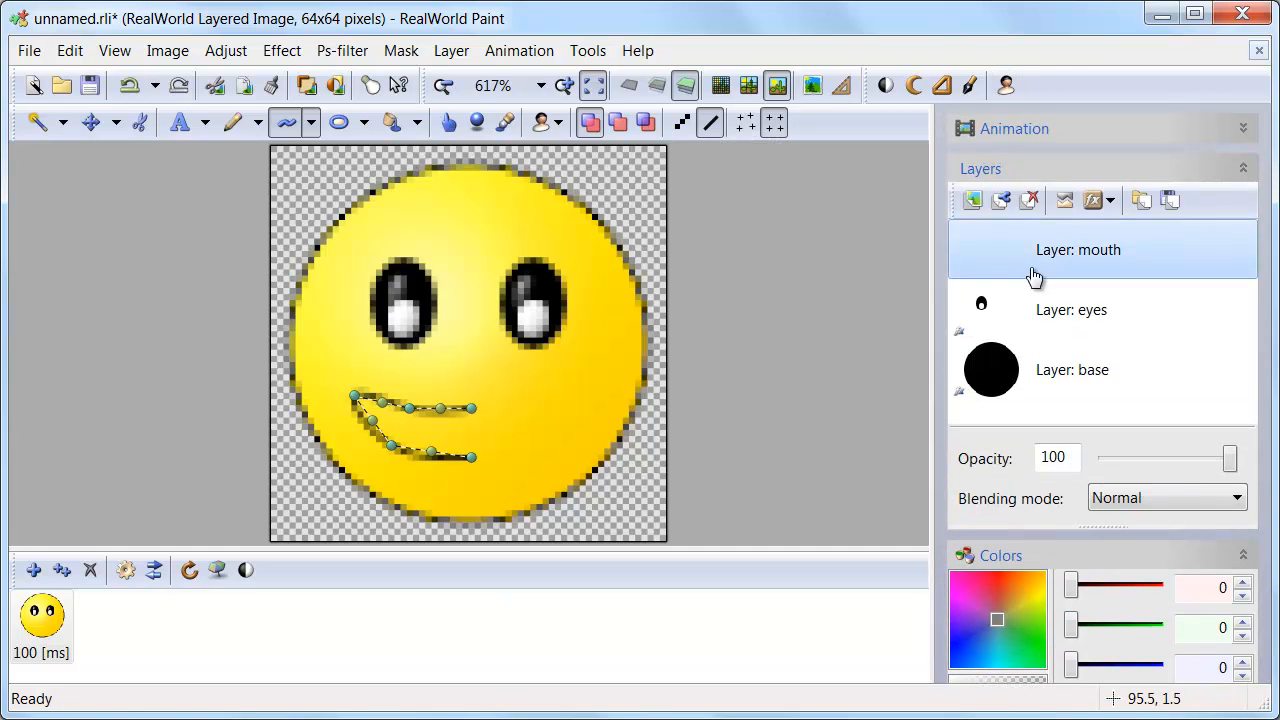
Load symmetry-x.rweffect onto the mouth layer to make a symmetric smile.
{"action": "left_click", "coordinate": [1092, 200]}
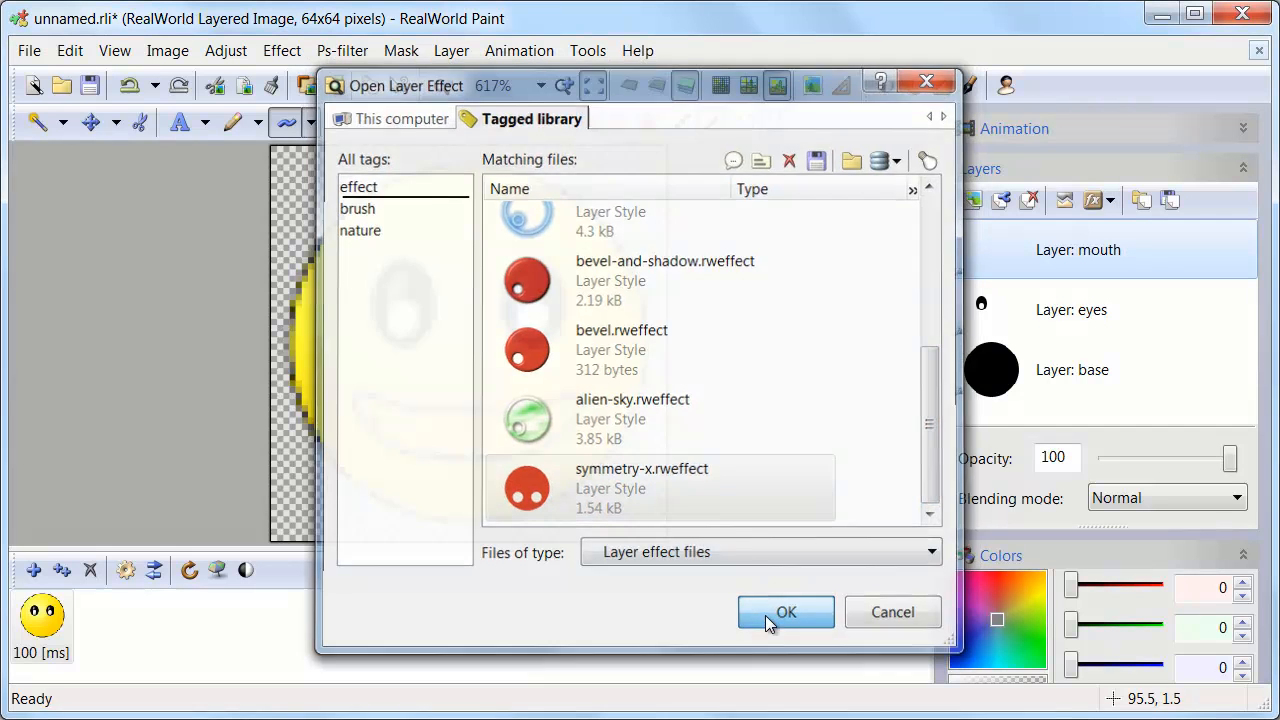
{"action": "left_click", "coordinate": [784, 612]}
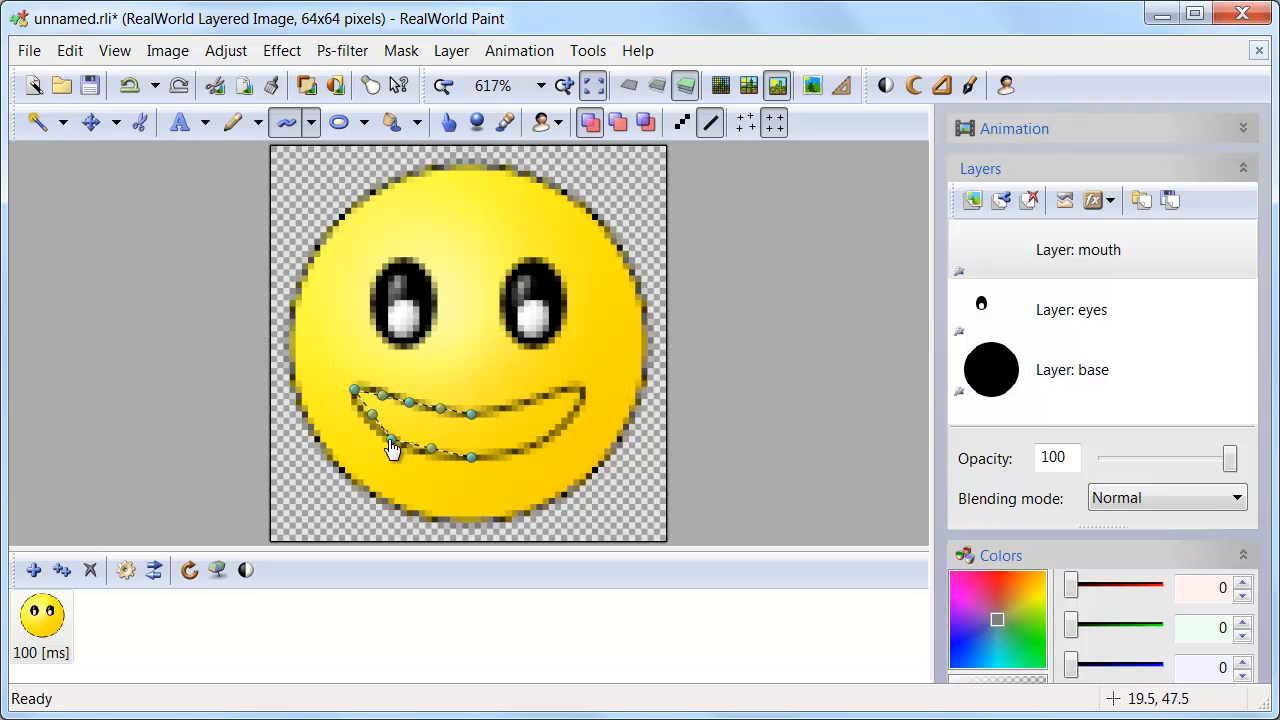
{"action": "mouse_move", "coordinate": [500, 504]}
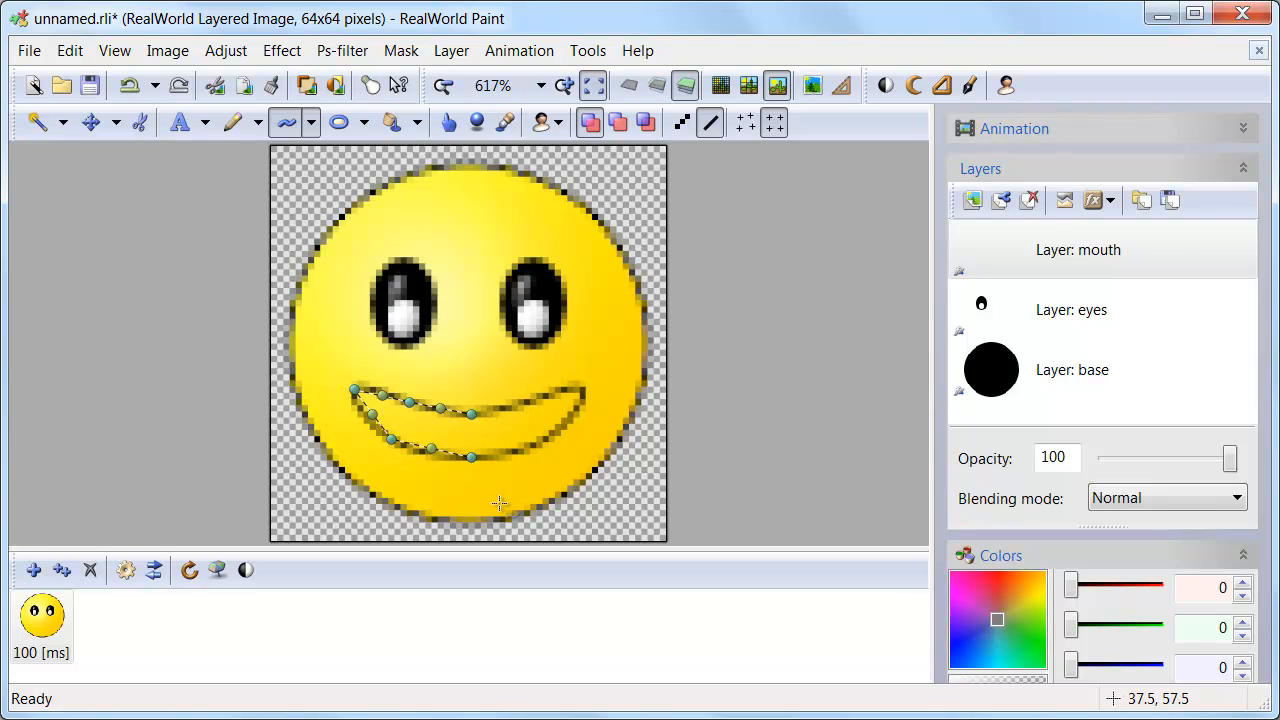
{"action": "mouse_move", "coordinate": [492, 472]}
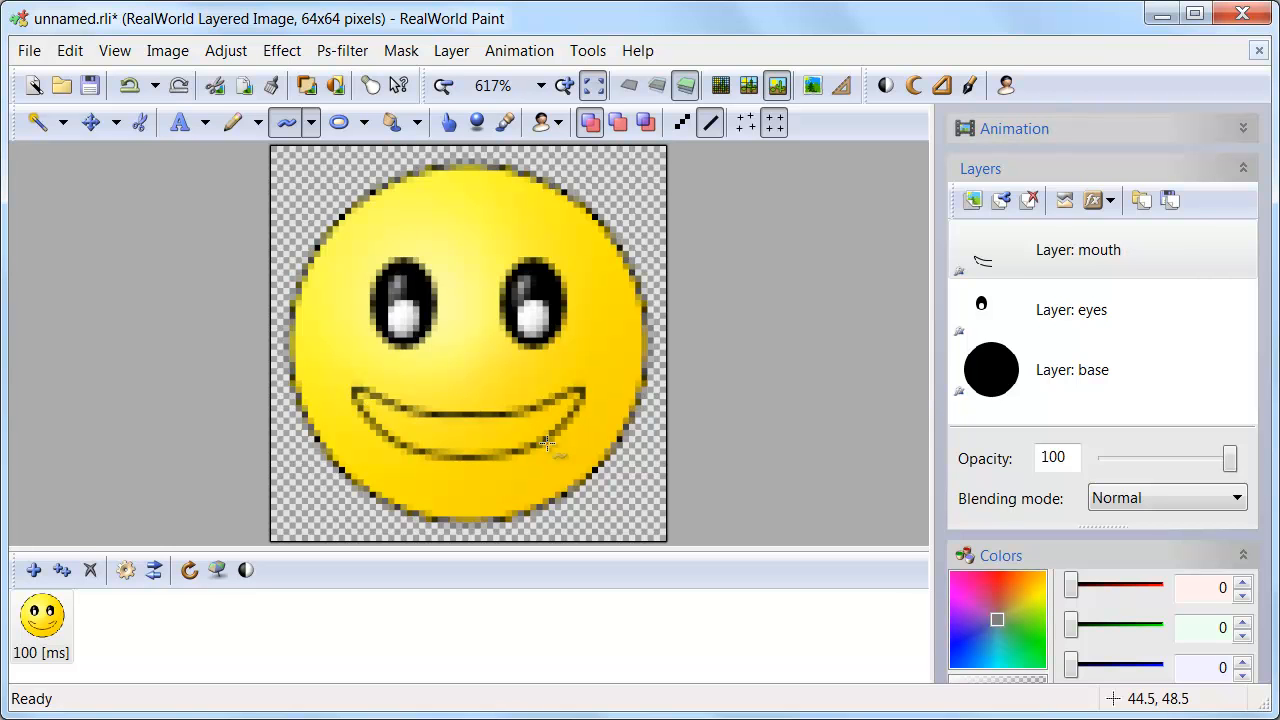
Paint the area inside the smile outline white with the pencil so teeth show.
{"action": "left_click", "coordinate": [232, 122]}
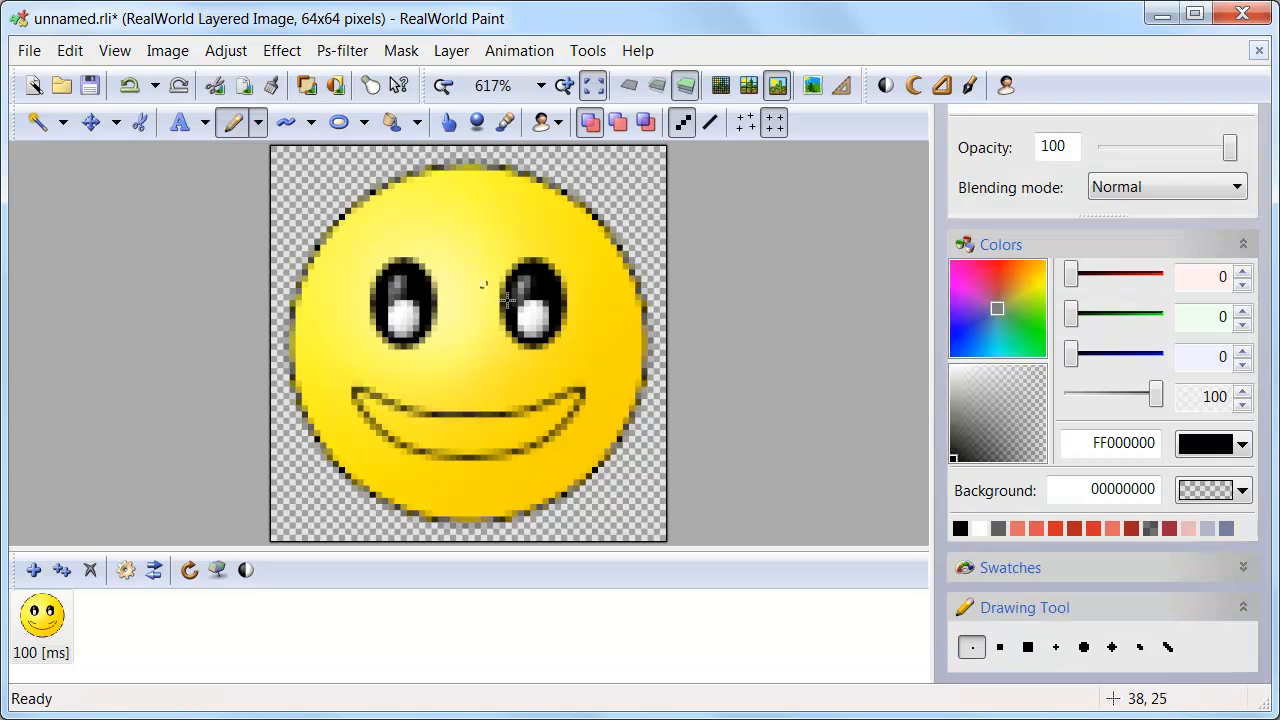
{"action": "left_click", "coordinate": [1004, 528]}
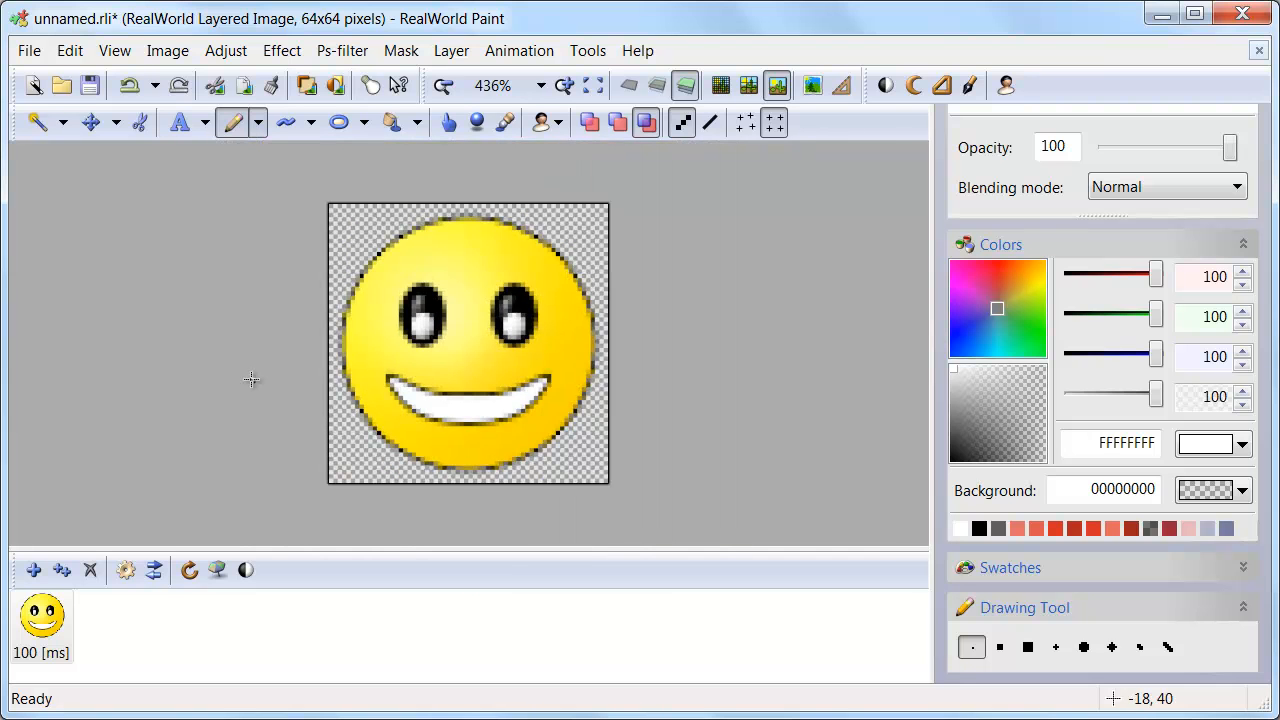
{"action": "mouse_move", "coordinate": [830, 176]}
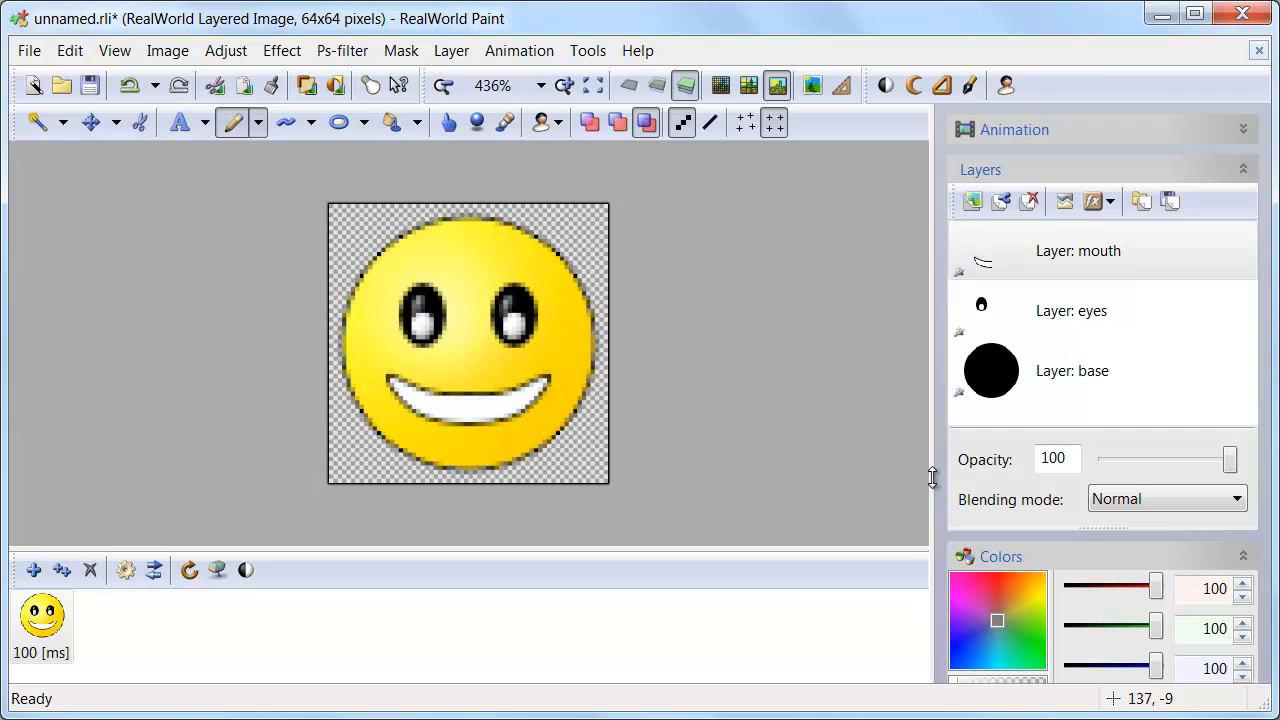
{"action": "mouse_move", "coordinate": [130, 648]}
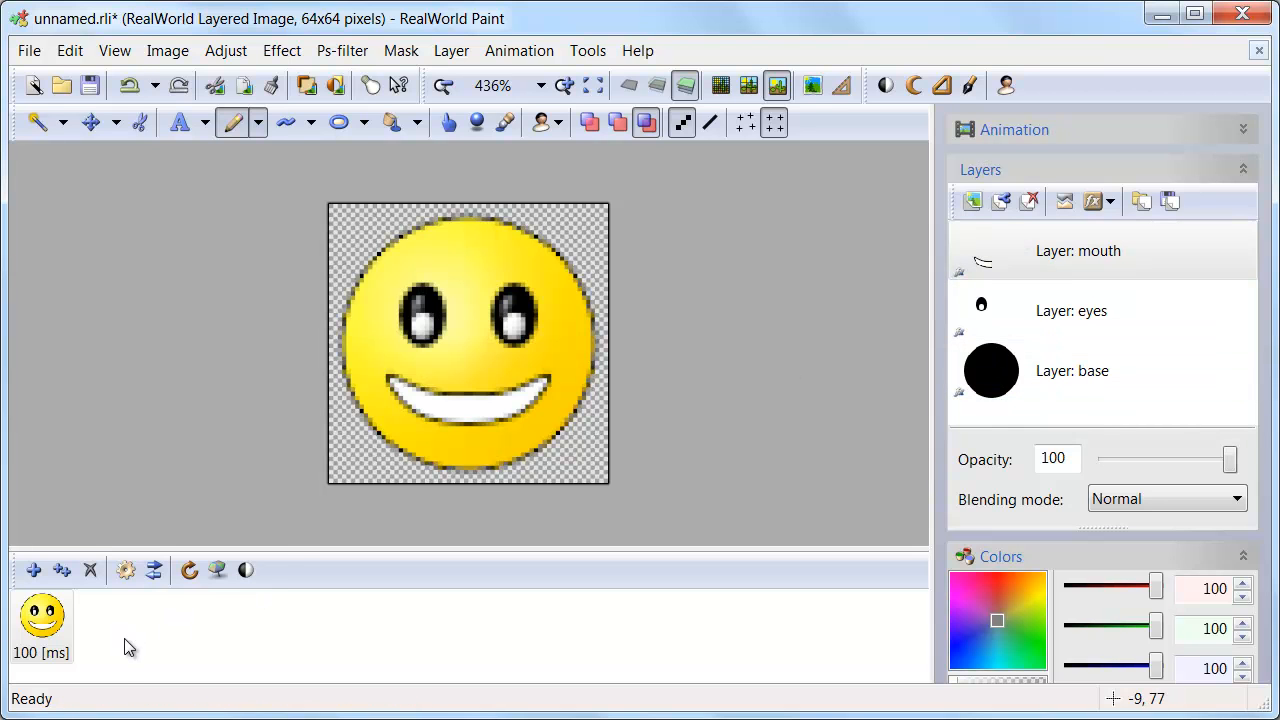
{"action": "mouse_move", "coordinate": [60, 570]}
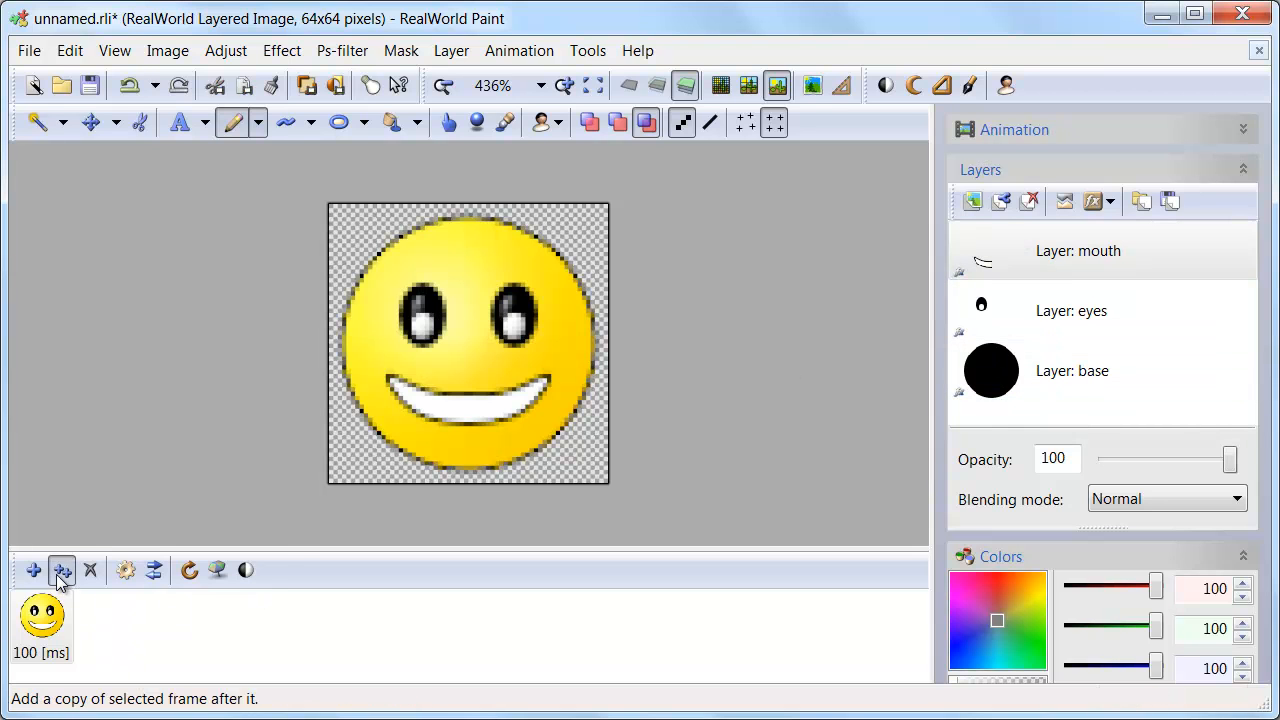
Add a copy of the current frame, a new raster layer on top, and start a curve inside the mouth.
{"action": "left_click", "coordinate": [62, 570]}
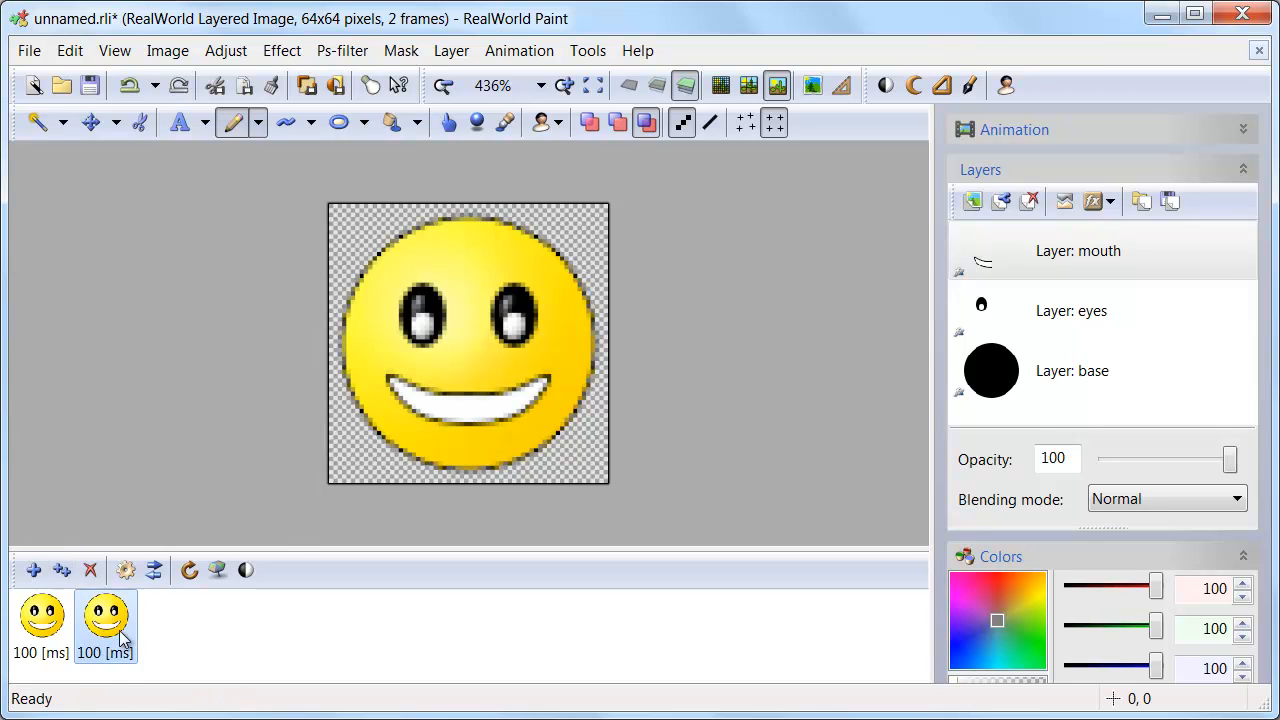
{"action": "mouse_move", "coordinate": [972, 200]}
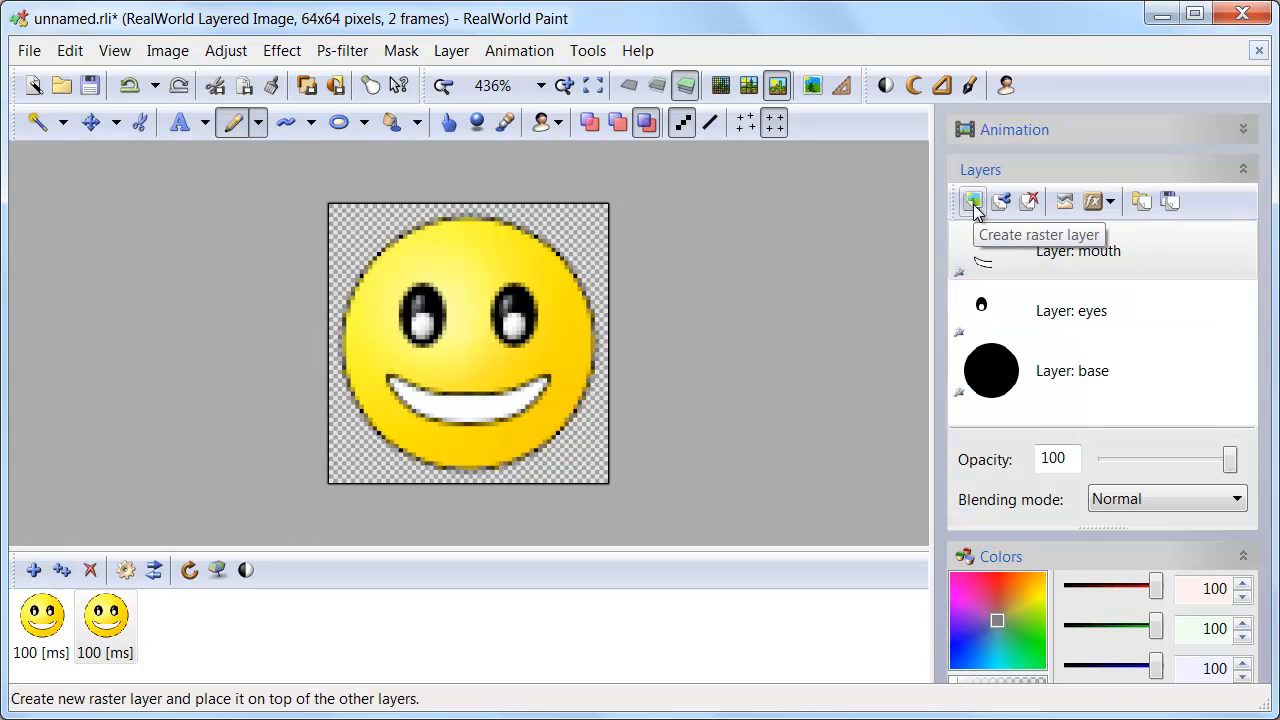
{"action": "left_click", "coordinate": [972, 200]}
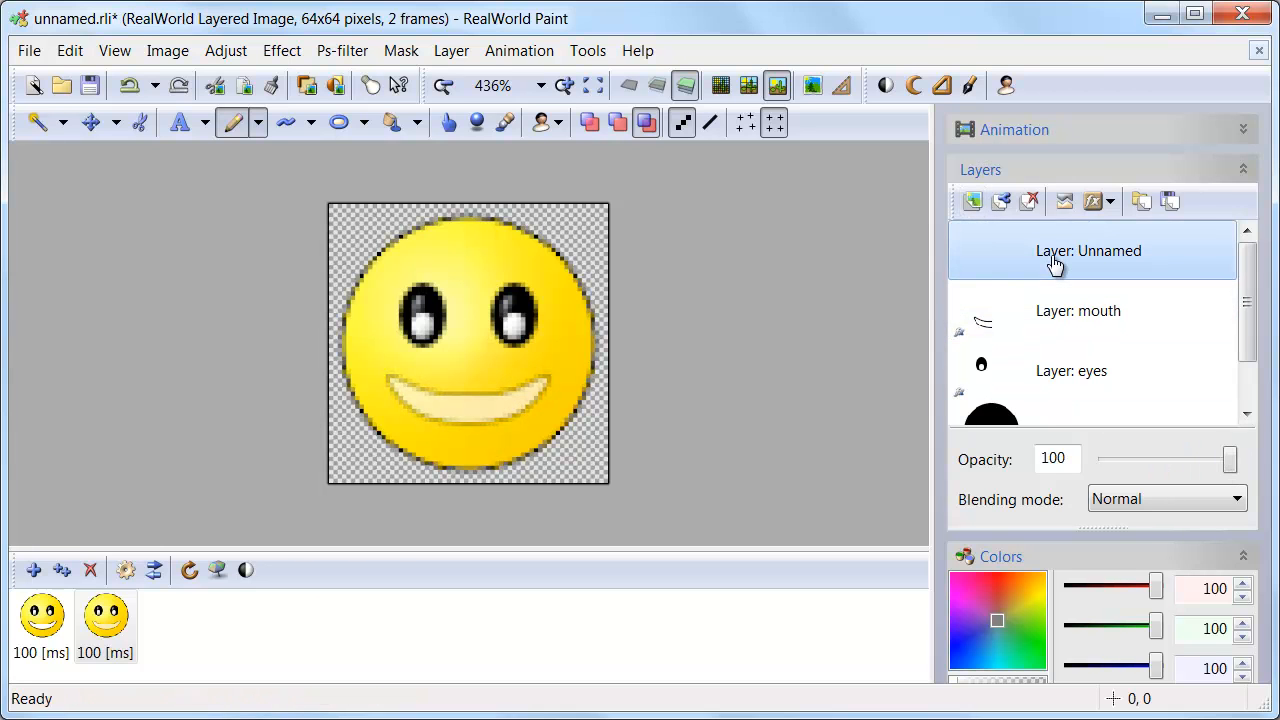
{"action": "left_click", "coordinate": [288, 122]}
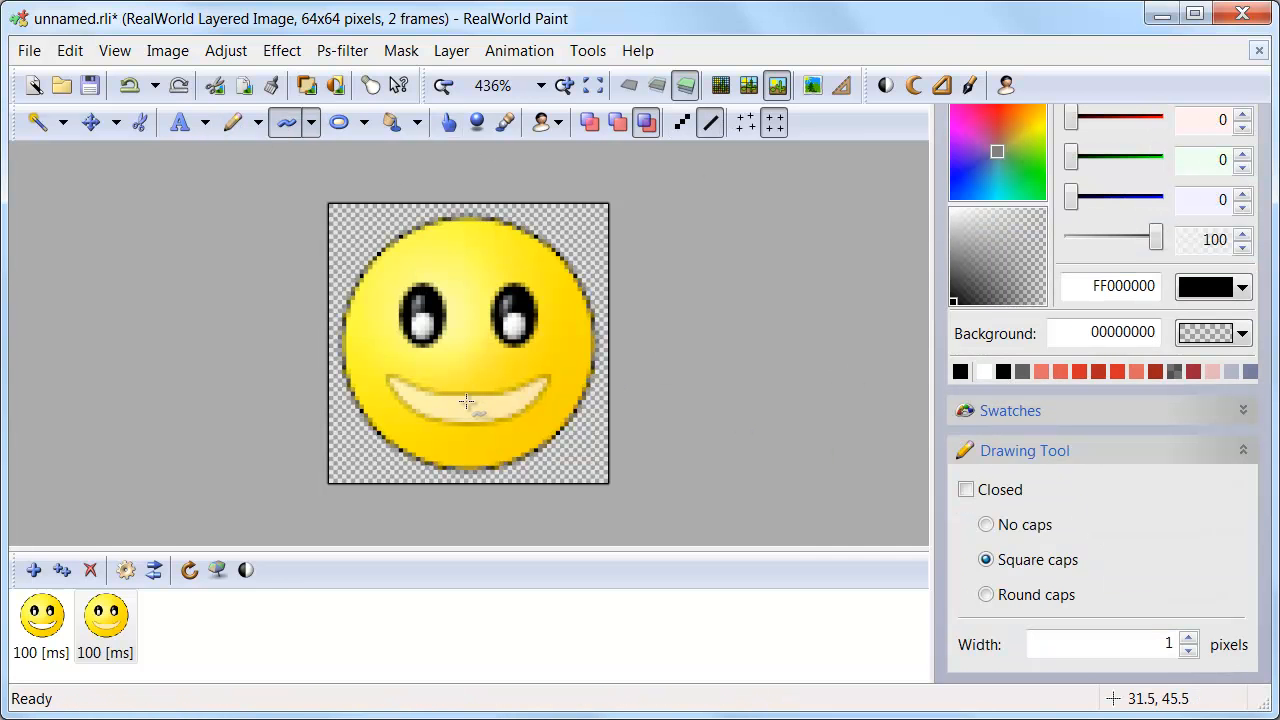
{"action": "mouse_move", "coordinate": [448, 406]}
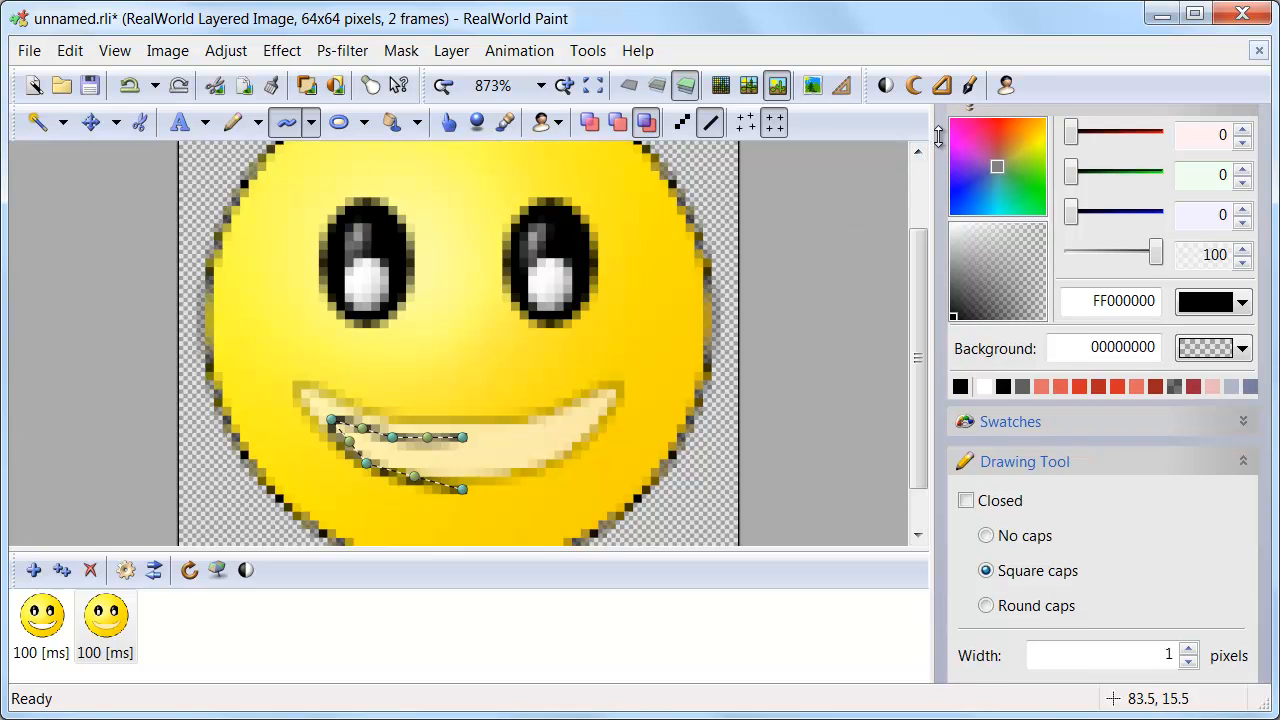
Delete the old mouth layer and rename the new Unnamed layer to 'mouth'.
{"action": "left_click", "coordinate": [1092, 188]}
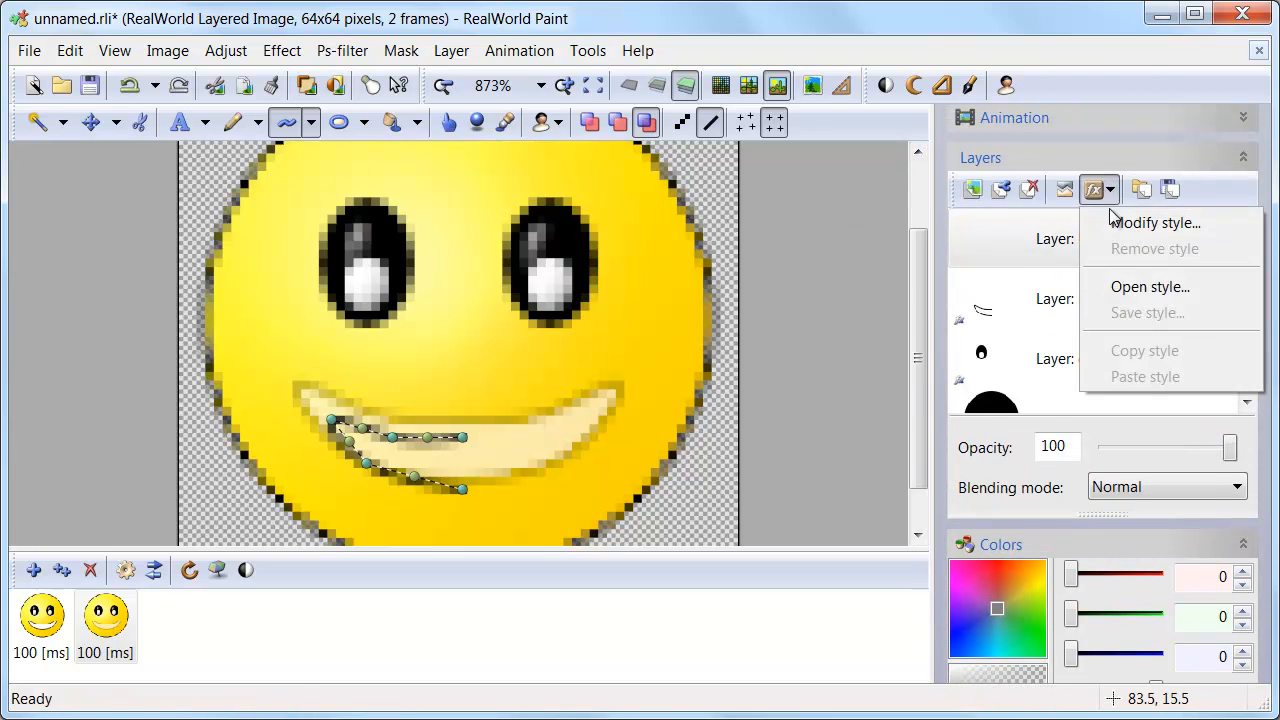
{"action": "left_click", "coordinate": [1148, 288]}
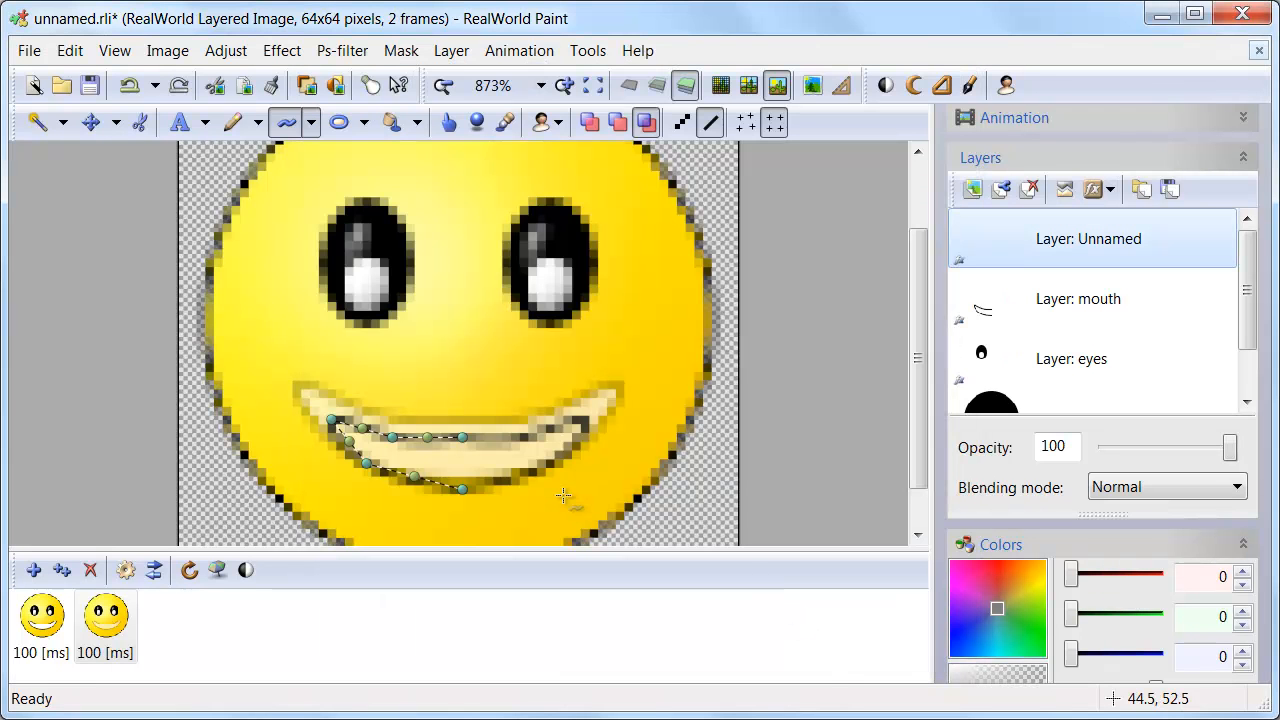
{"action": "mouse_move", "coordinate": [564, 496]}
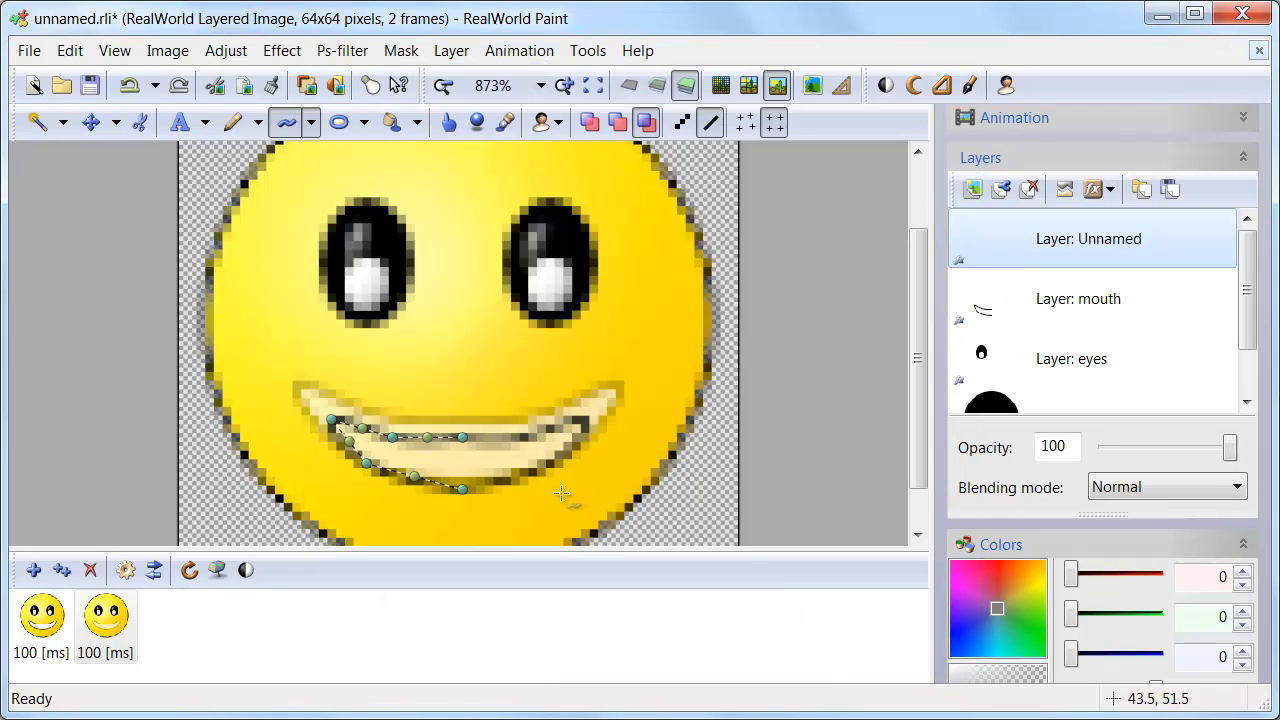
{"action": "left_click", "coordinate": [1090, 298]}
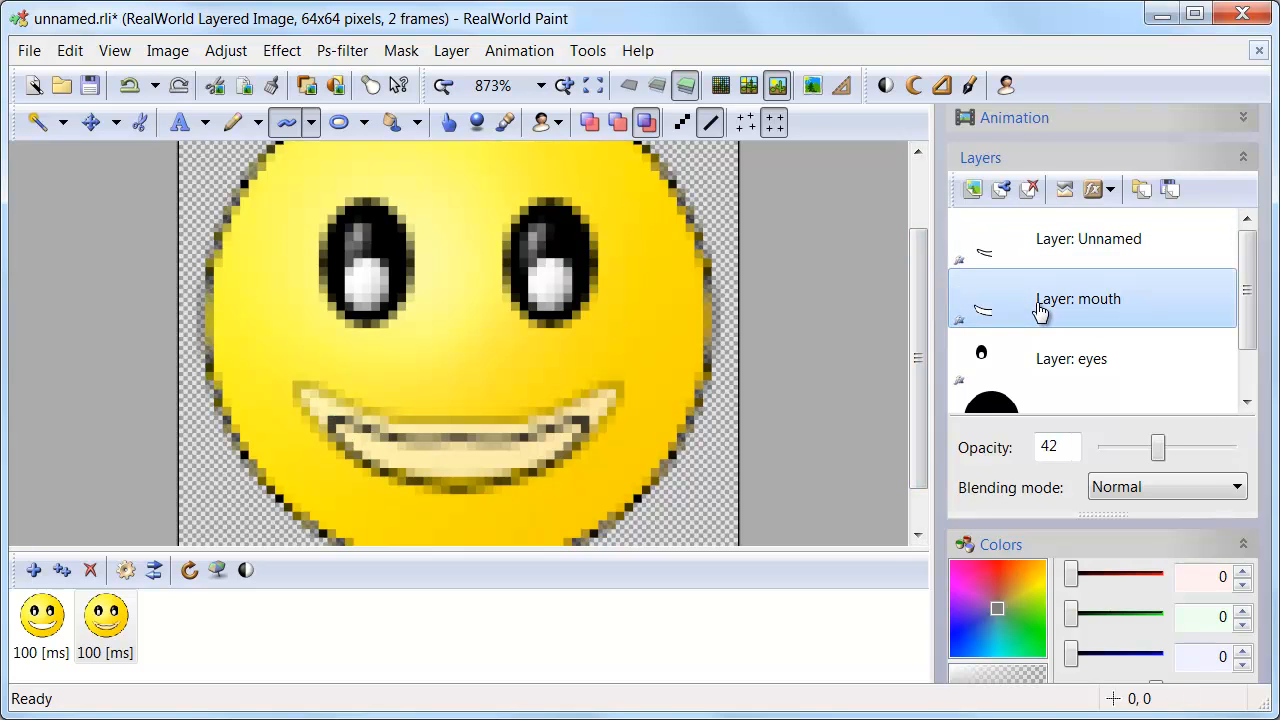
{"action": "right_click", "coordinate": [1078, 298]}
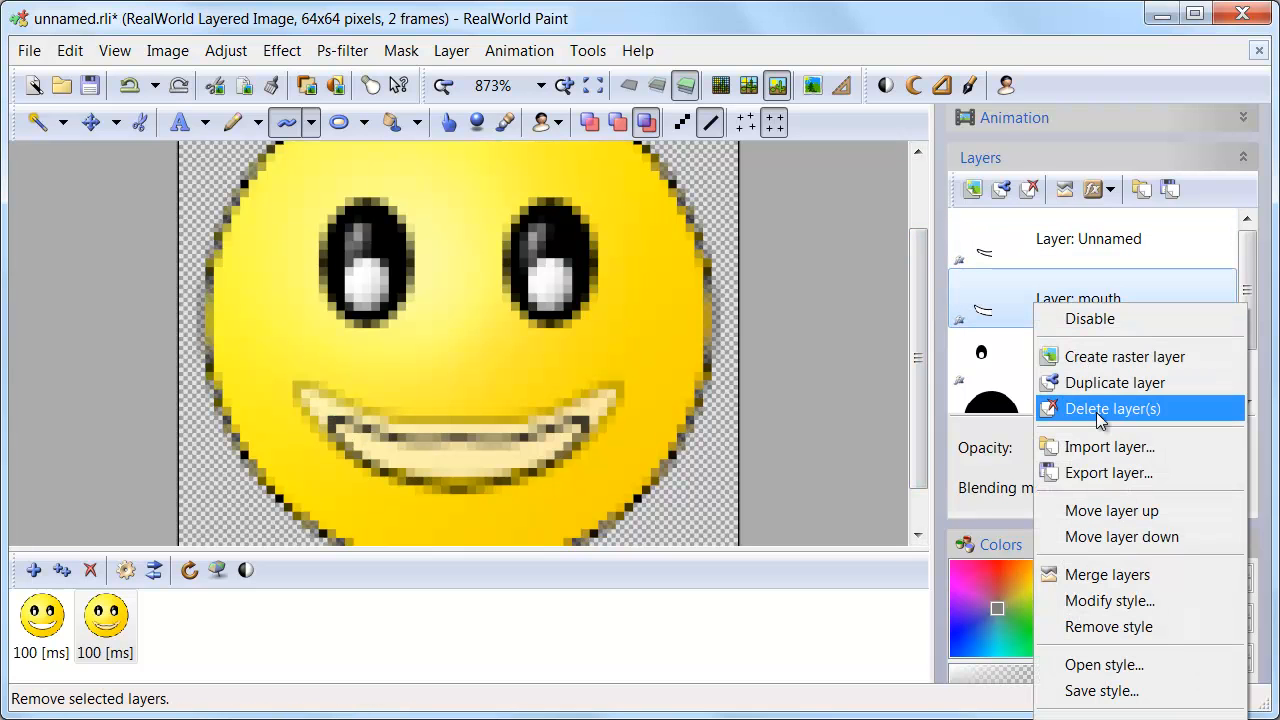
{"action": "left_click", "coordinate": [1112, 408]}
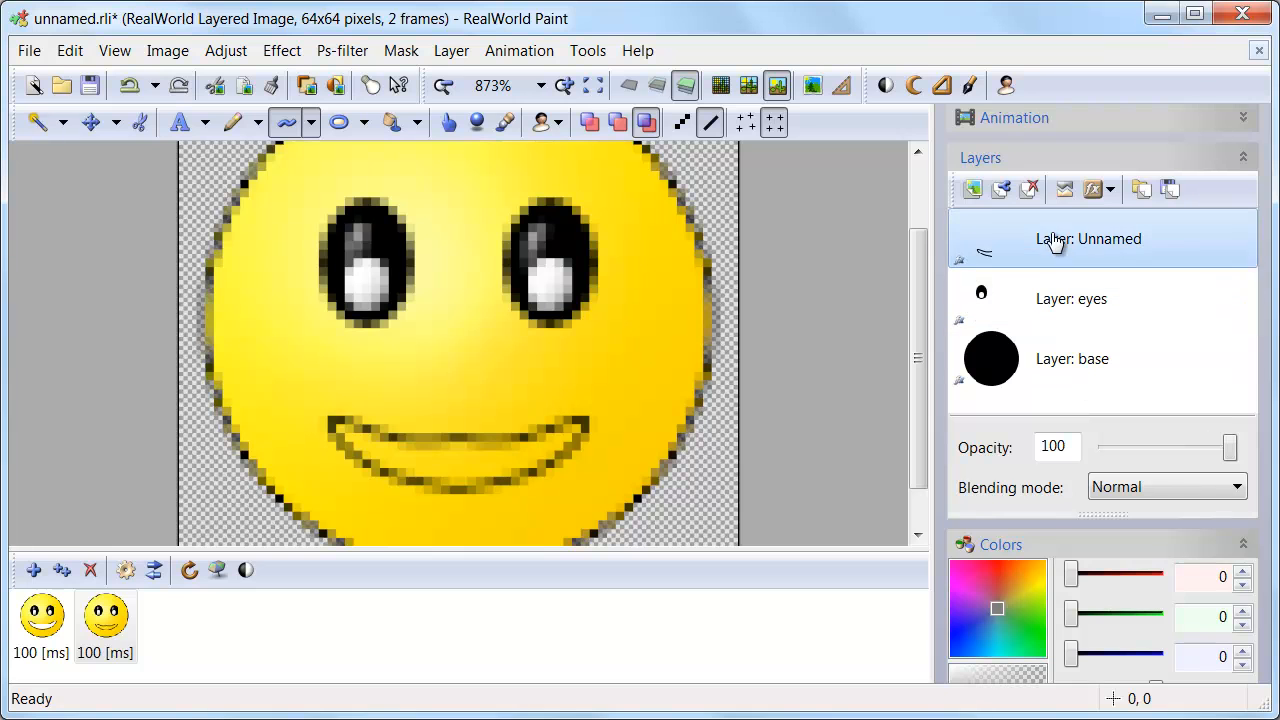
{"action": "type", "text": "mouth"}
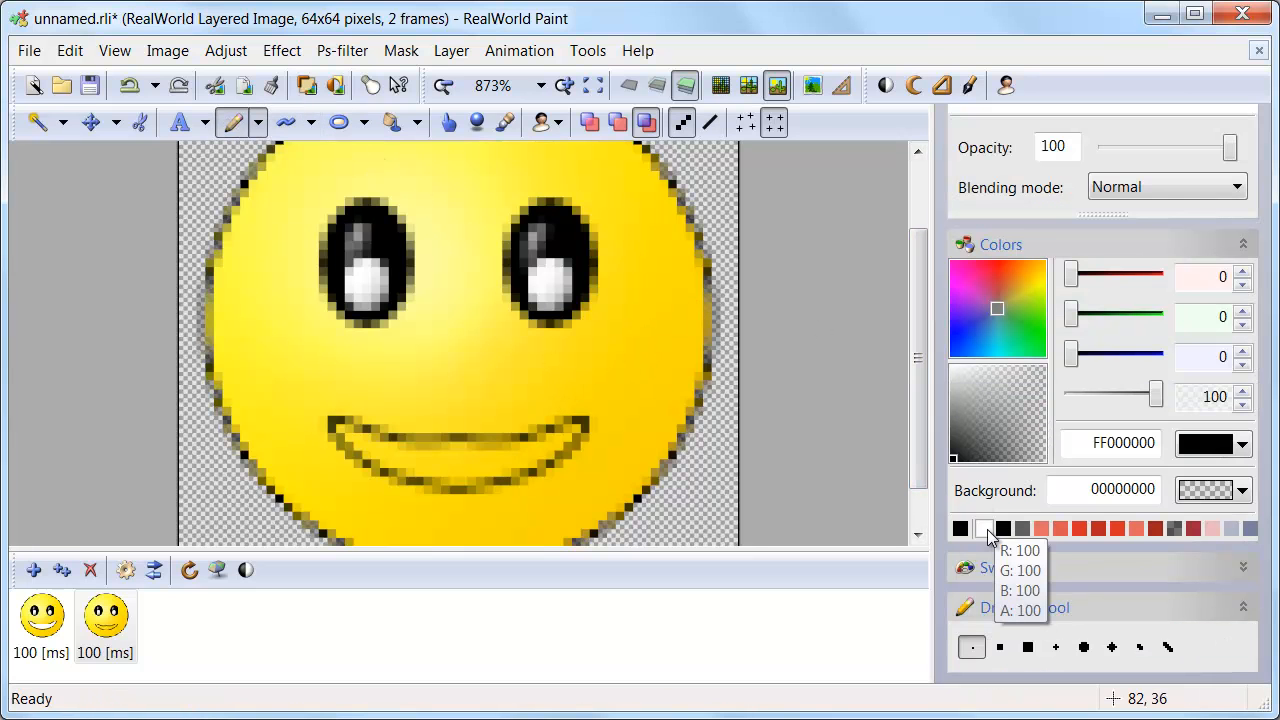
Paint the inside of the new smile white, then check the animation preview.
{"action": "left_click", "coordinate": [984, 528]}
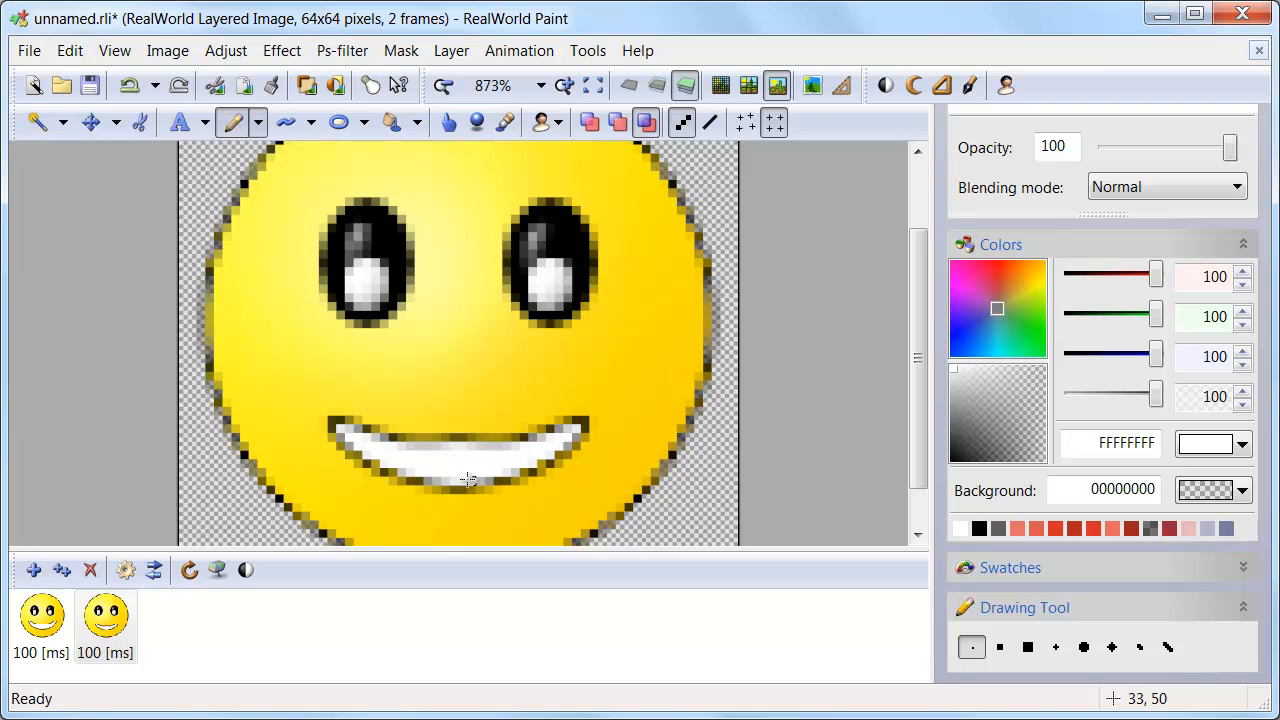
{"action": "scroll", "scroll_direction": "down", "scroll_amount": 3}
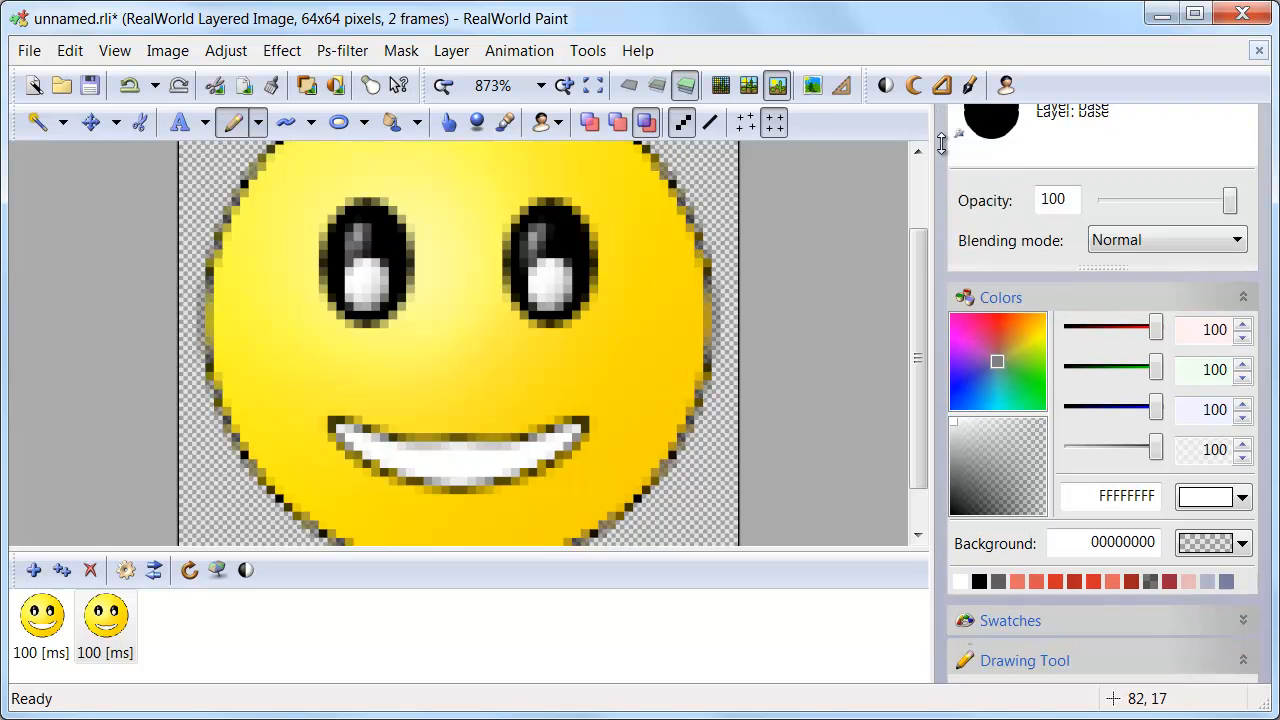
{"action": "left_click", "coordinate": [1012, 128]}
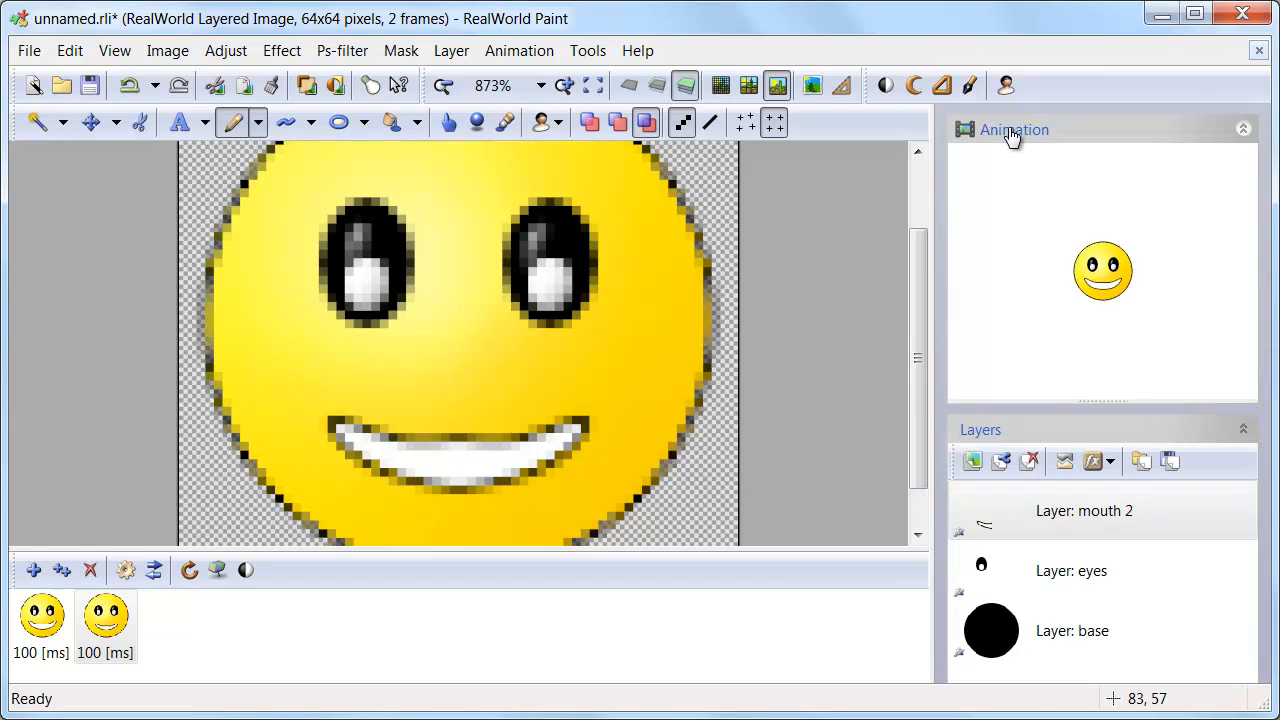
{"action": "left_click", "coordinate": [1244, 128]}
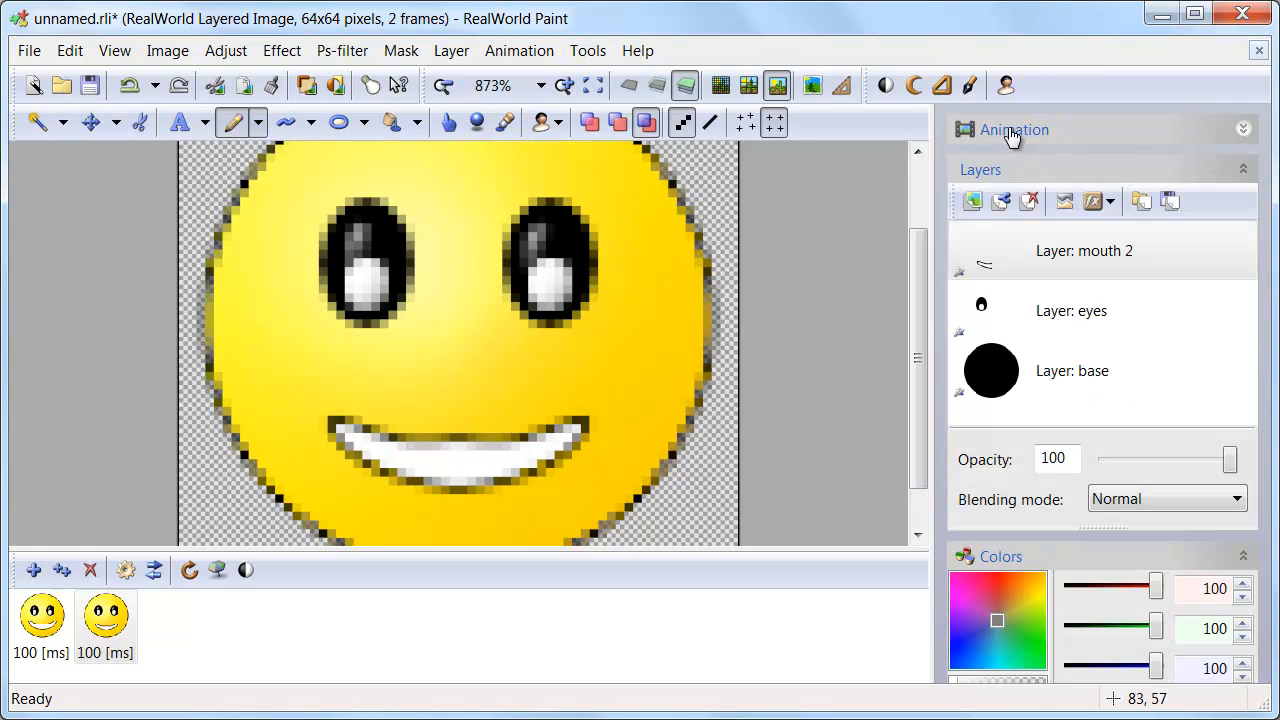
On the eyes layer, black out the round highlights and add small white oval glints at the lower edges.
{"action": "left_click", "coordinate": [1072, 310]}
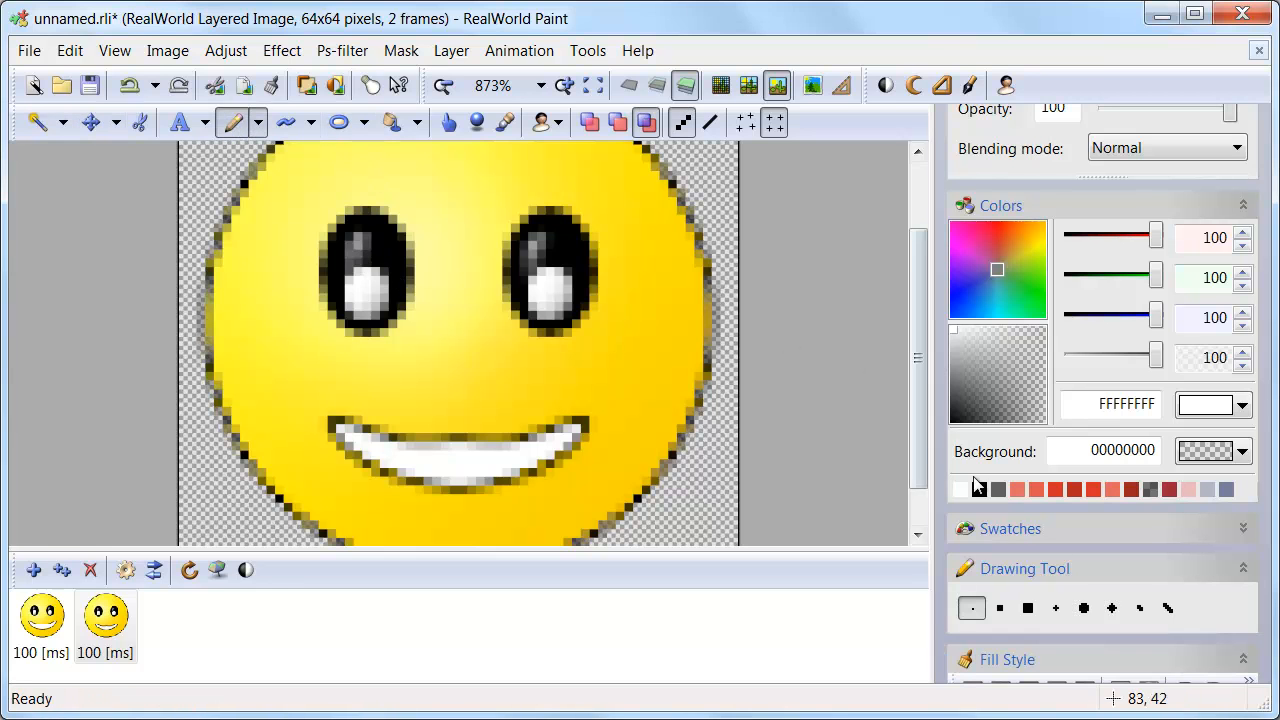
{"action": "left_click", "coordinate": [960, 488]}
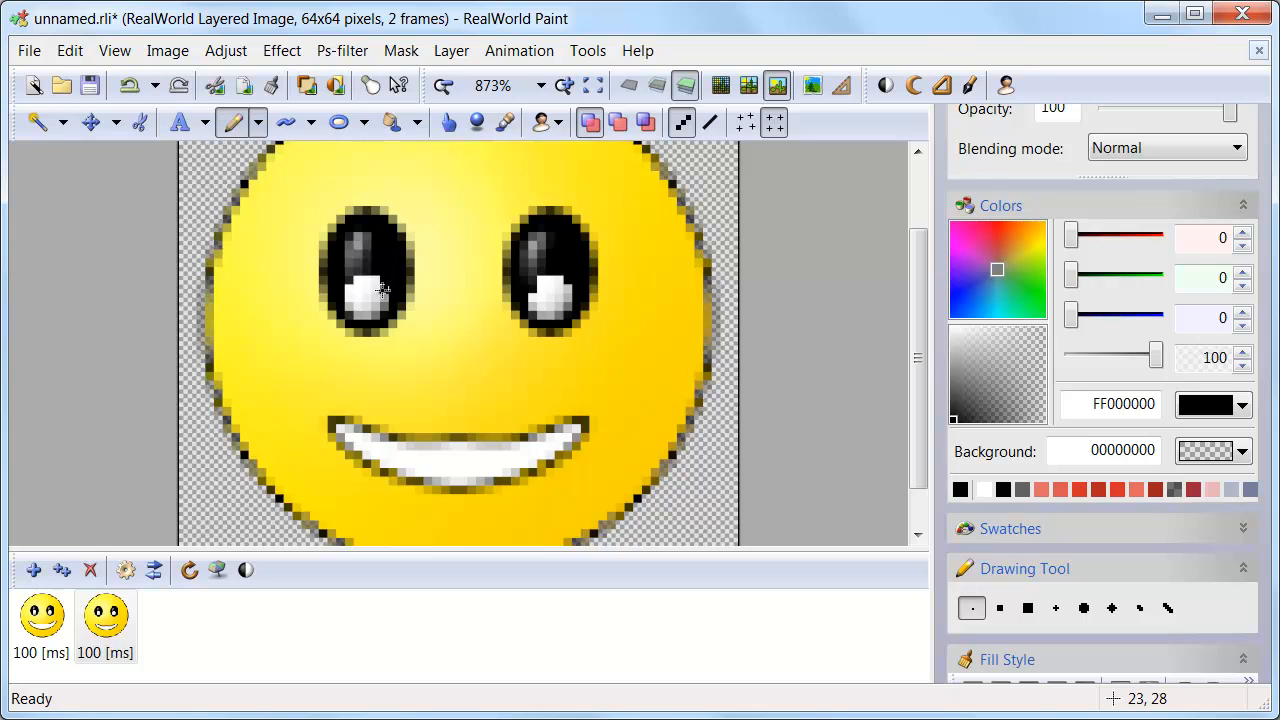
{"action": "left_click", "coordinate": [360, 290]}
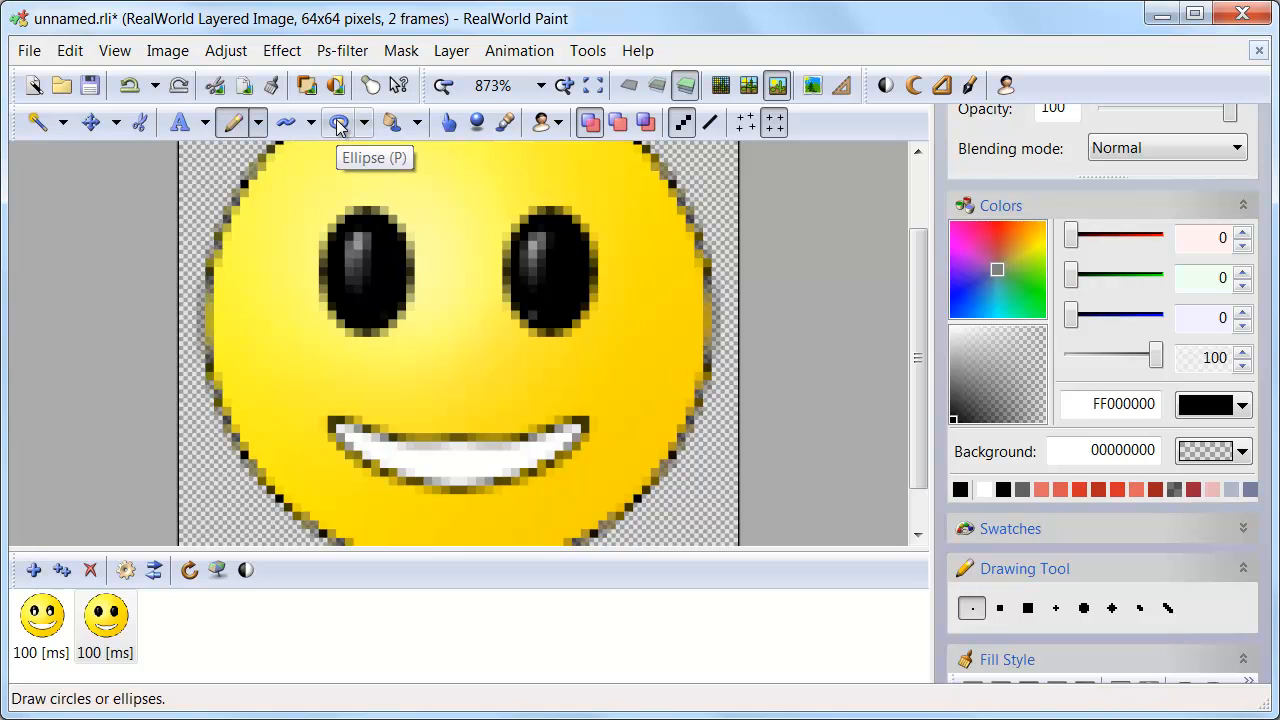
{"action": "left_click", "coordinate": [338, 122]}
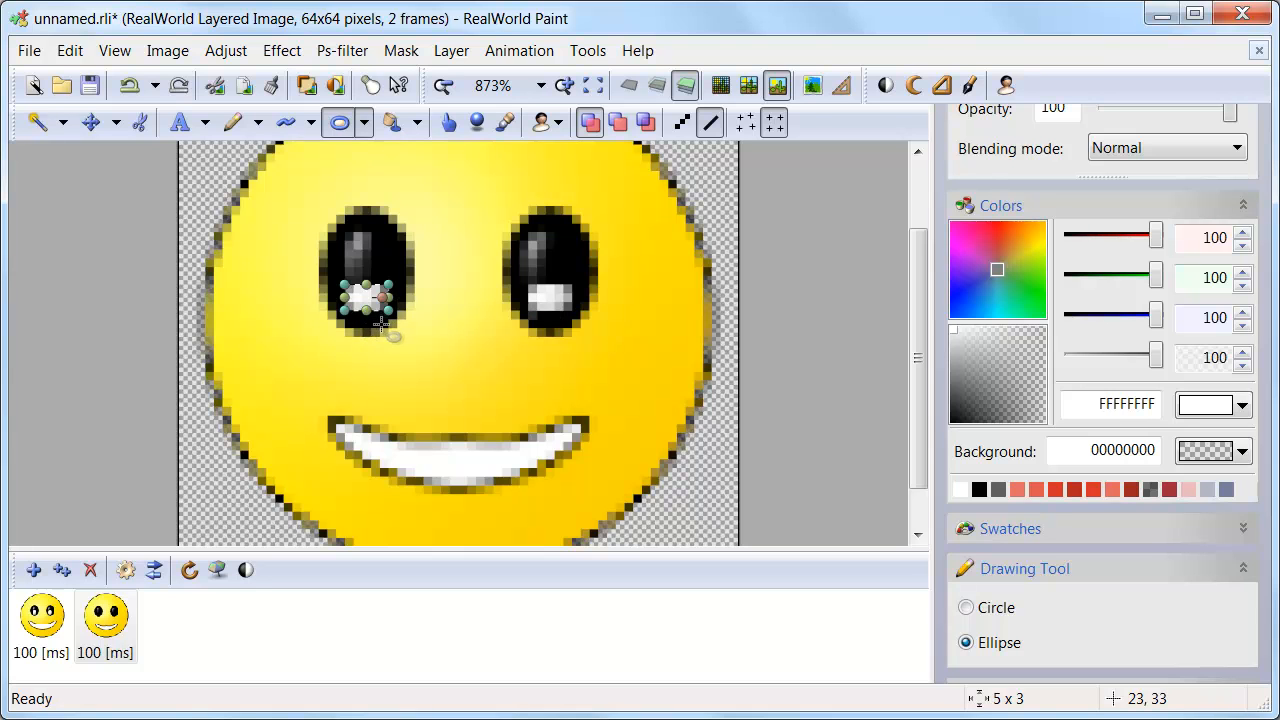
{"action": "mouse_move", "coordinate": [430, 344]}
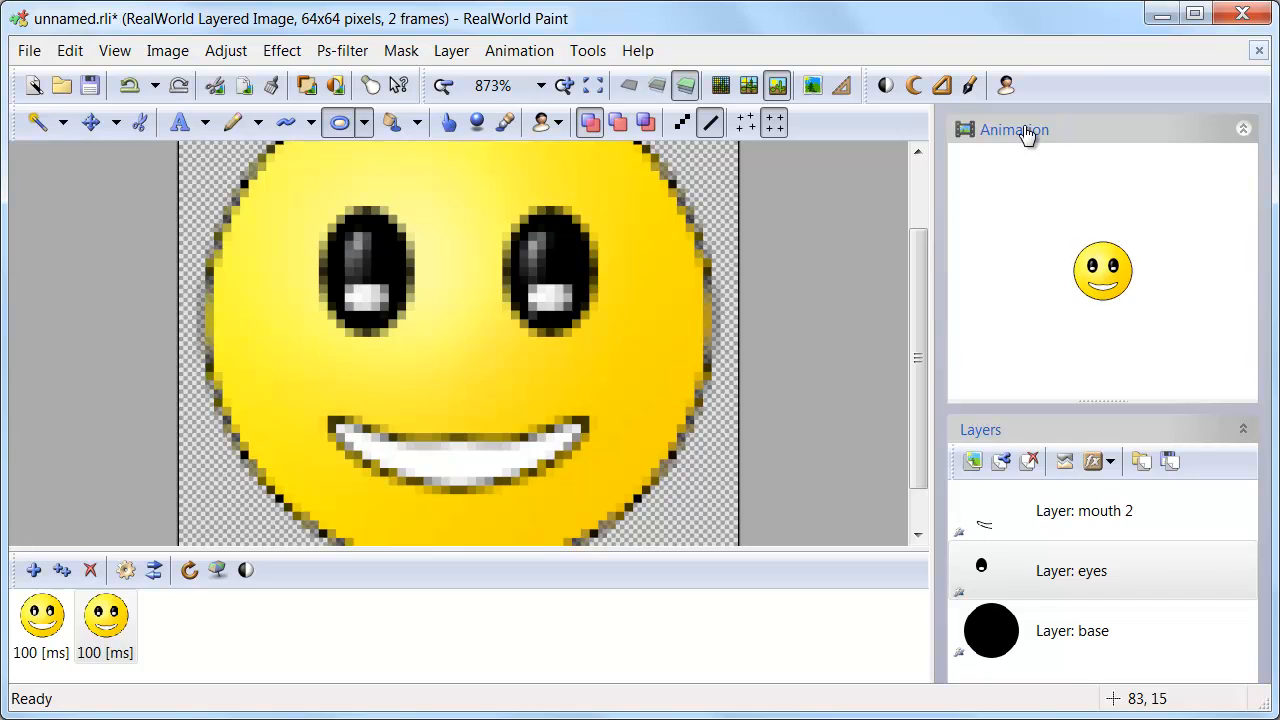
{"action": "left_click", "coordinate": [1244, 128]}
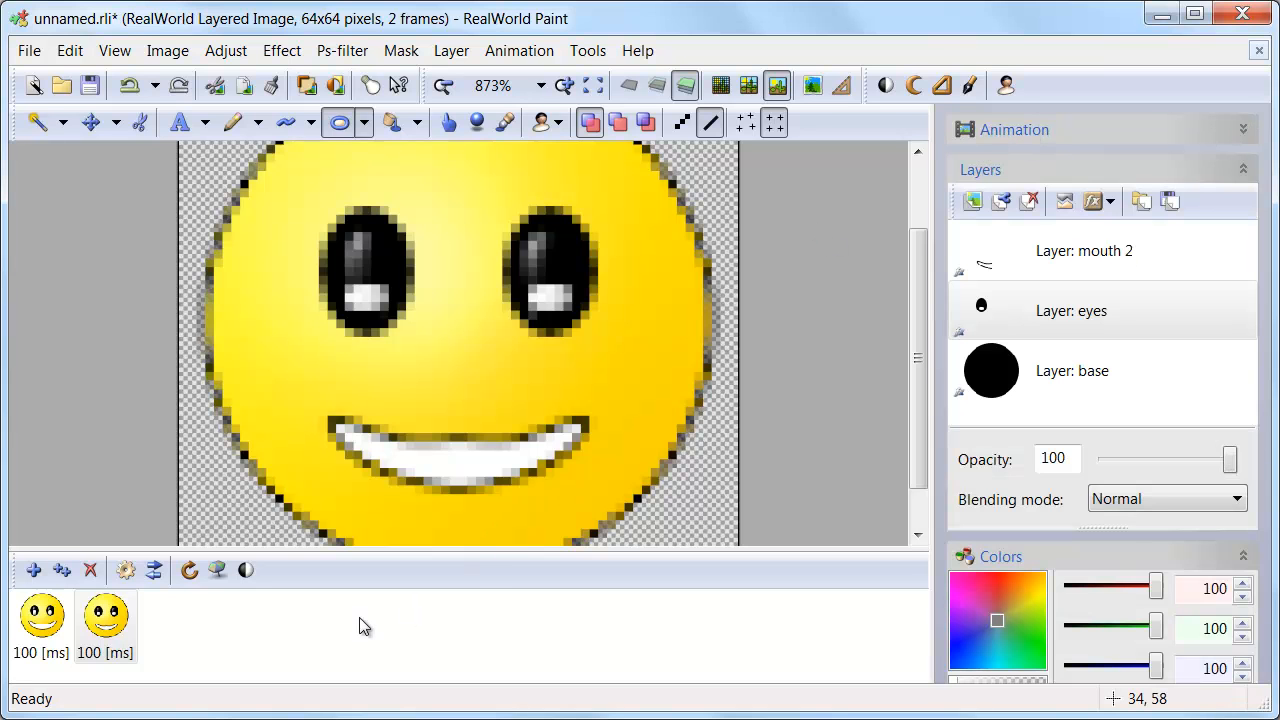
{"action": "mouse_move", "coordinate": [62, 570]}
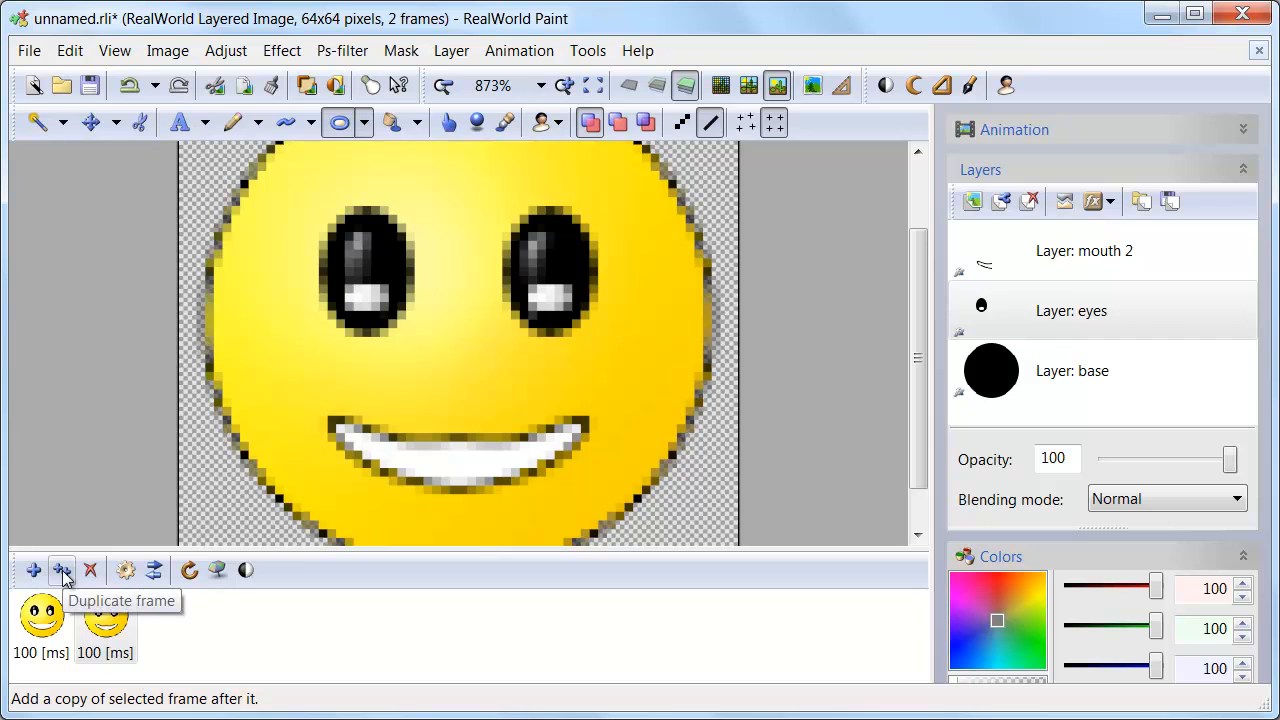
Duplicate the frame, draw a narrower smile on a new layer and apply the symmetry-x layer style.
{"action": "left_click", "coordinate": [62, 570]}
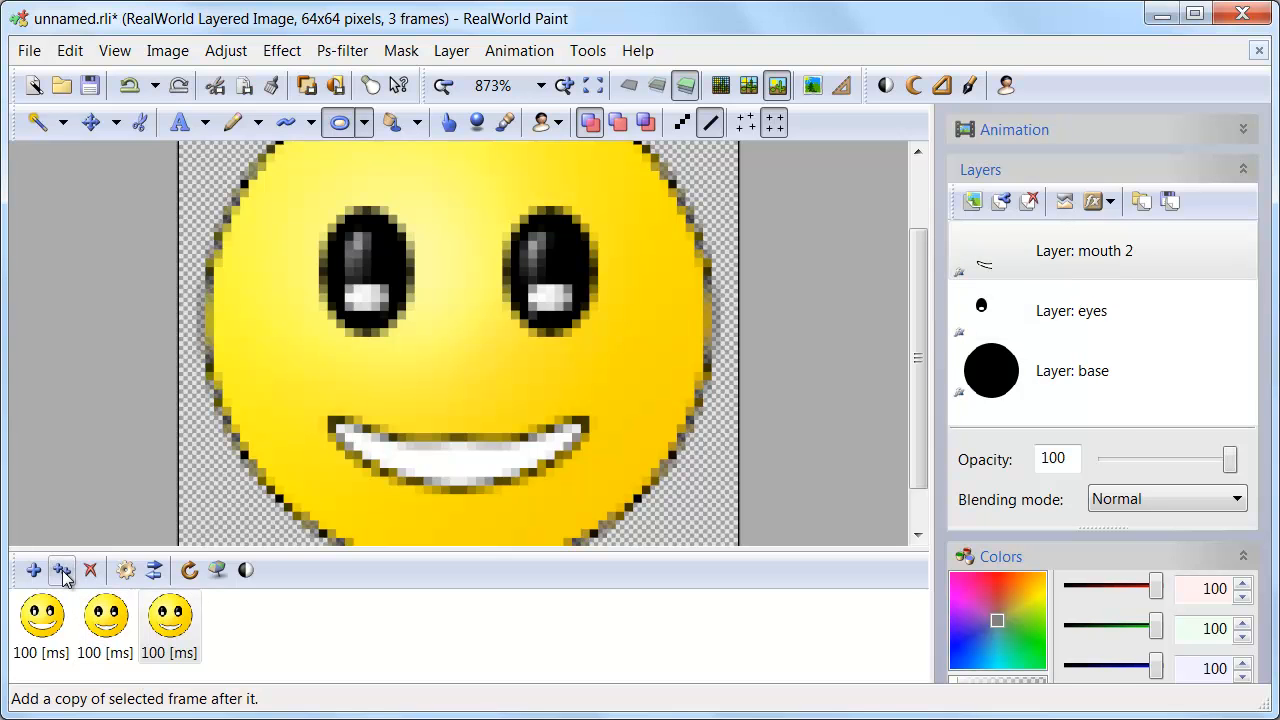
{"action": "left_click", "coordinate": [1084, 252]}
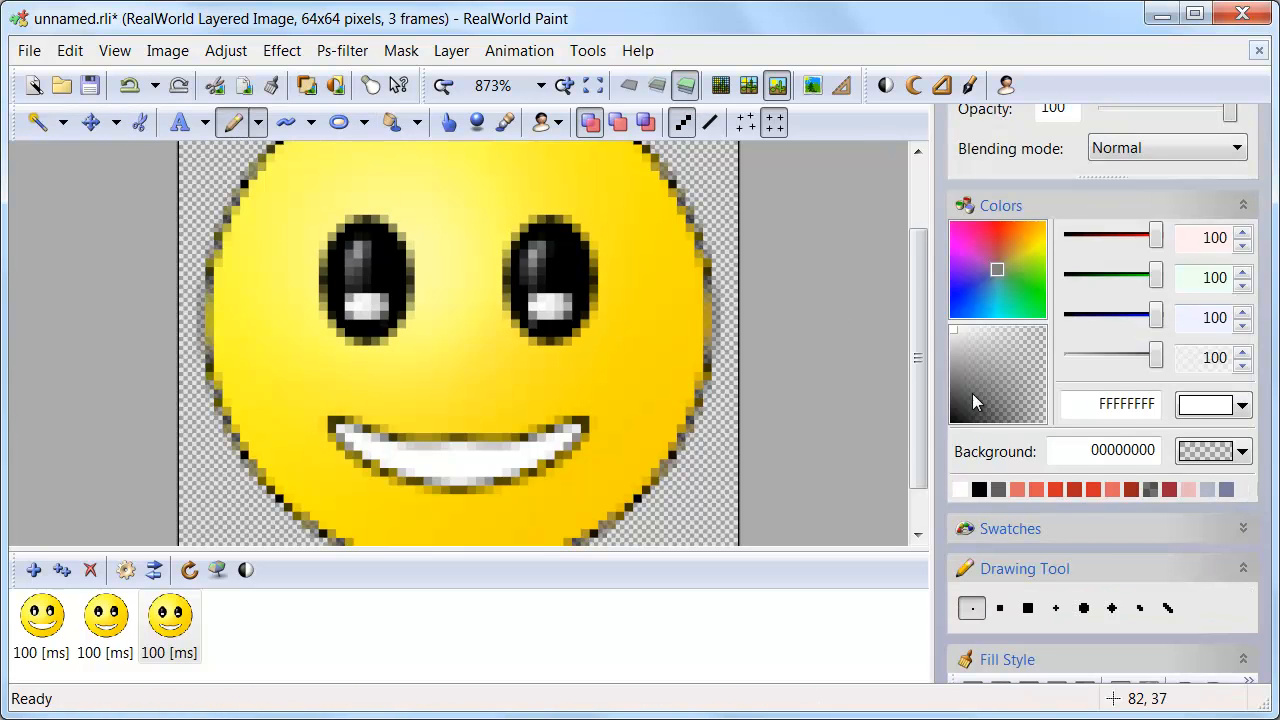
{"action": "left_click", "coordinate": [338, 122]}
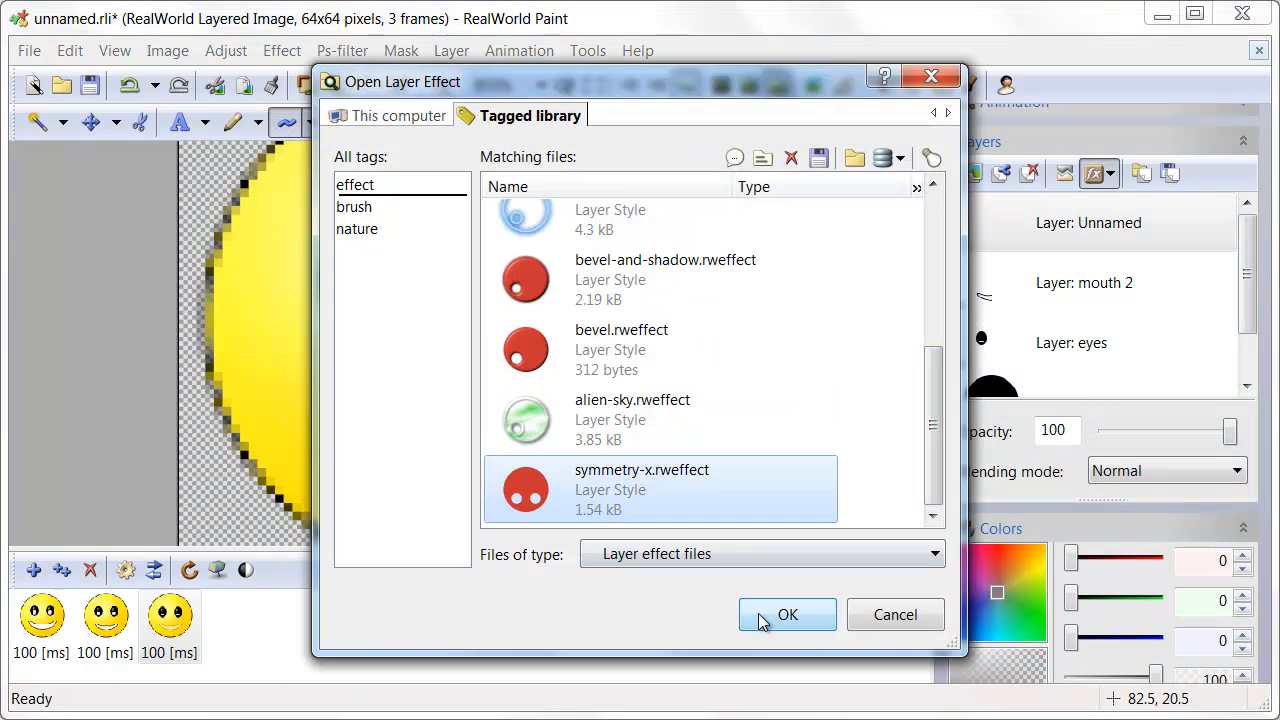
{"action": "left_click", "coordinate": [788, 614]}
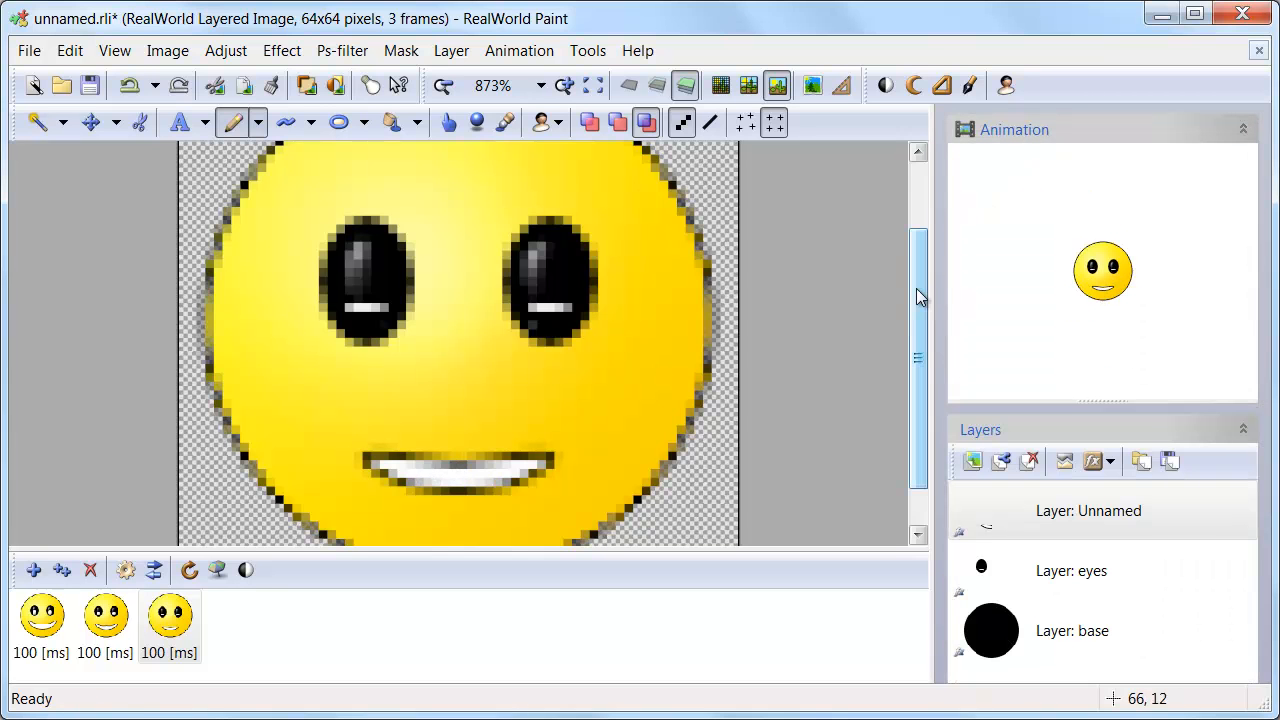
Change the first and third frames' delays from 100 ms to 1000 ms.
{"action": "left_click", "coordinate": [168, 616]}
{"action": "type", "text": "1"}
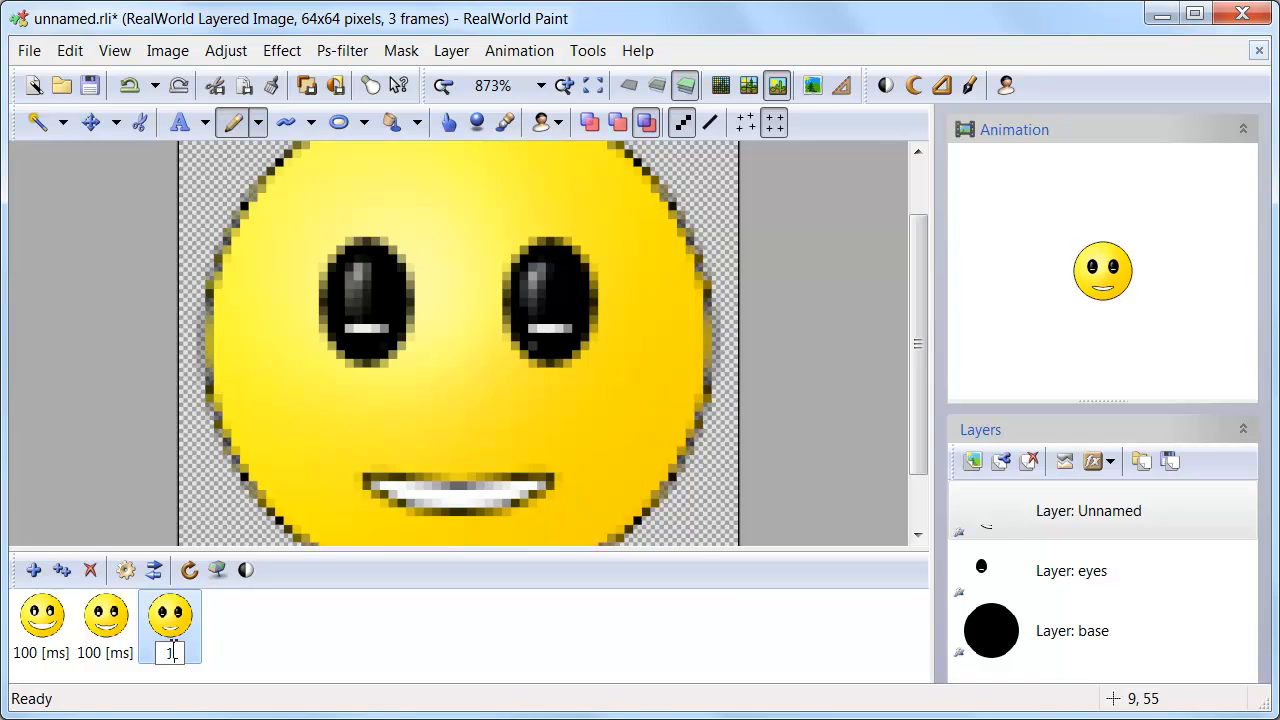
{"action": "type", "text": "000"}
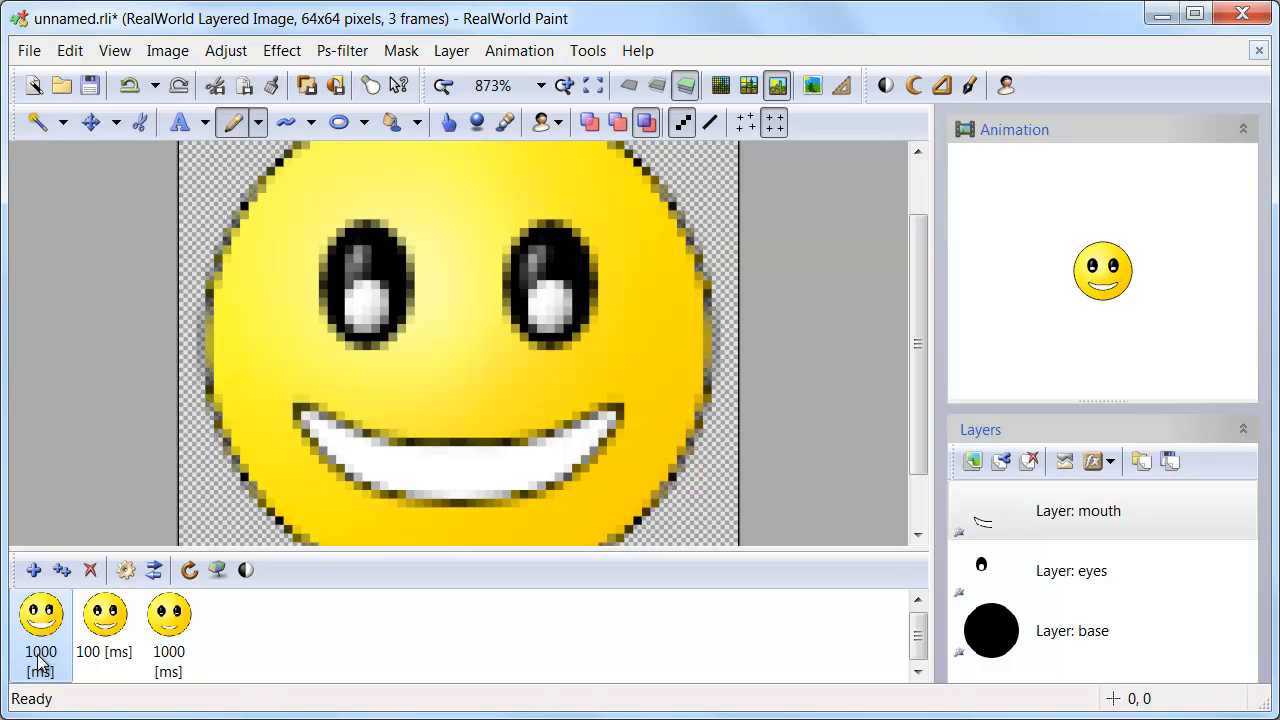
{"action": "mouse_move", "coordinate": [398, 588]}
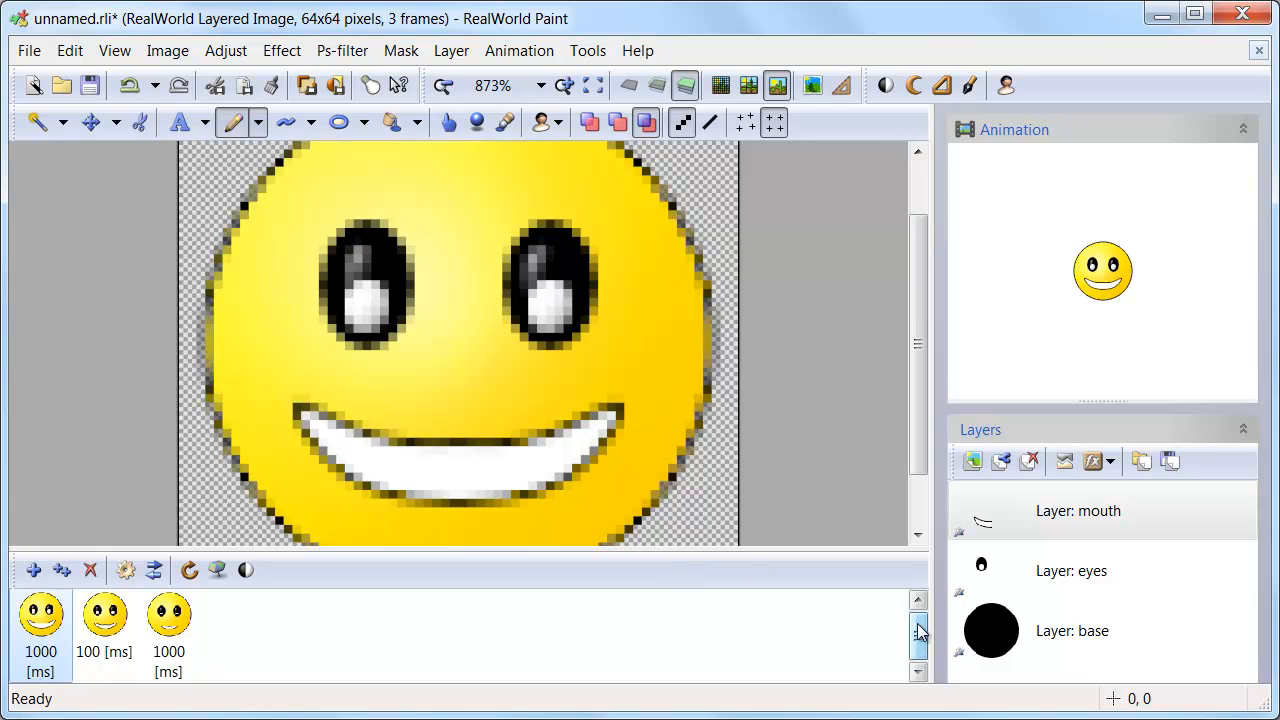
{"action": "left_click", "coordinate": [168, 616]}
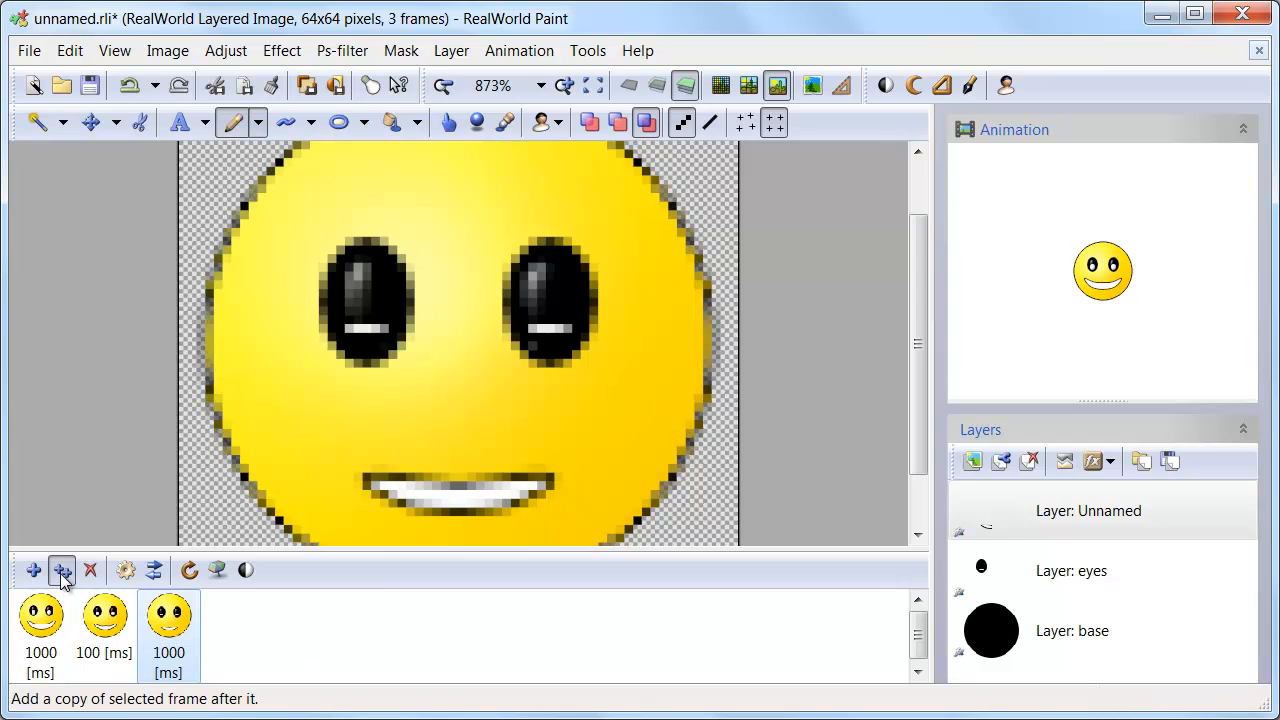
Add a fourth frame with a new layer and type a black Z over the left eye.
{"action": "left_click", "coordinate": [60, 570]}
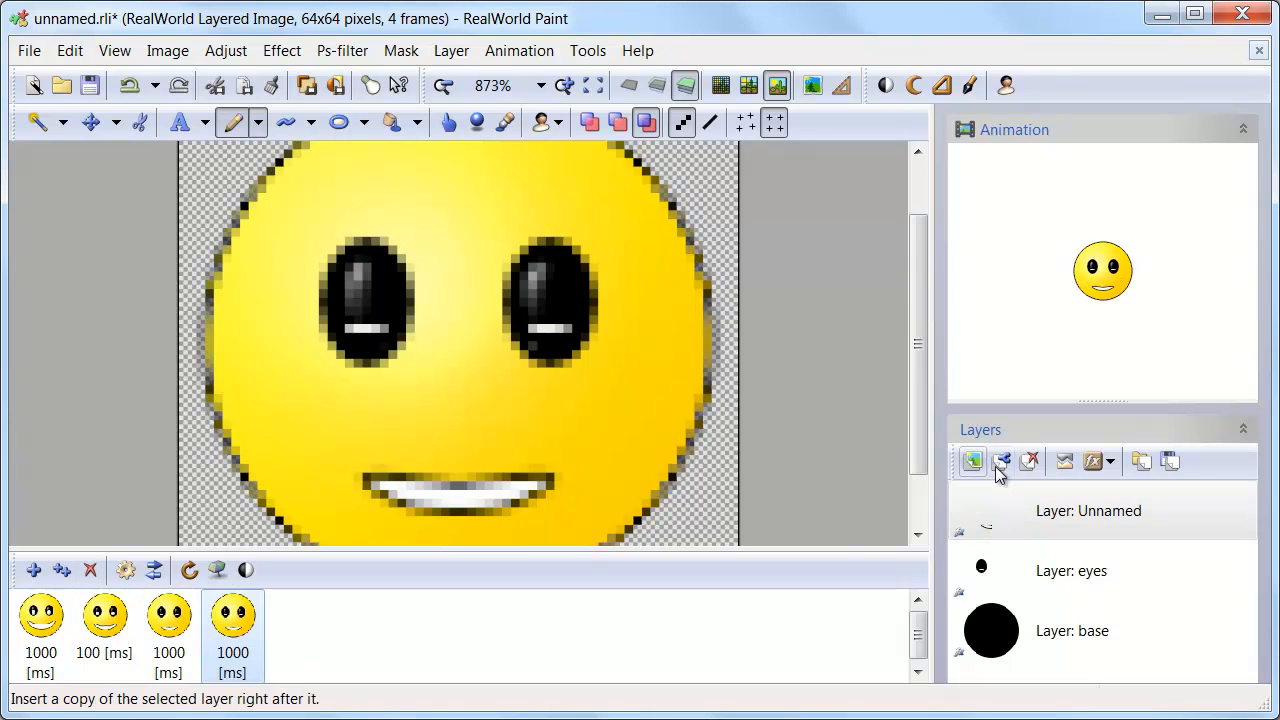
{"action": "left_click", "coordinate": [972, 460]}
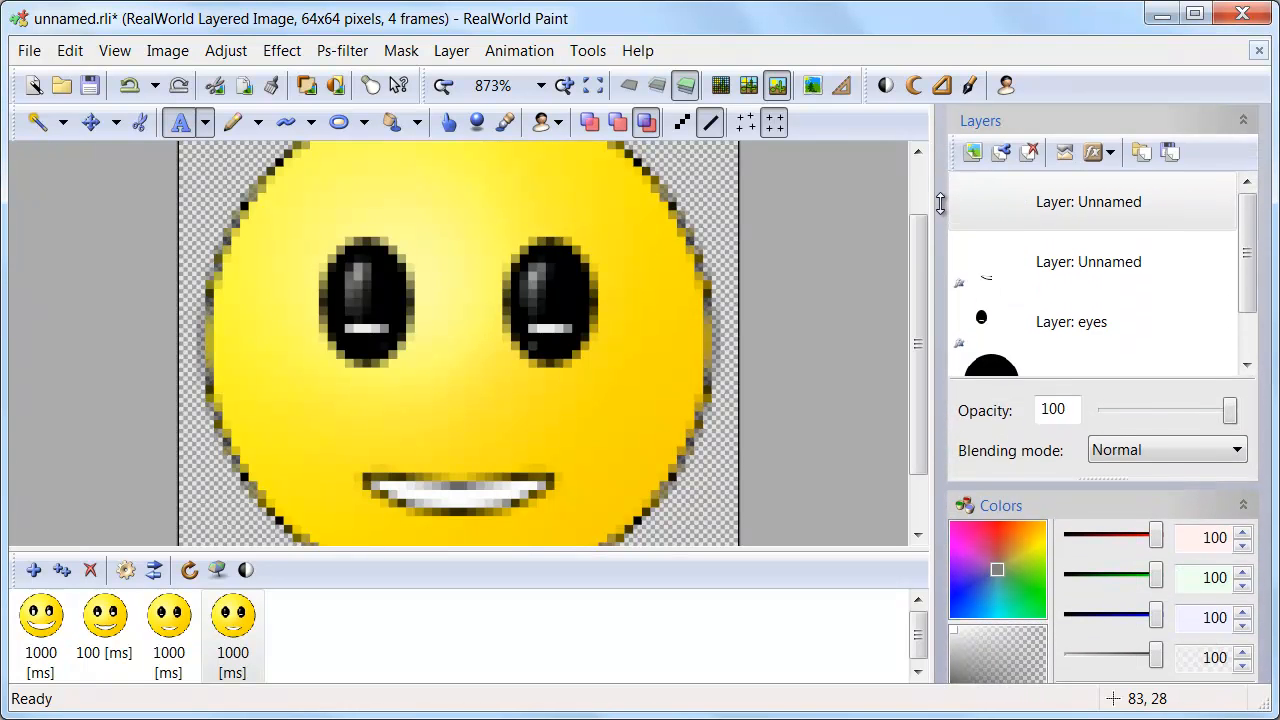
{"action": "type", "text": "Z"}
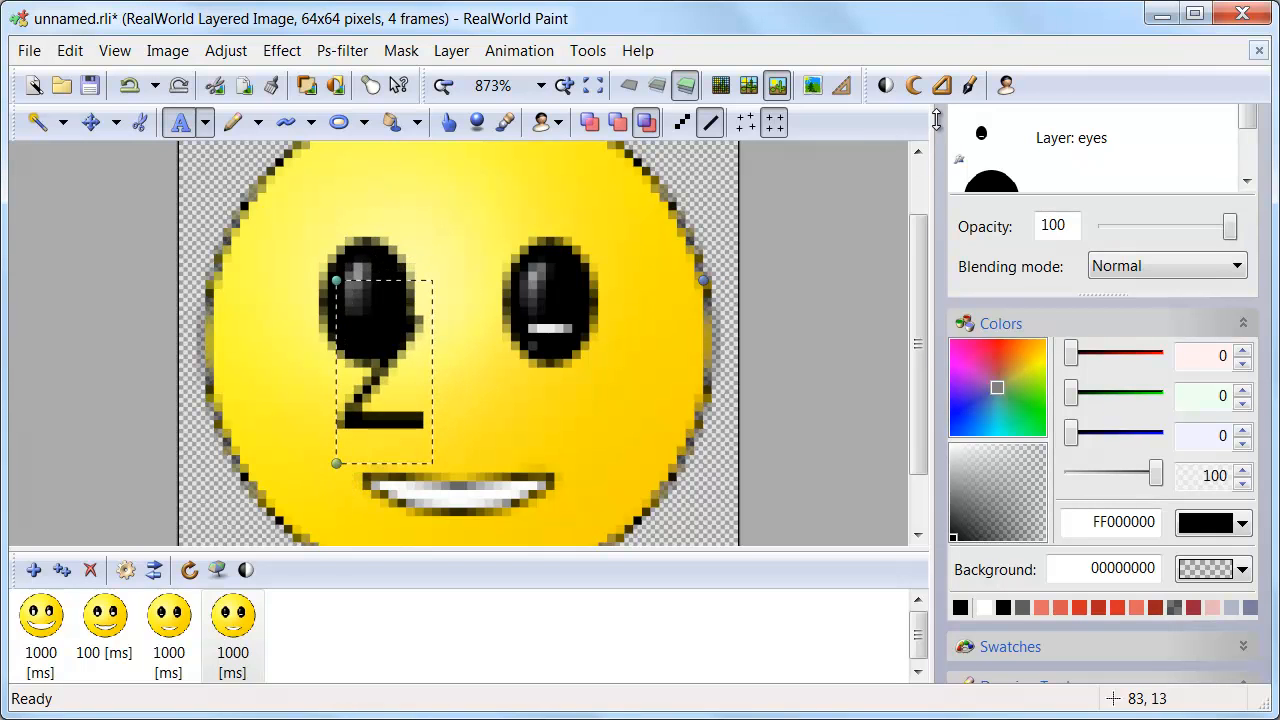
Apply an Outer shadow layer style to the Z layer via Modify style.
{"action": "left_click", "coordinate": [1092, 318]}
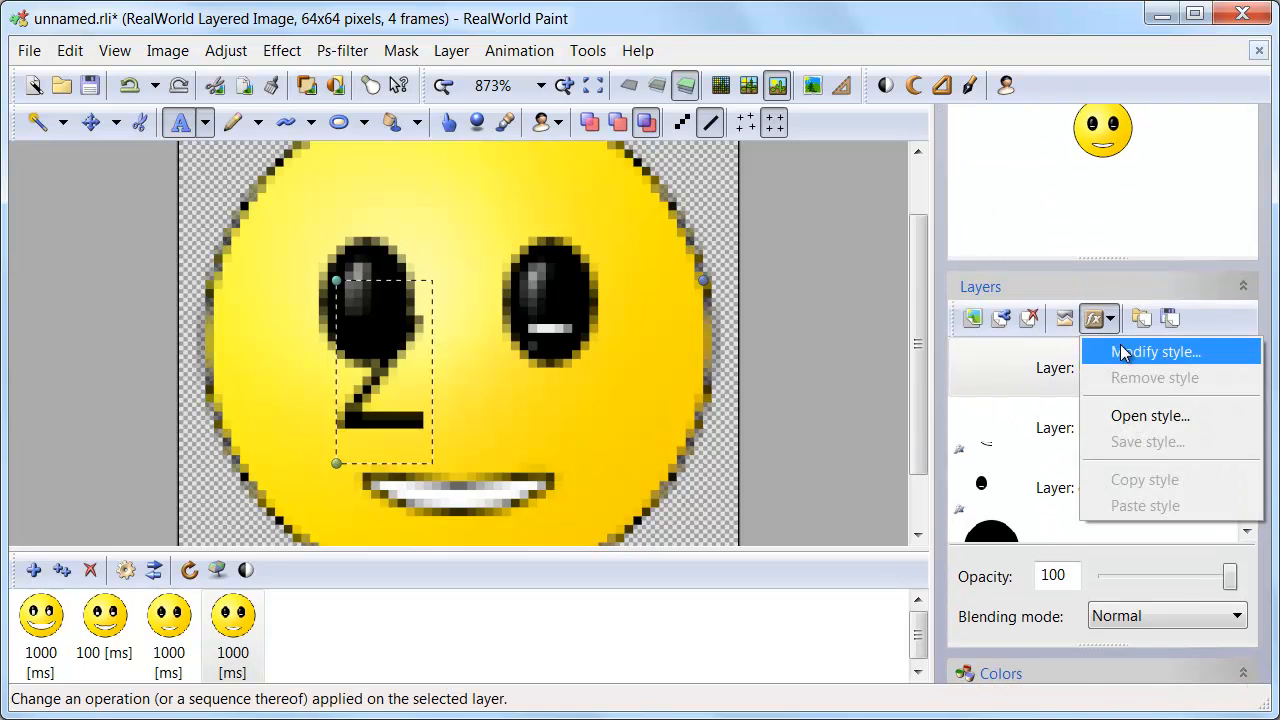
{"action": "left_click", "coordinate": [1156, 352]}
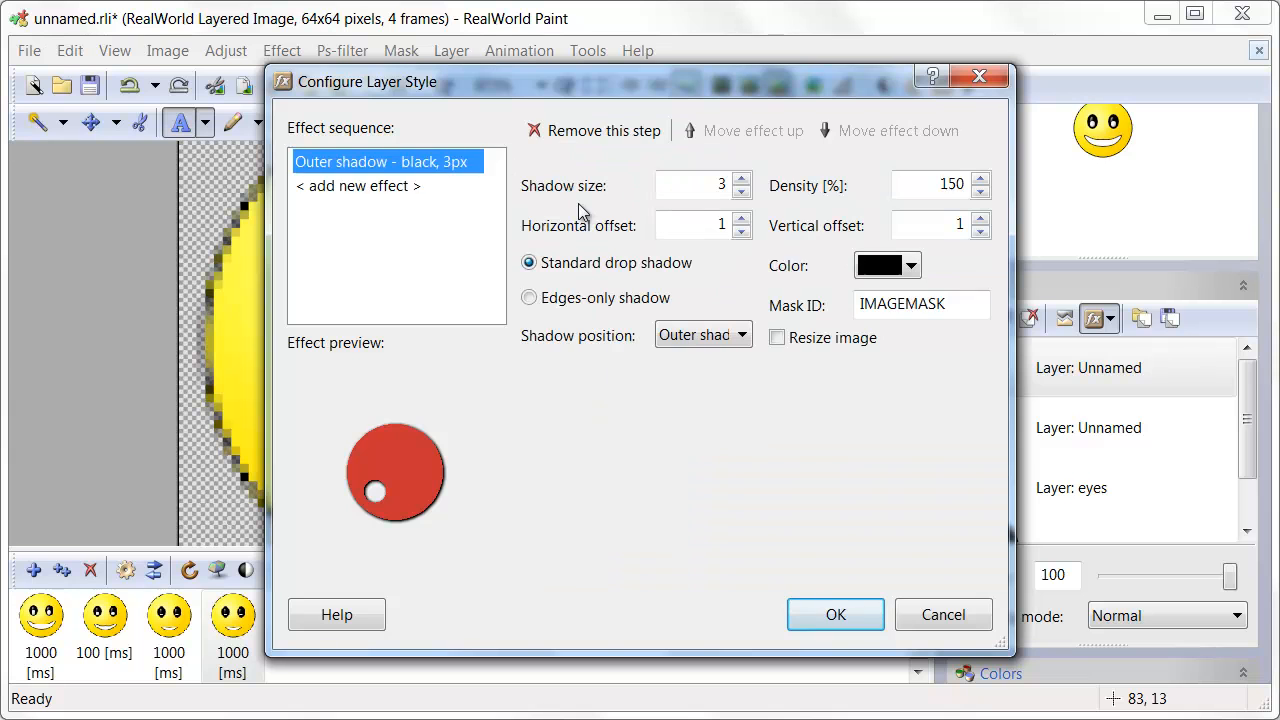
{"action": "left_click", "coordinate": [908, 264]}
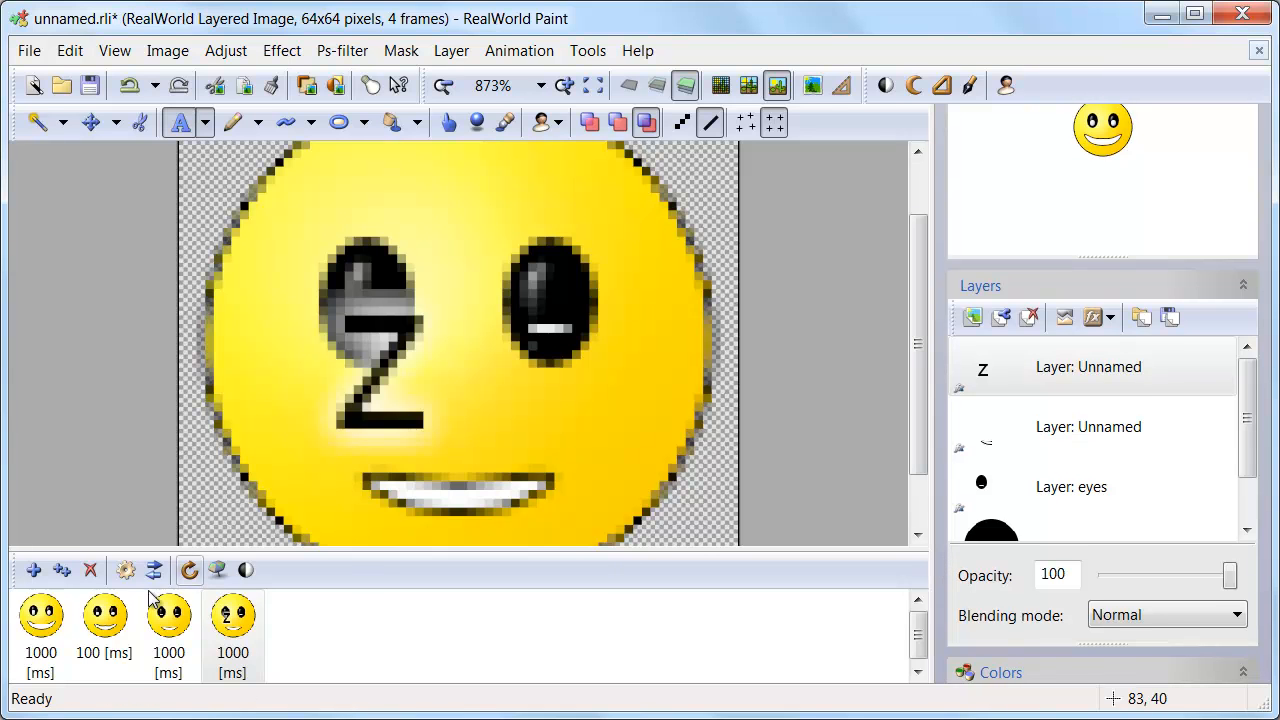
Duplicate the Z frame until there are eight frames, then step through the later frames.
{"action": "left_click", "coordinate": [60, 570]}
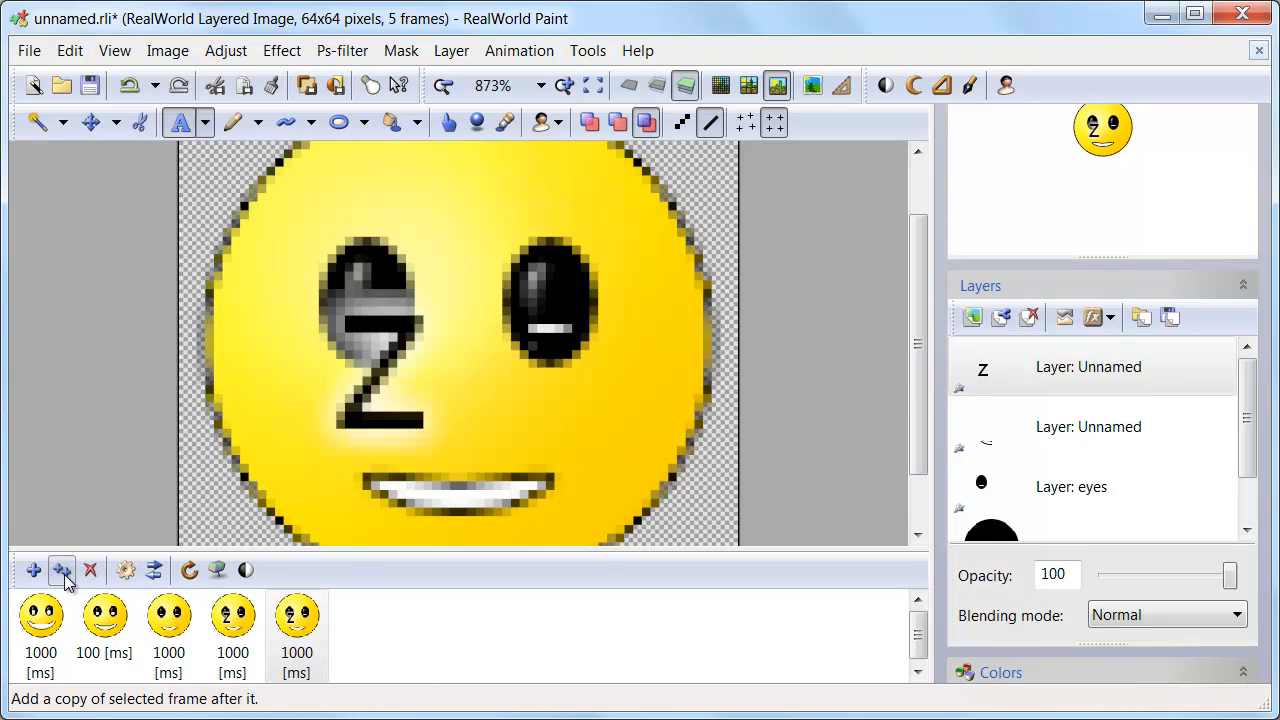
{"action": "left_click", "coordinate": [62, 570]}
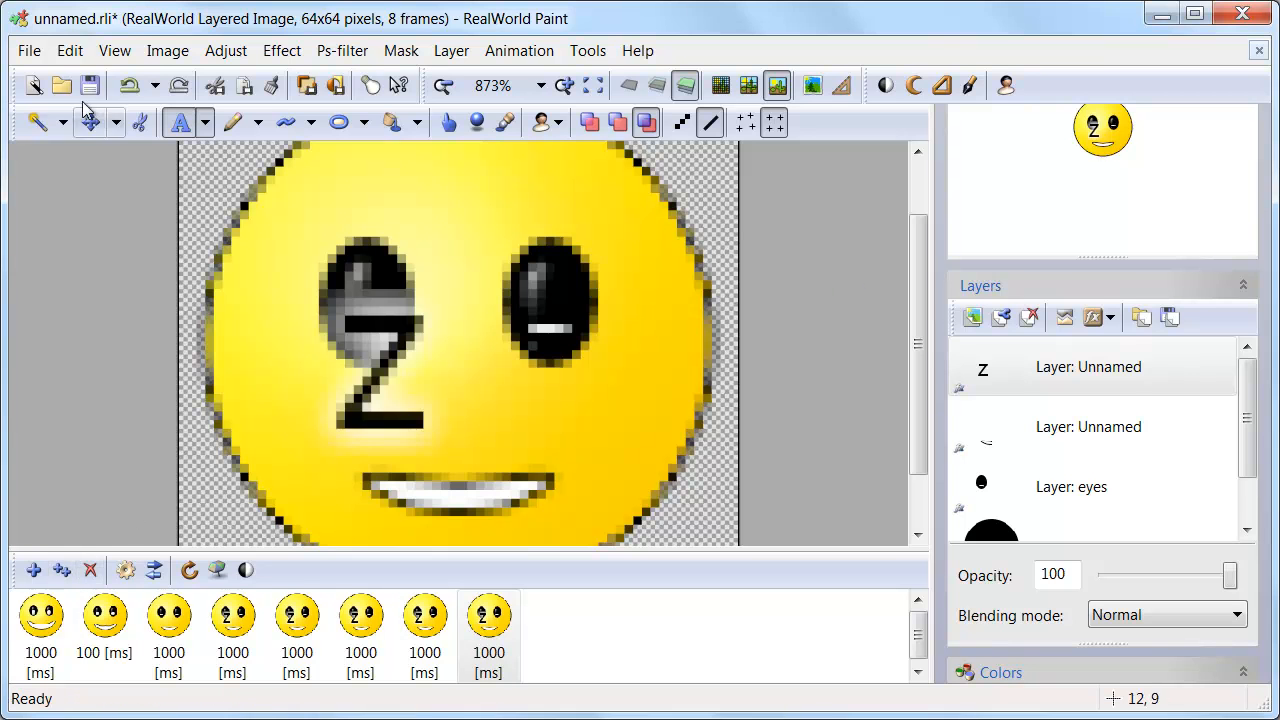
{"action": "left_click", "coordinate": [296, 616]}
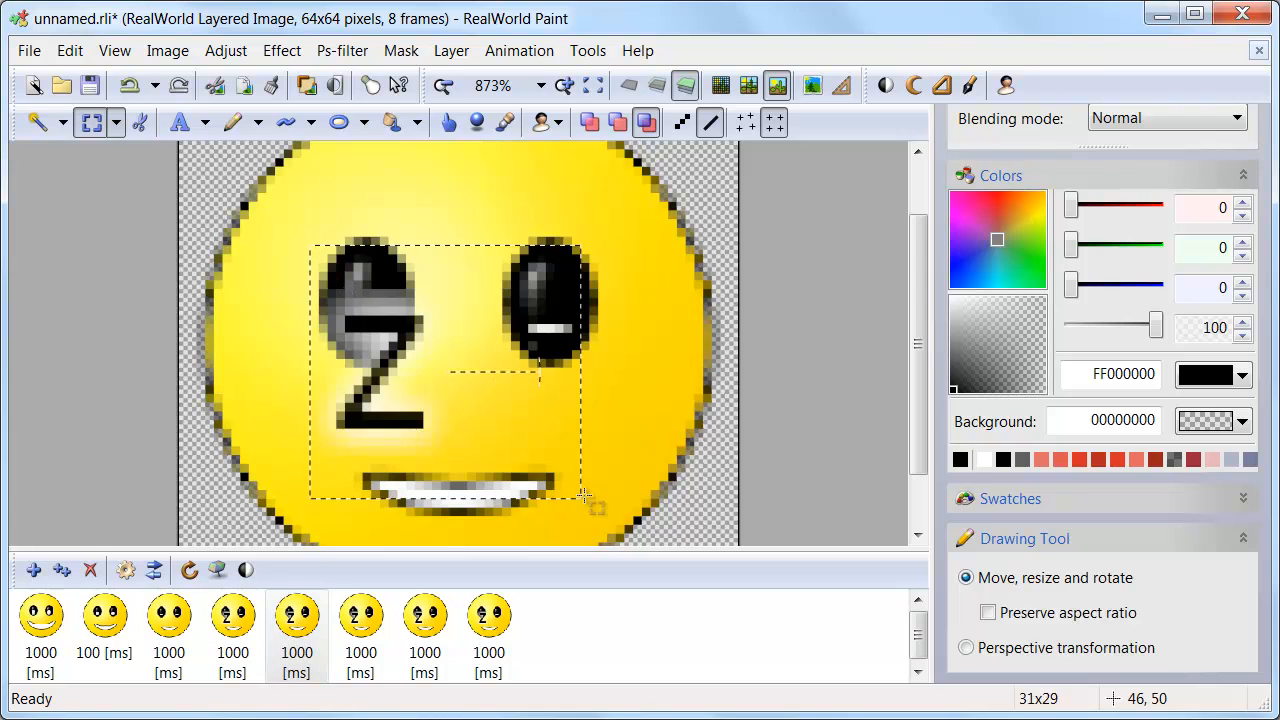
{"action": "left_click", "coordinate": [360, 616]}
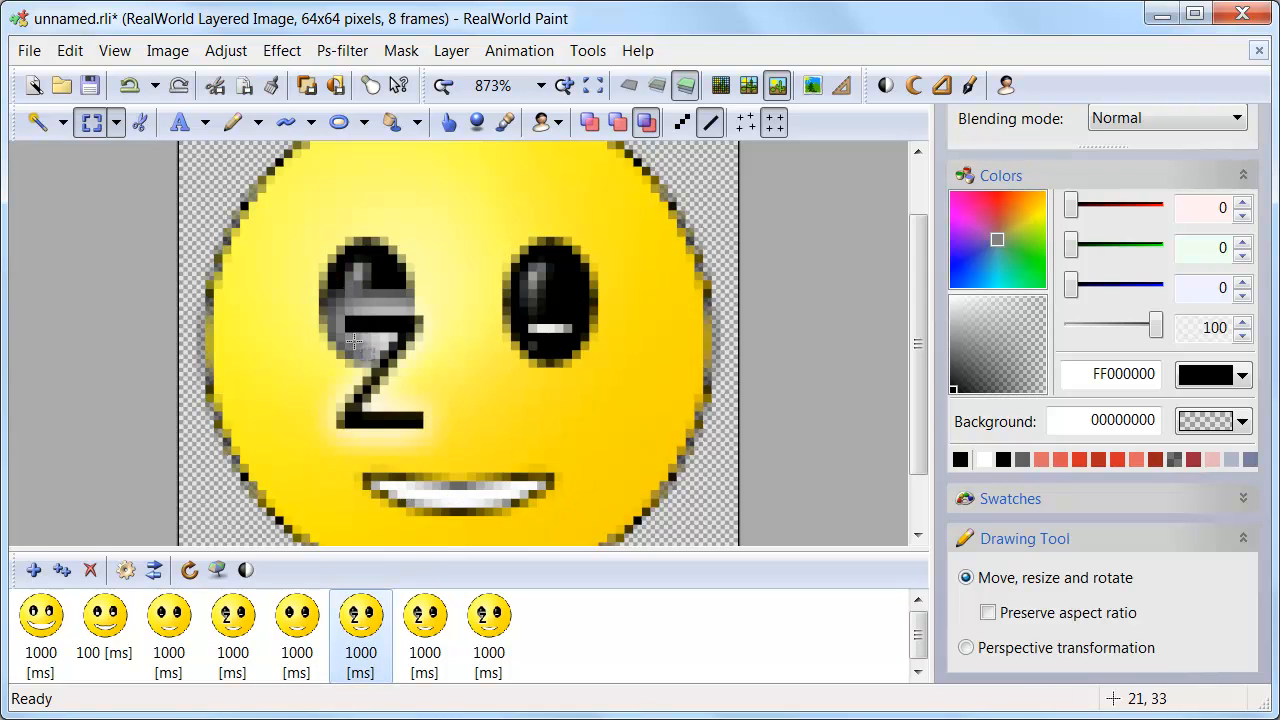
{"action": "left_click", "coordinate": [424, 616]}
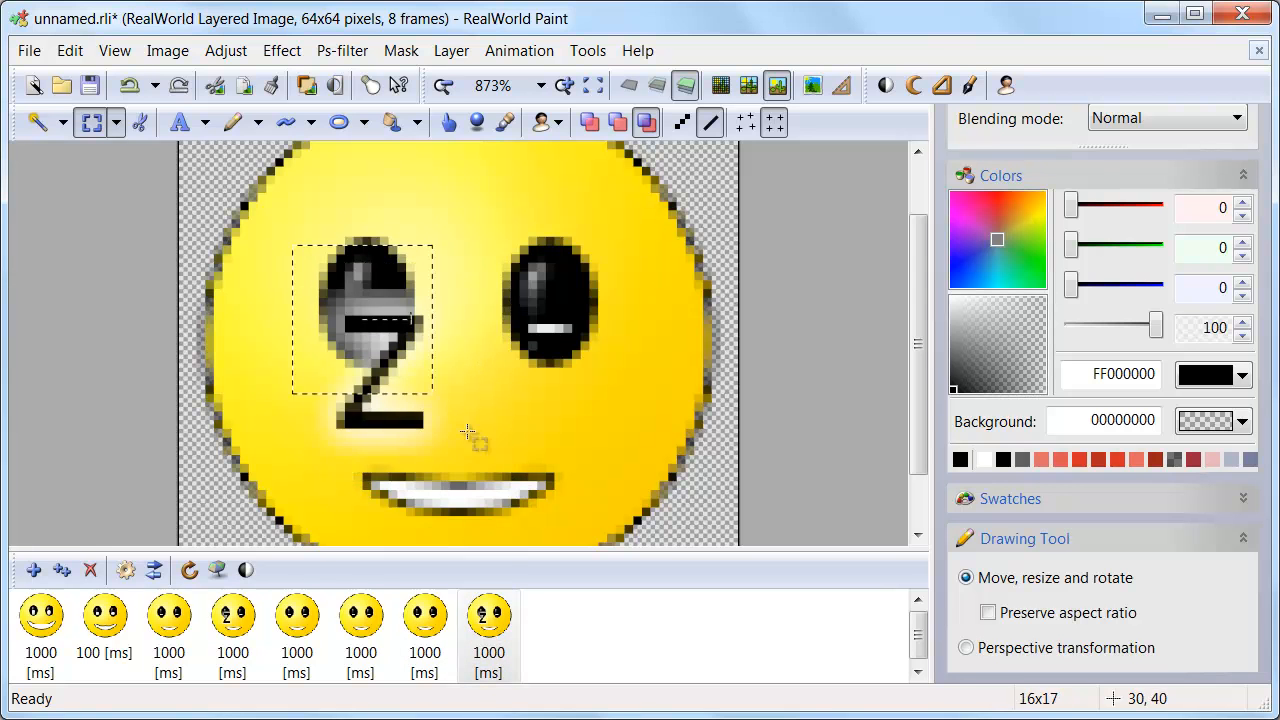
{"action": "left_click", "coordinate": [180, 122]}
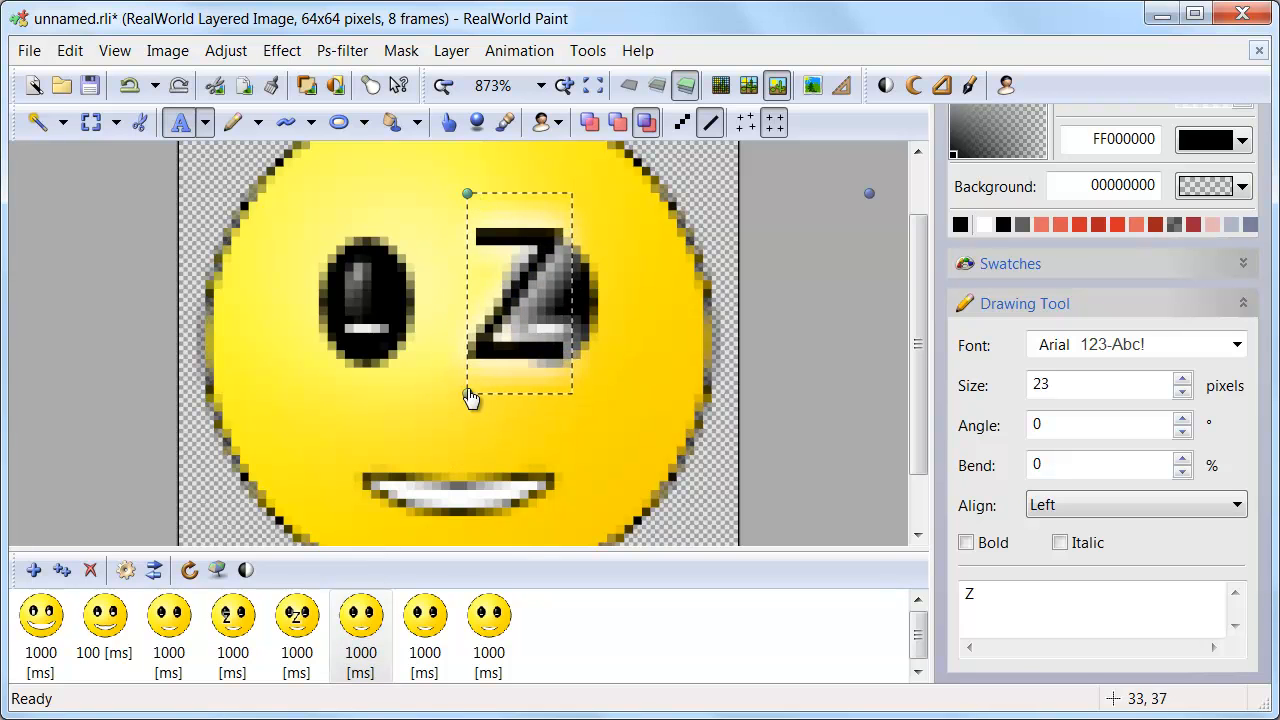
Enlarge the Z progressively on the later frames, drifting it up toward the face's right edge.
{"action": "left_click_drag", "start_coordinate": [470, 396], "coordinate": [470, 420]}
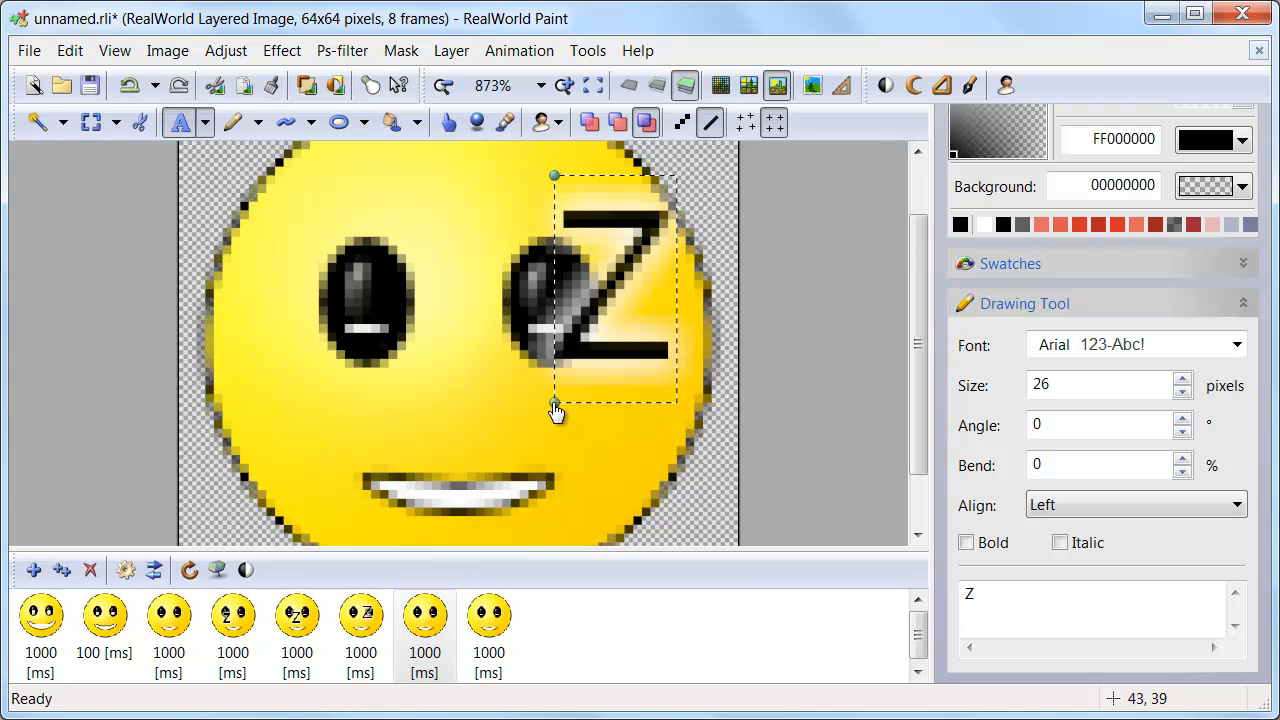
{"action": "left_click_drag", "start_coordinate": [554, 412], "coordinate": [554, 428]}
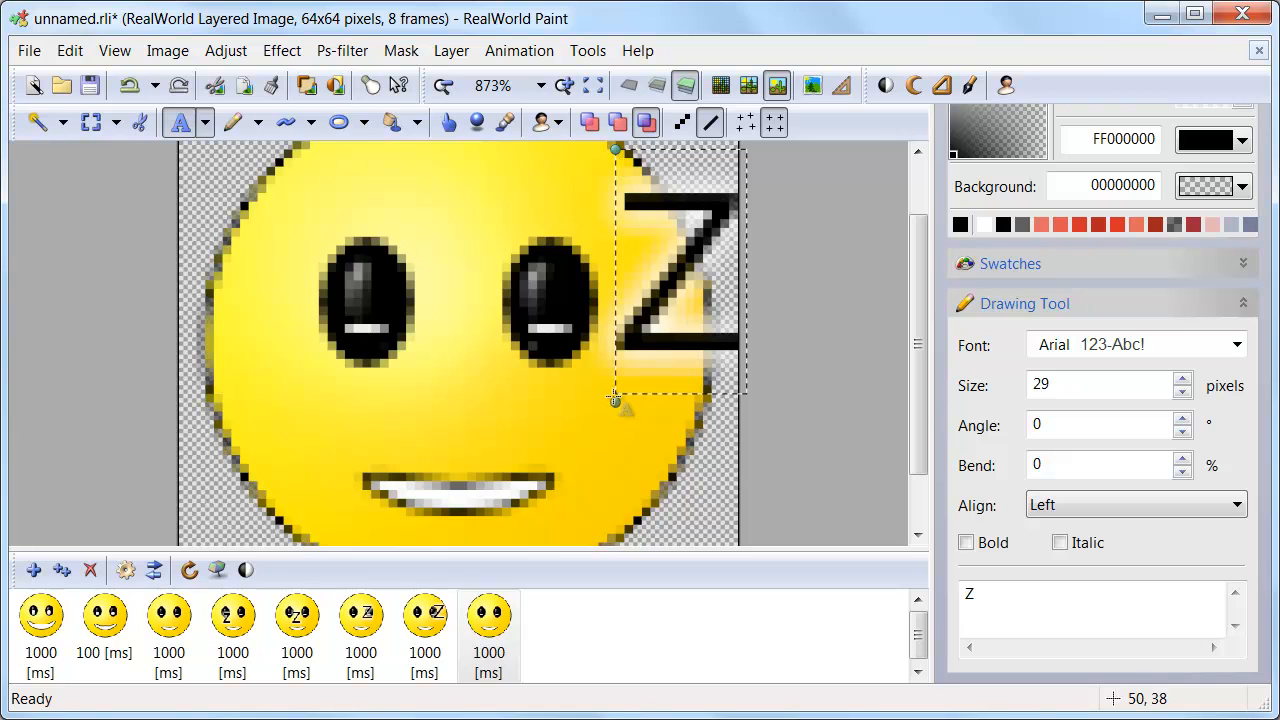
{"action": "left_click_drag", "start_coordinate": [616, 396], "coordinate": [616, 436]}
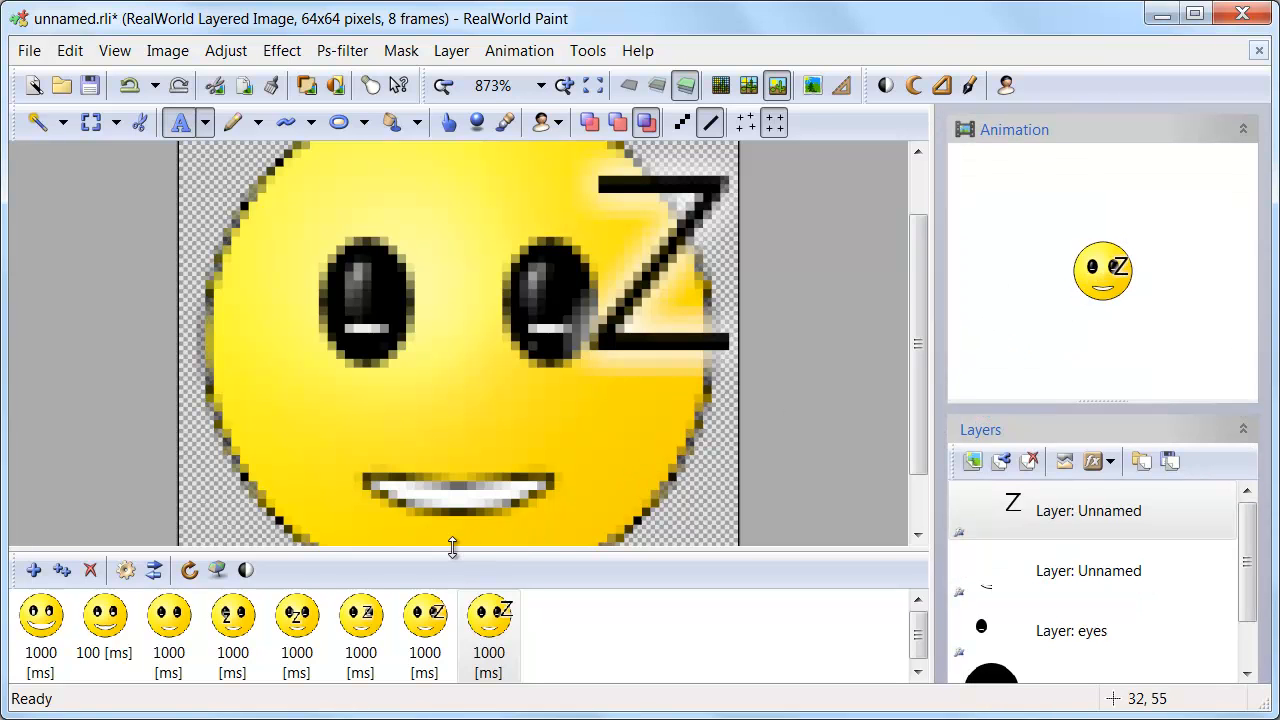
Set the fourth and fifth frames to 100 ms, then return to the third frame.
{"action": "left_click", "coordinate": [232, 614]}
{"action": "type", "text": "100"}
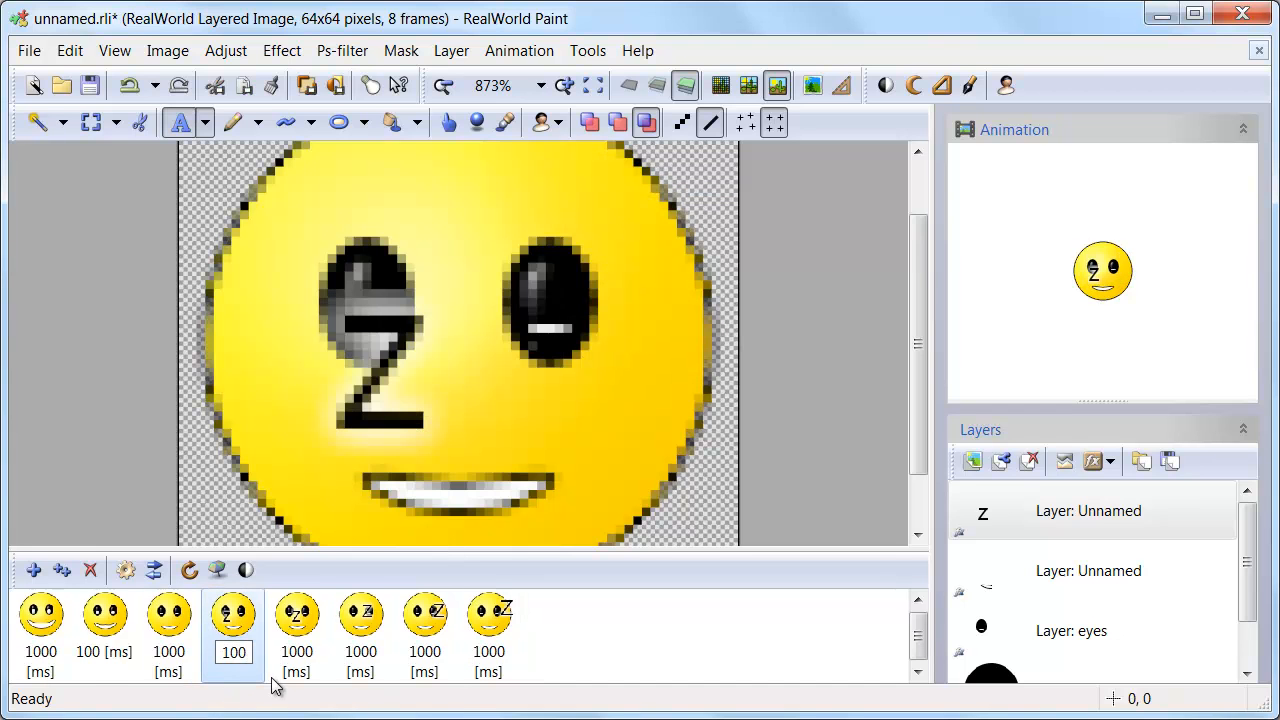
{"action": "left_click", "coordinate": [296, 614]}
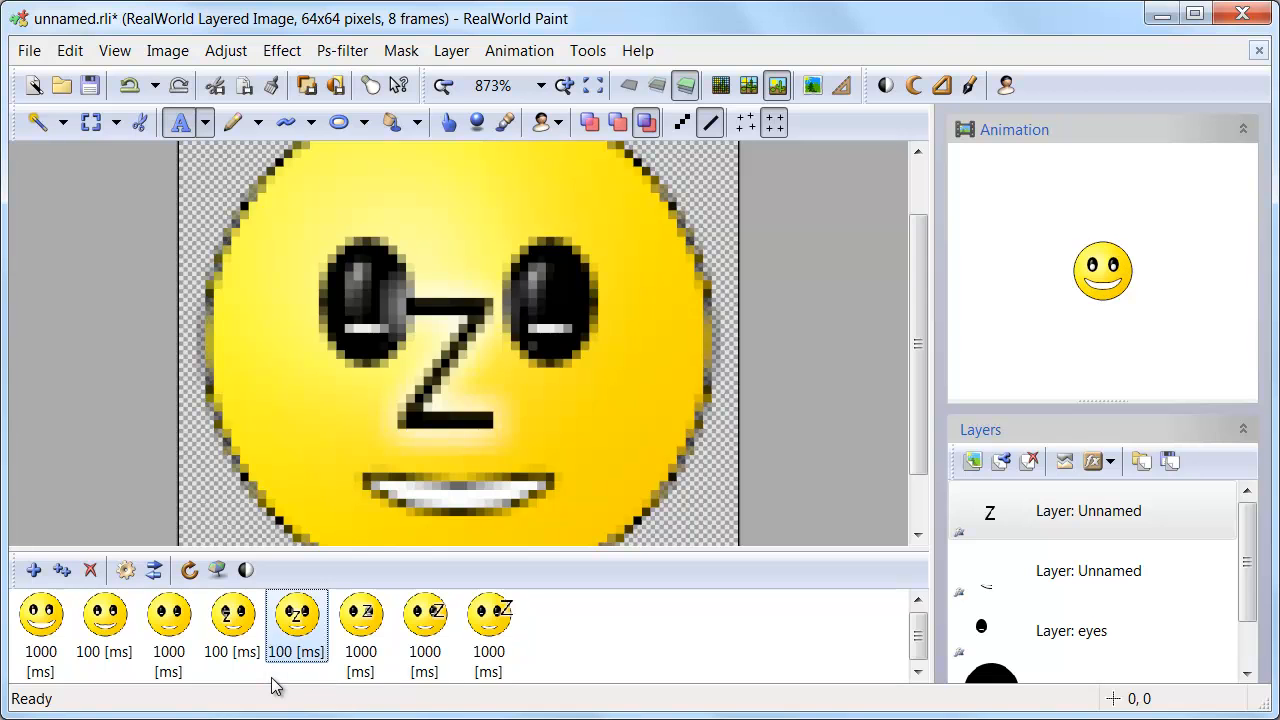
{"action": "left_click", "coordinate": [424, 614]}
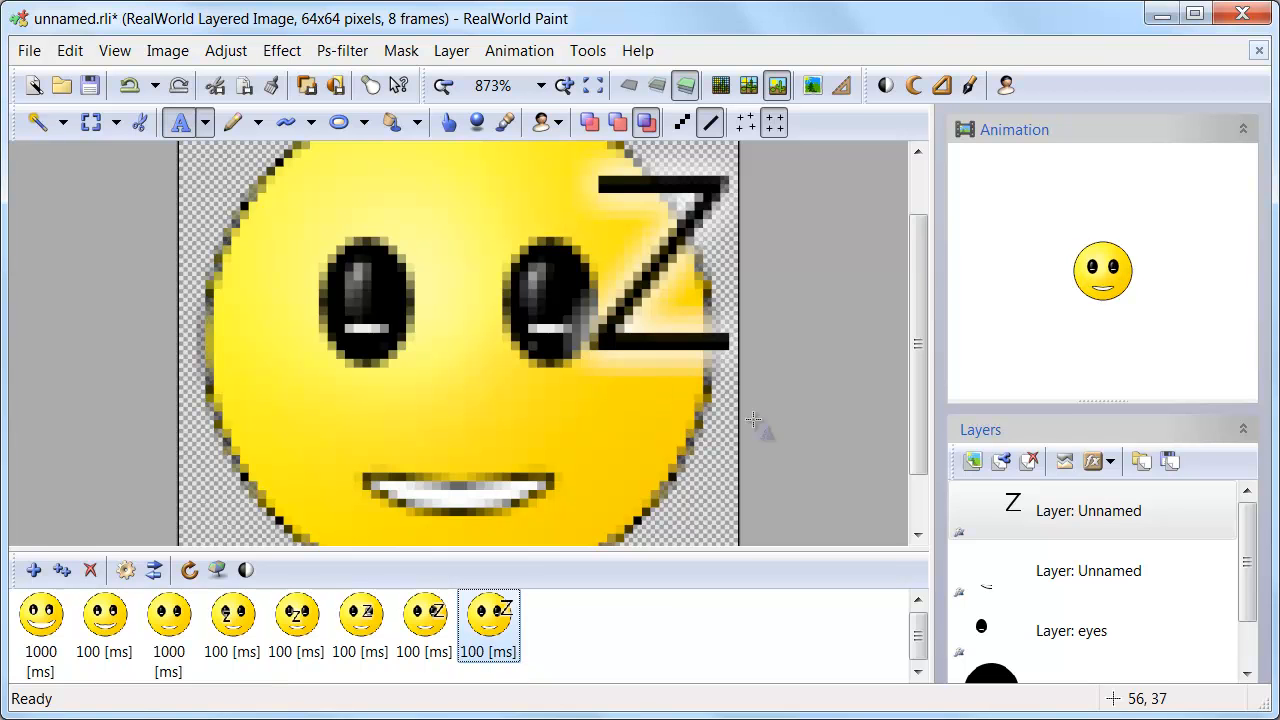
{"action": "mouse_move", "coordinate": [944, 460]}
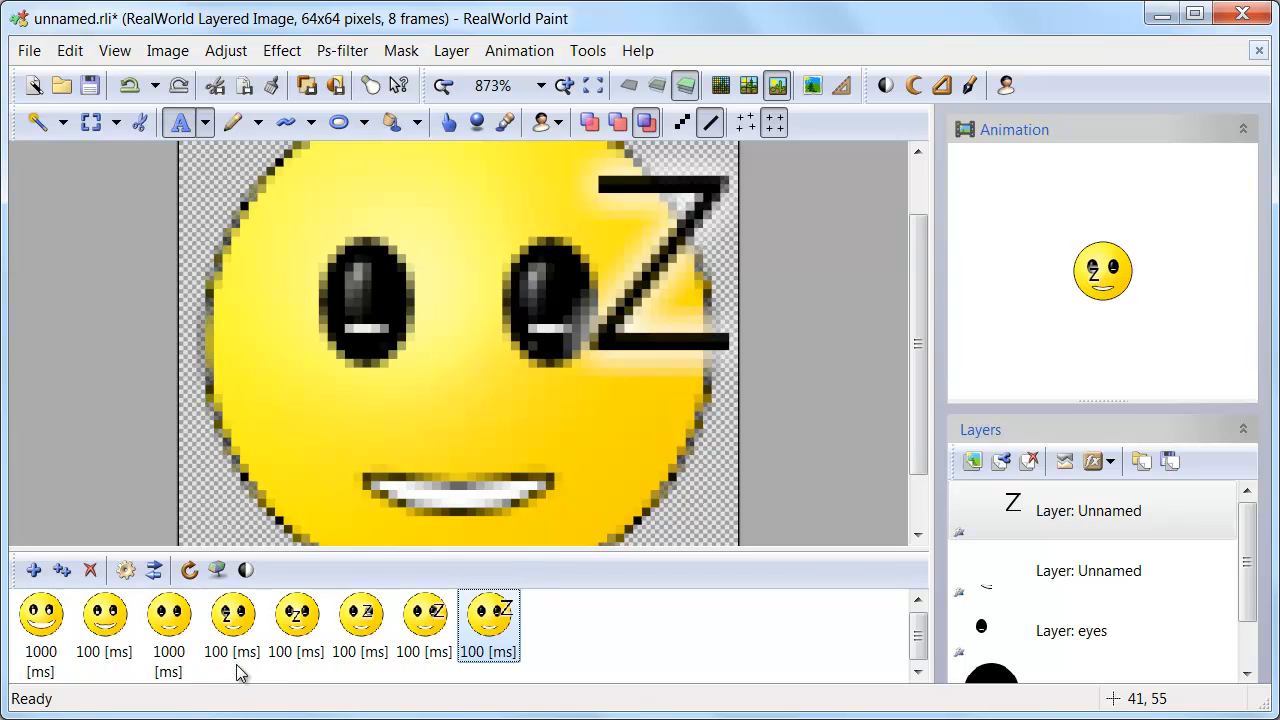
{"action": "left_click", "coordinate": [168, 614]}
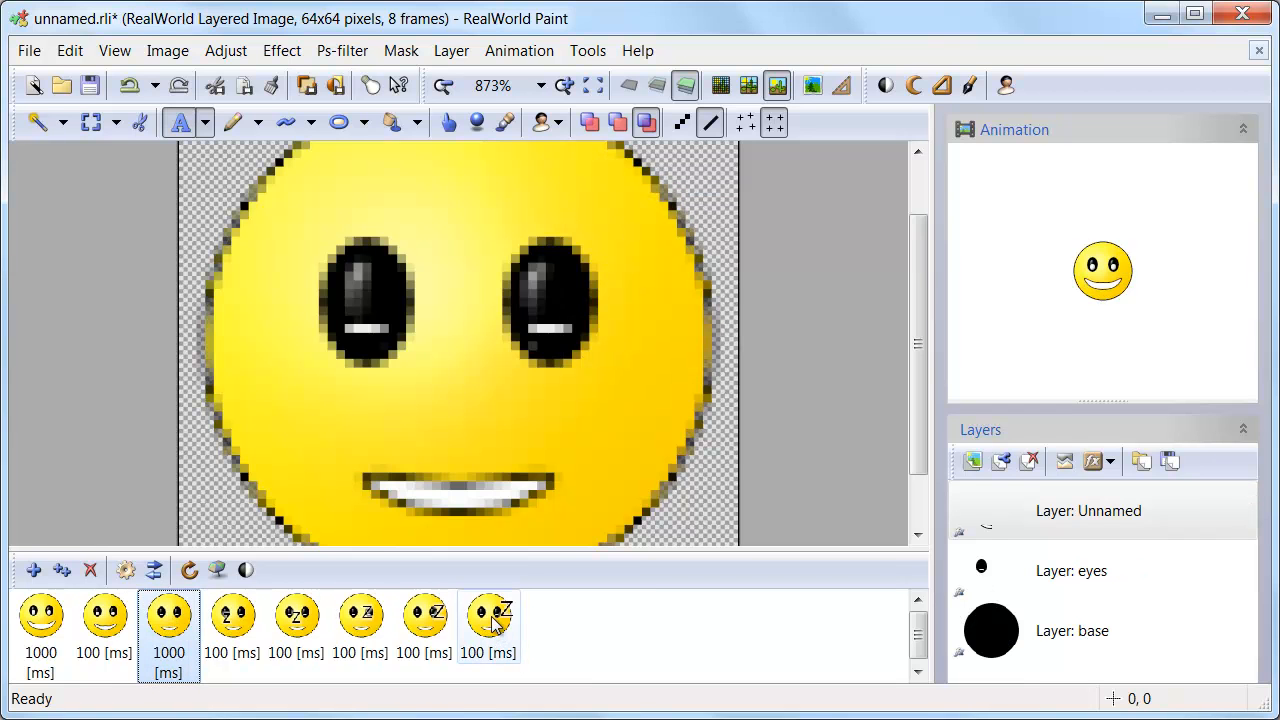
Copy the frames to the strip's end for 16 frames, then revisit the second frame.
{"action": "left_click", "coordinate": [488, 616]}
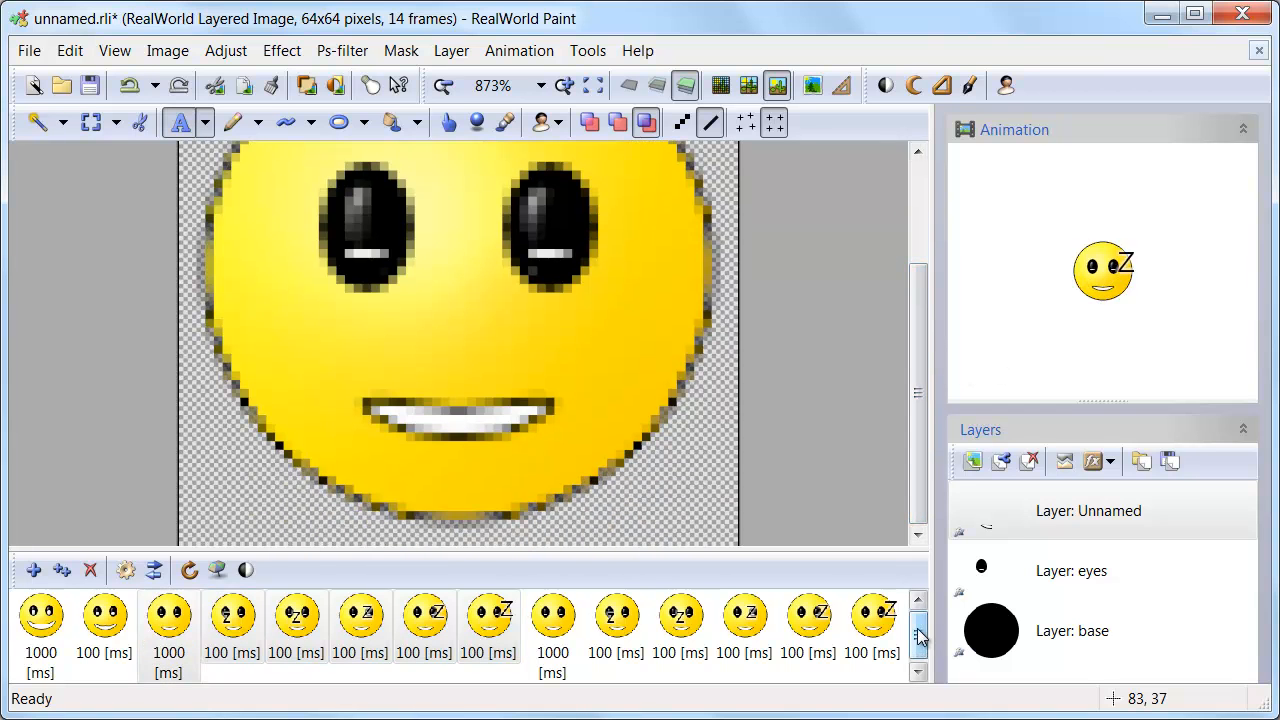
{"action": "left_click", "coordinate": [104, 614]}
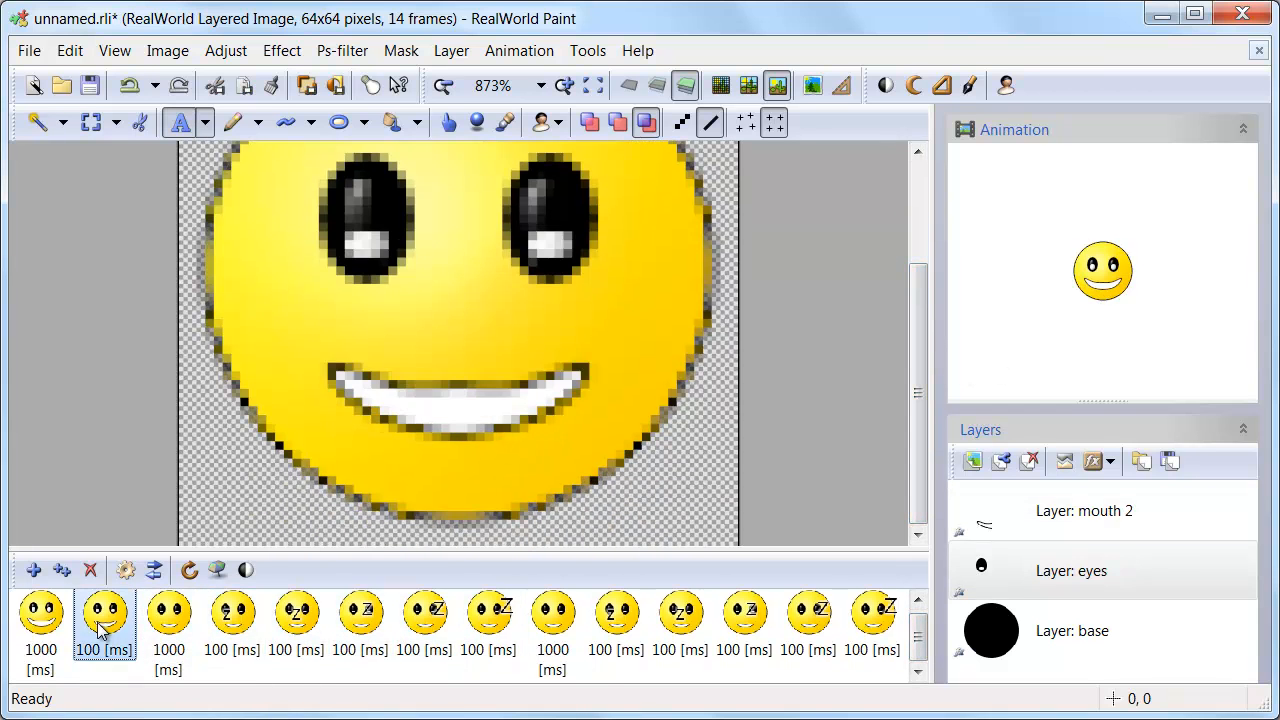
{"action": "left_click", "coordinate": [104, 612]}
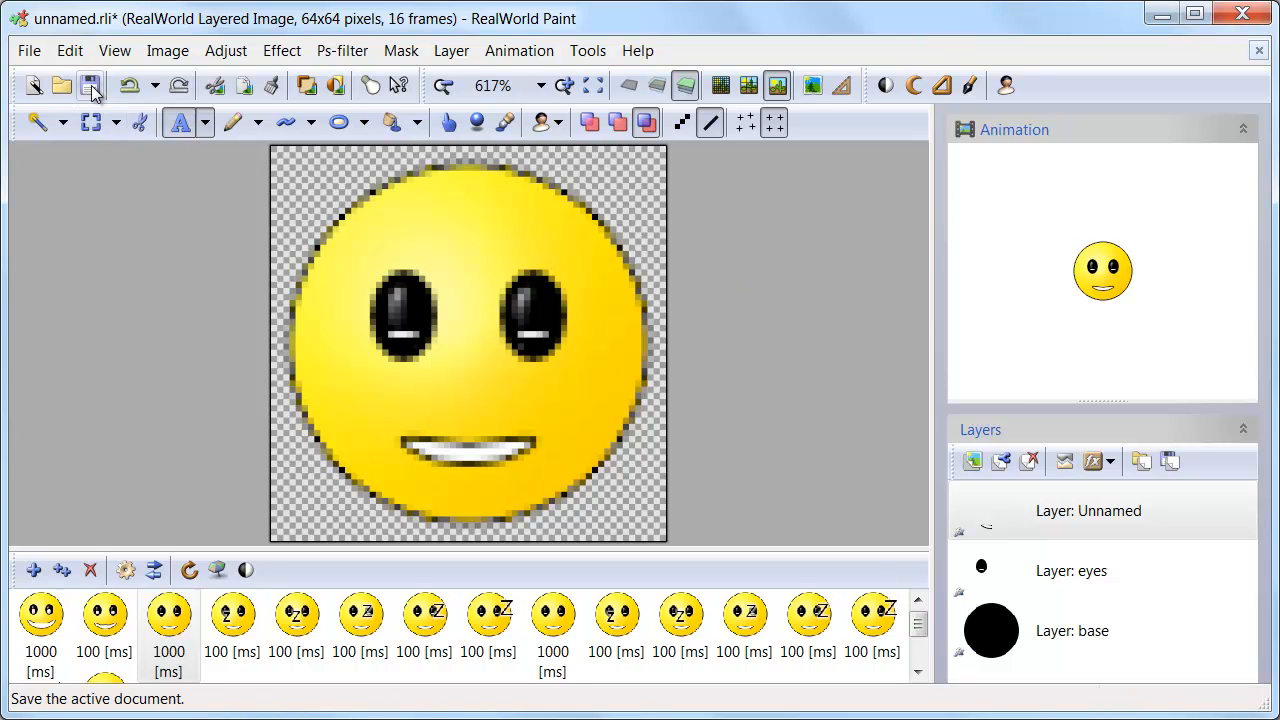
Save the animation as unnamed.rli in RealWorld layered image format.
{"action": "left_click", "coordinate": [90, 84]}
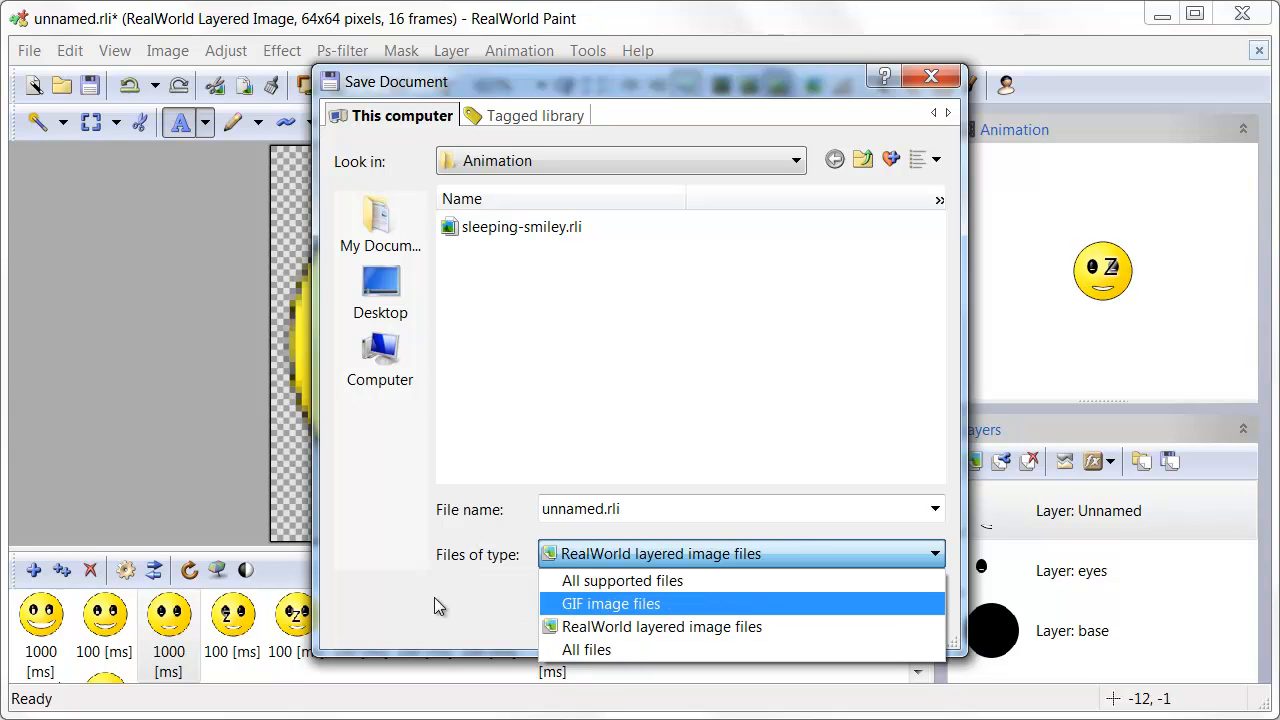
{"action": "left_click", "coordinate": [662, 626]}
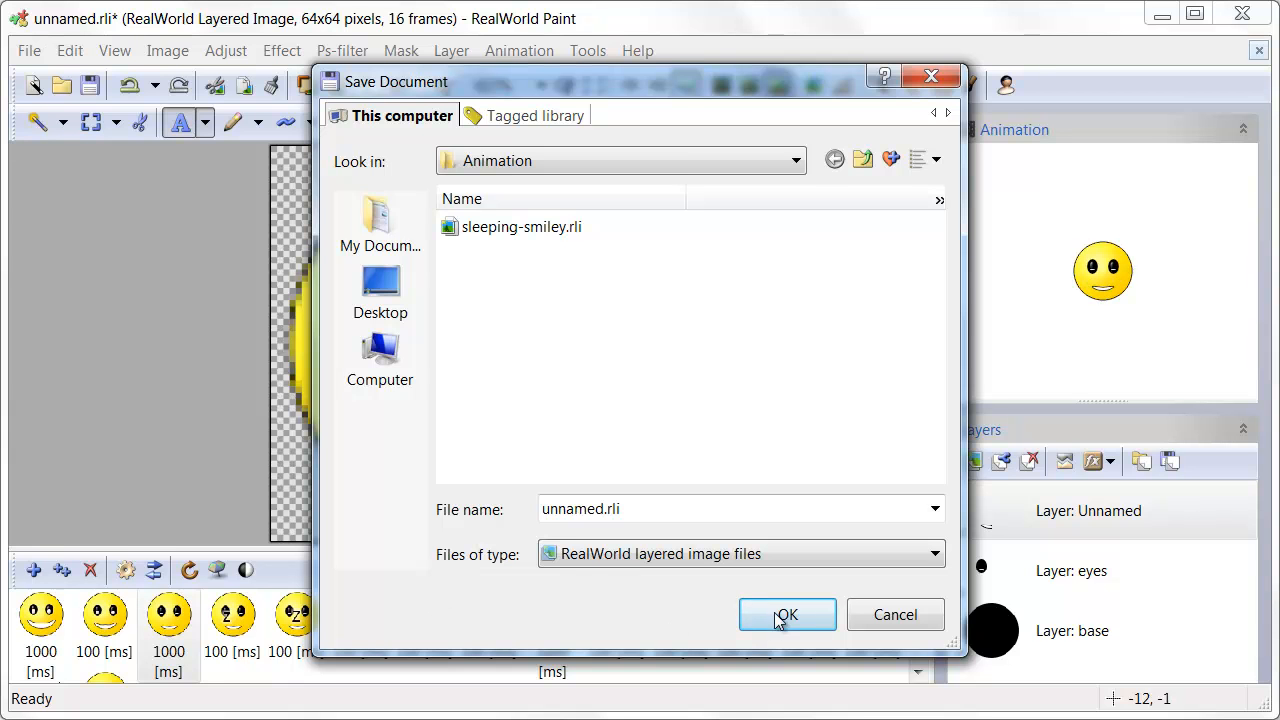
{"action": "left_click", "coordinate": [788, 614]}
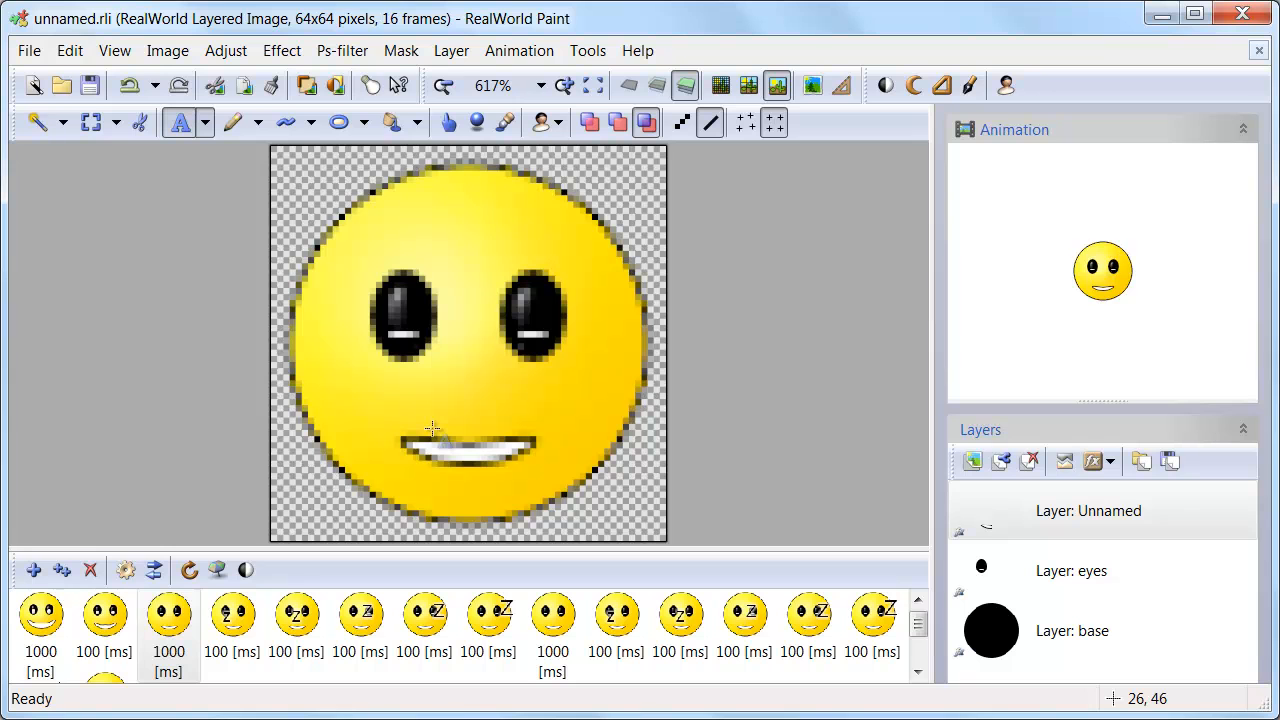